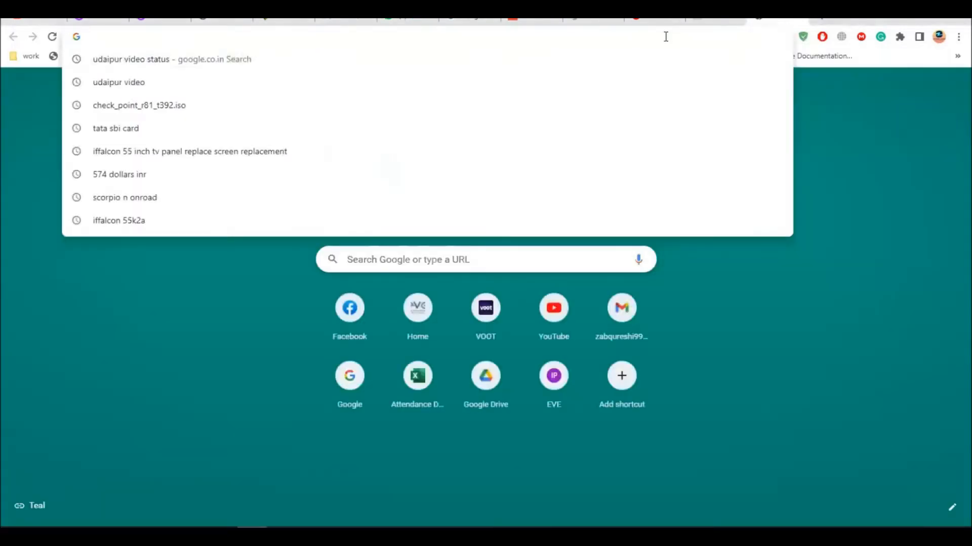
# Step: Open the EVE-NG lab topology page at 192.168.1.55 from the Chrome address bar suggestion
pyautogui.write('192.168.1.254')
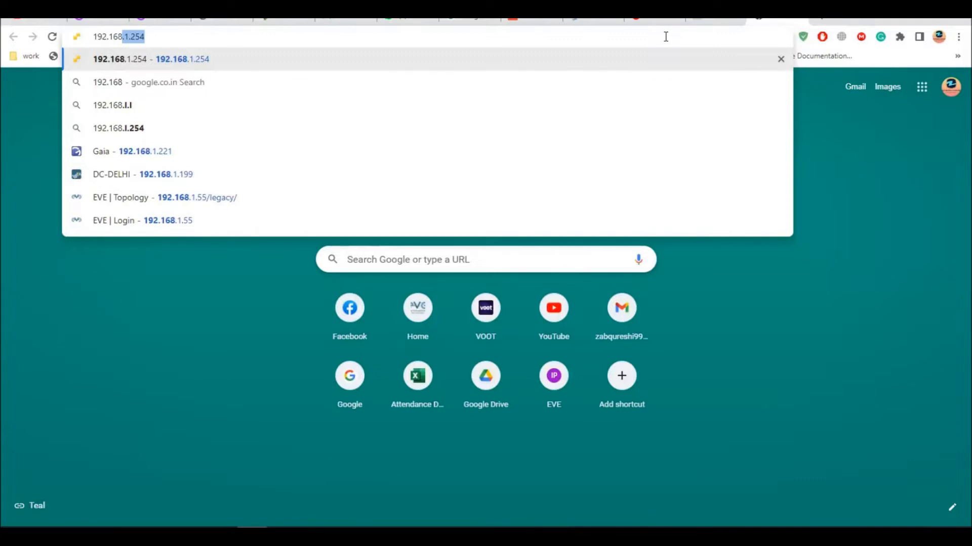
pyautogui.click(142, 220)
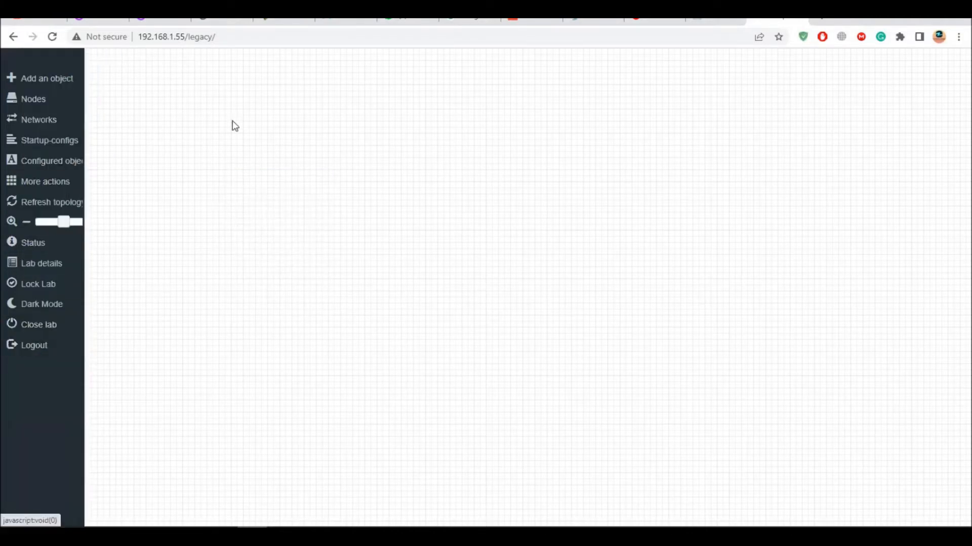
# Step: Add a CheckPoint Security Gateway VE node and check its images, finding only cpsg-R80-40
pyautogui.click(40, 78)
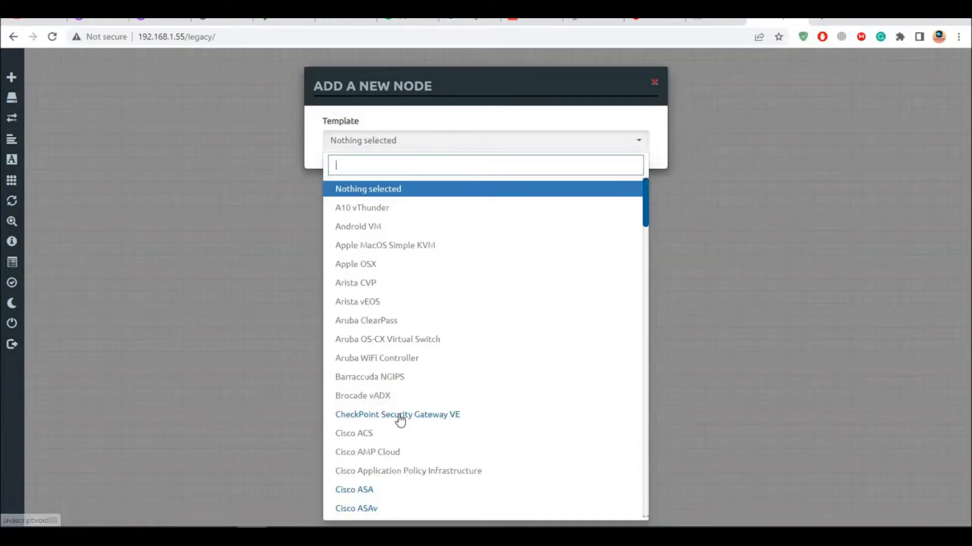
pyautogui.click(397, 415)
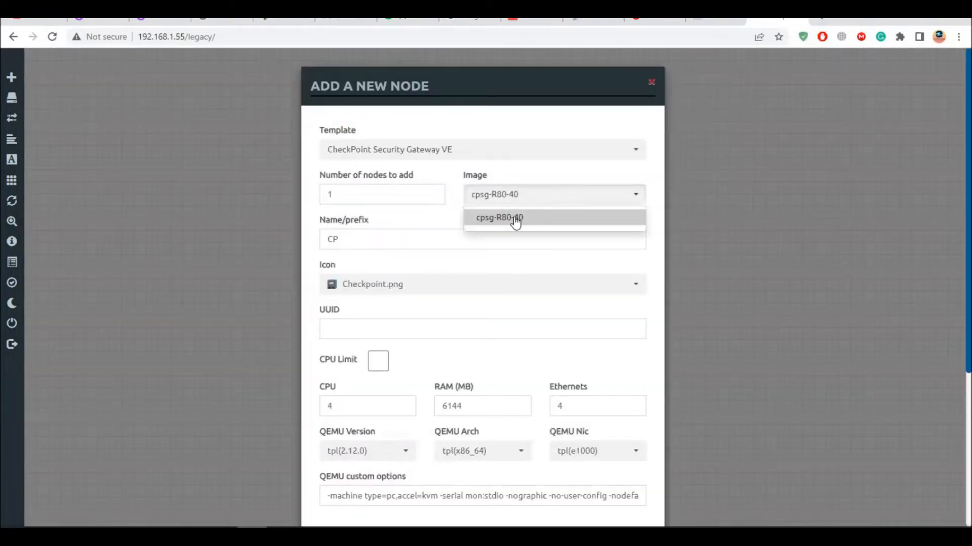
pyautogui.click(499, 218)
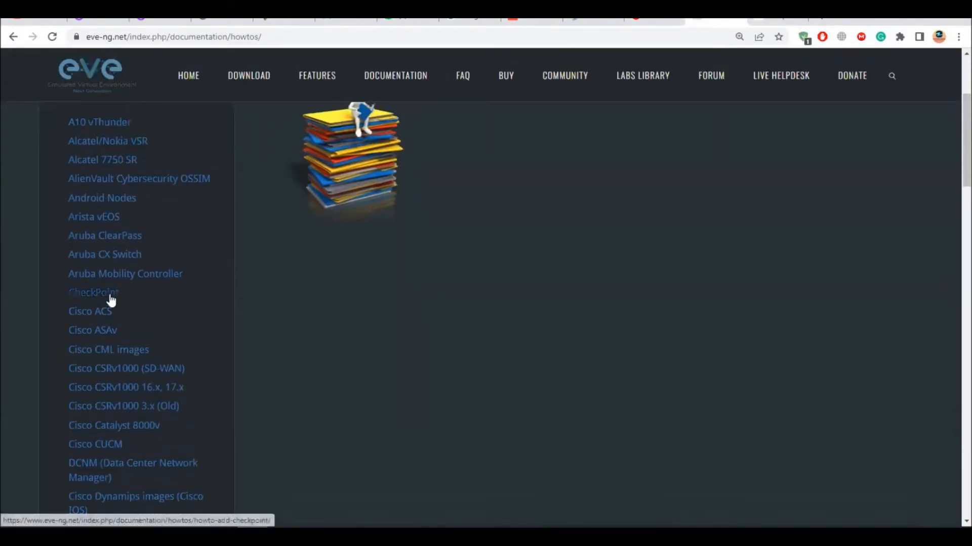
# Step: Open the CheckPoint guide from the EVE-NG How To sidebar
pyautogui.click(93, 292)
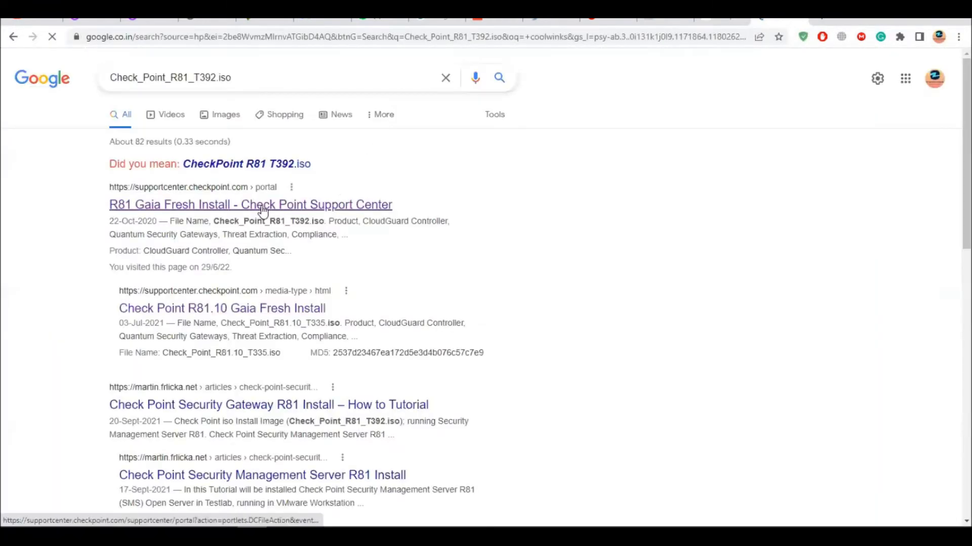
# Step: View the R81 Gaia Fresh Install download details, then go to Downloads and Documentation
pyautogui.click(250, 204)
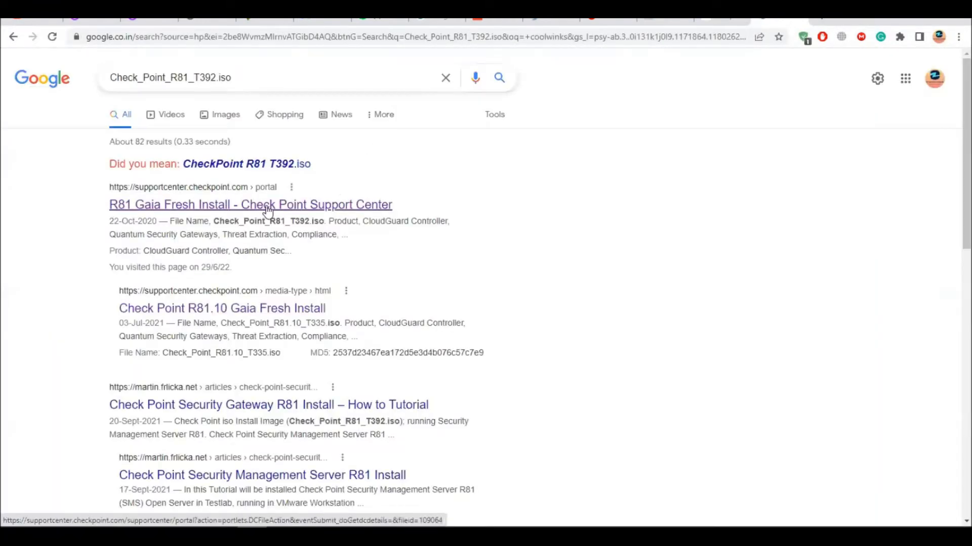
pyautogui.click(251, 204)
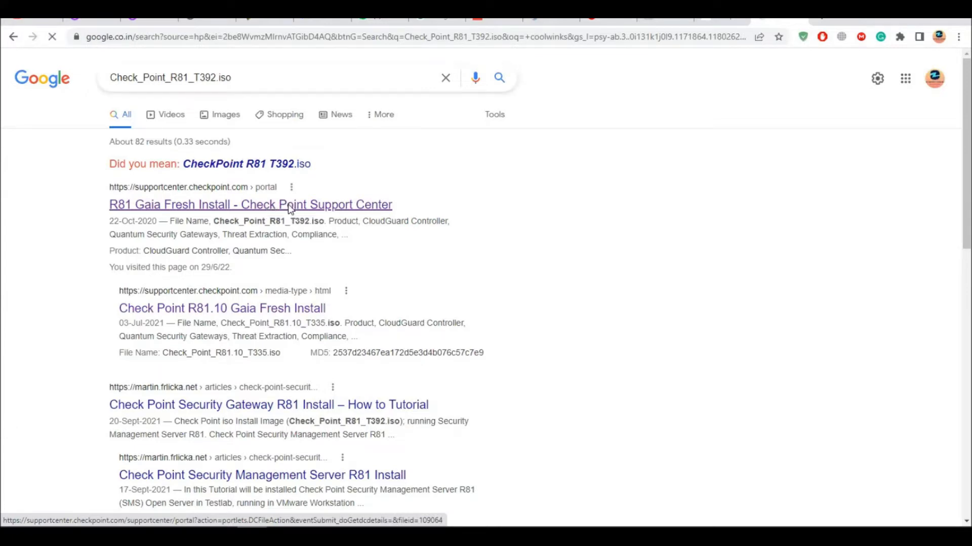
pyautogui.click(250, 204)
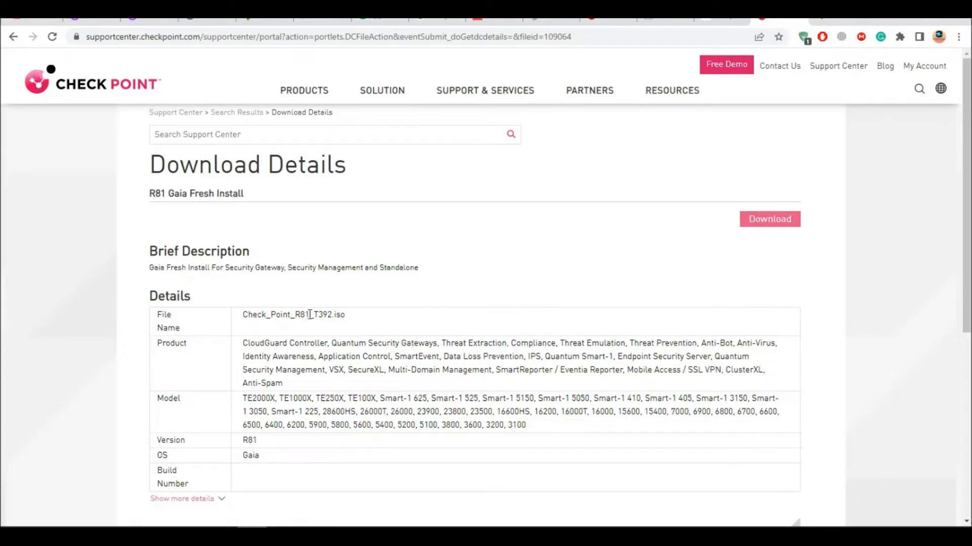
pyautogui.moveTo(552, 102)
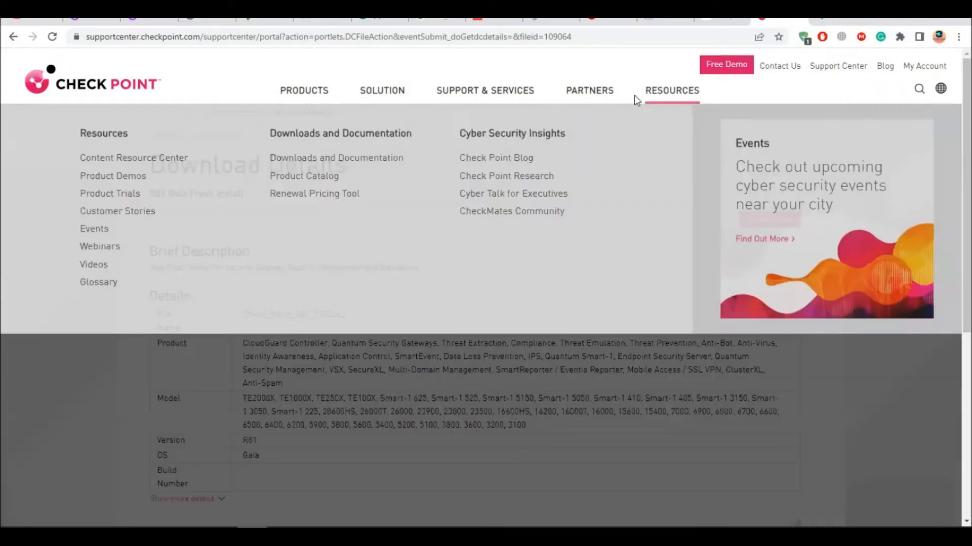
pyautogui.click(336, 158)
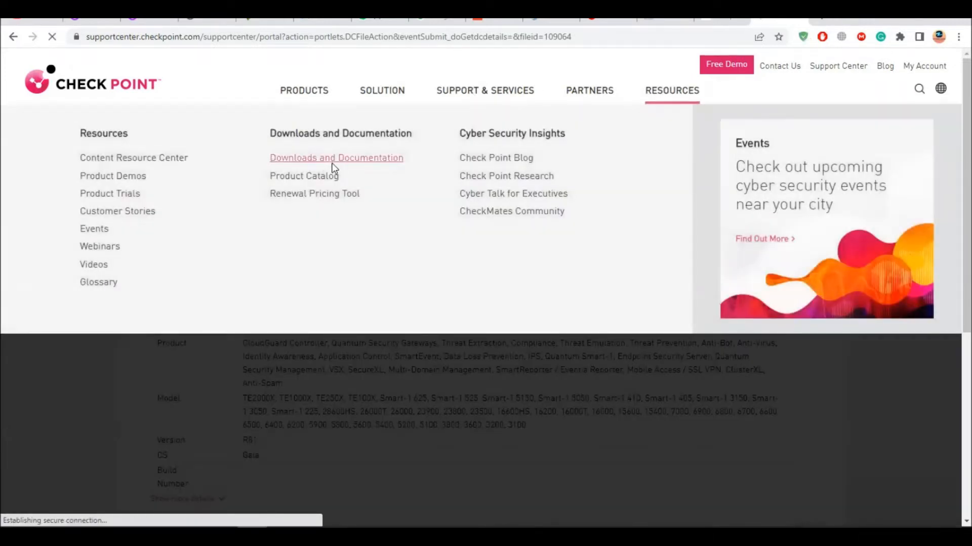
# Step: Browse the 15000 appliance downloads filtered to R81 and open R81.10 Gaia Fresh Install (Check_Point_R81.10_T335.iso)
pyautogui.click(336, 158)
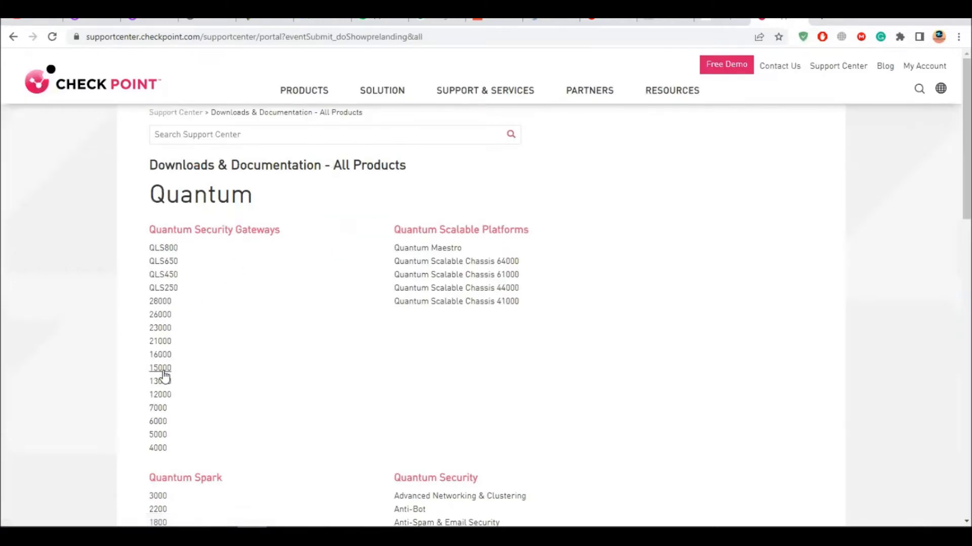
pyautogui.click(160, 367)
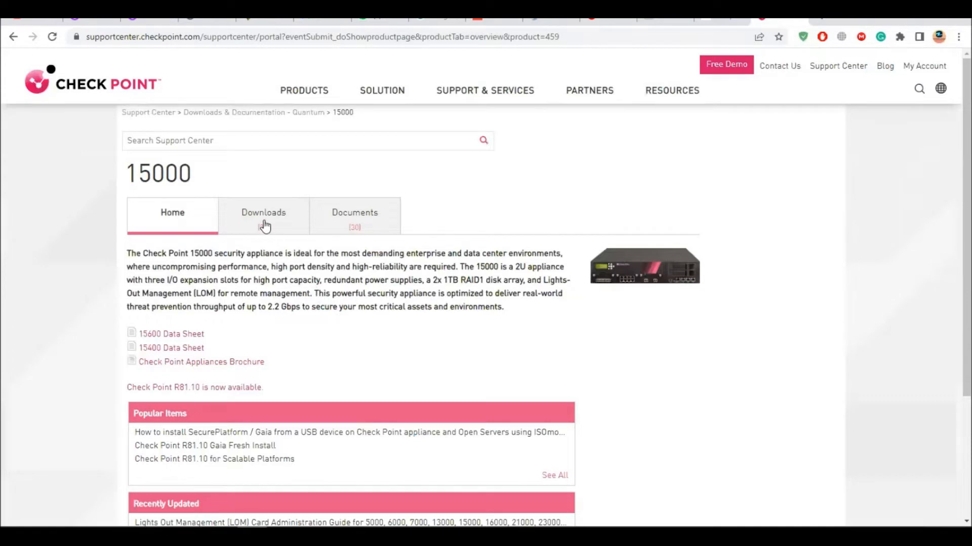
pyautogui.click(263, 212)
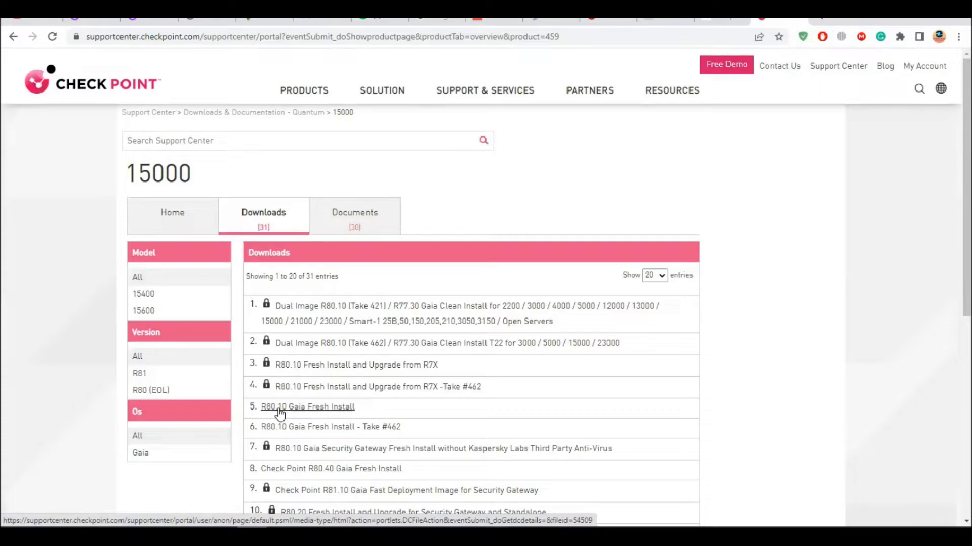
pyautogui.click(139, 373)
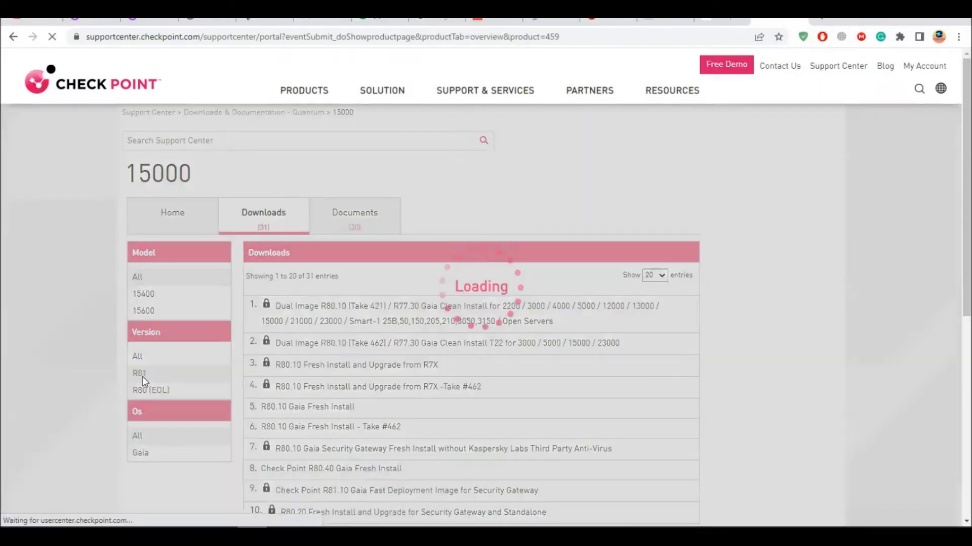
pyautogui.click(139, 373)
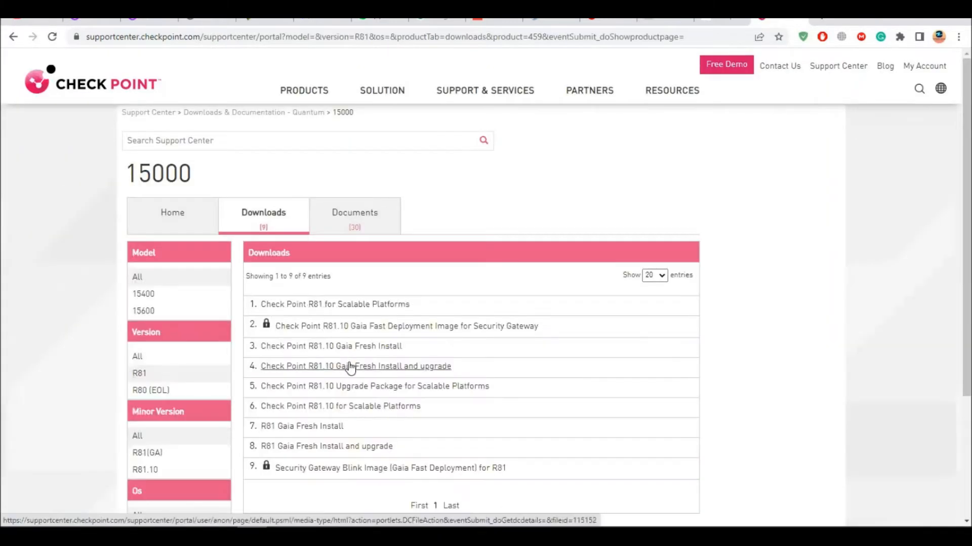
pyautogui.click(331, 346)
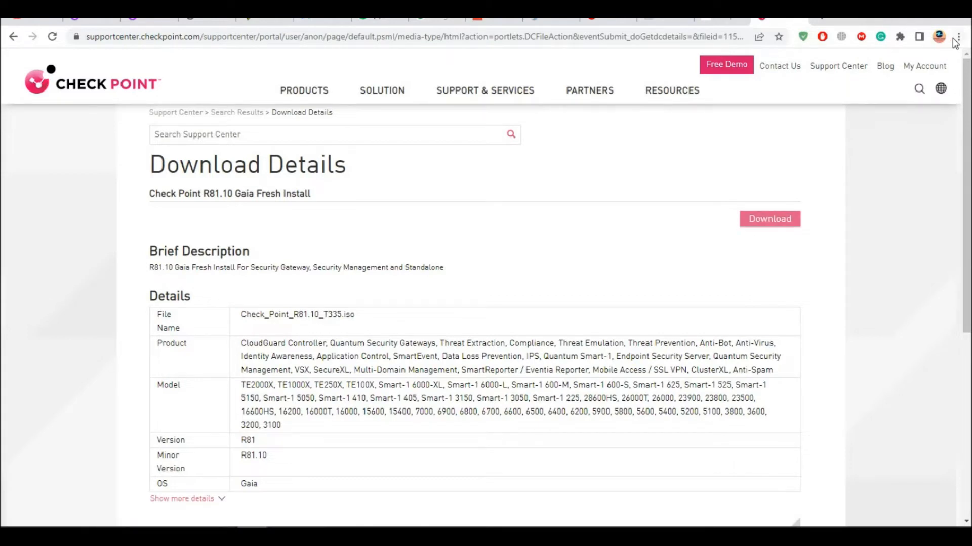
pyautogui.click(957, 37)
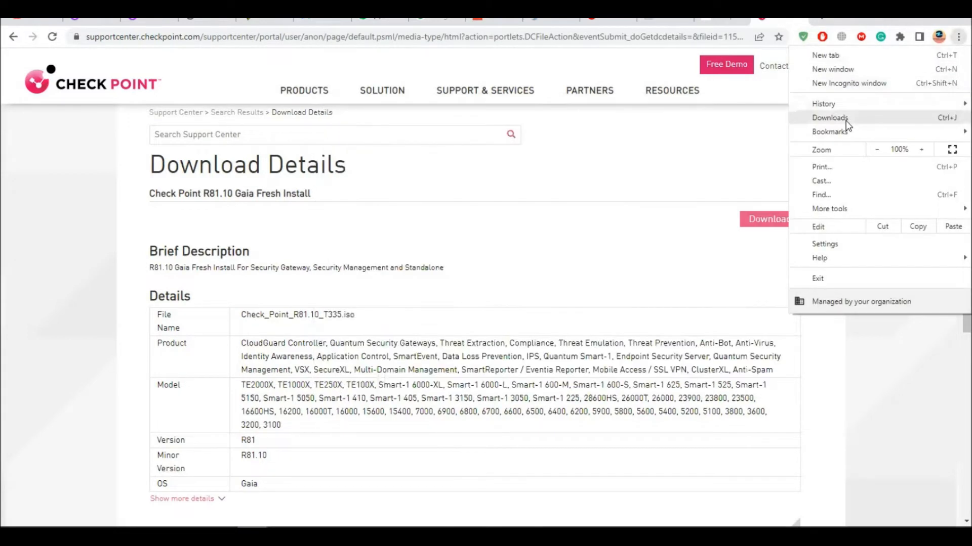
pyautogui.click(829, 118)
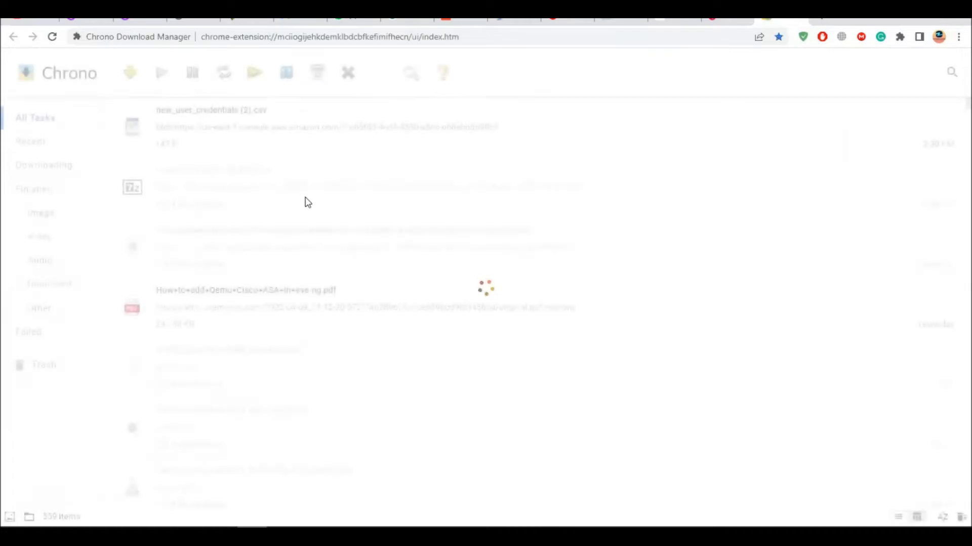
pyautogui.click(348, 187)
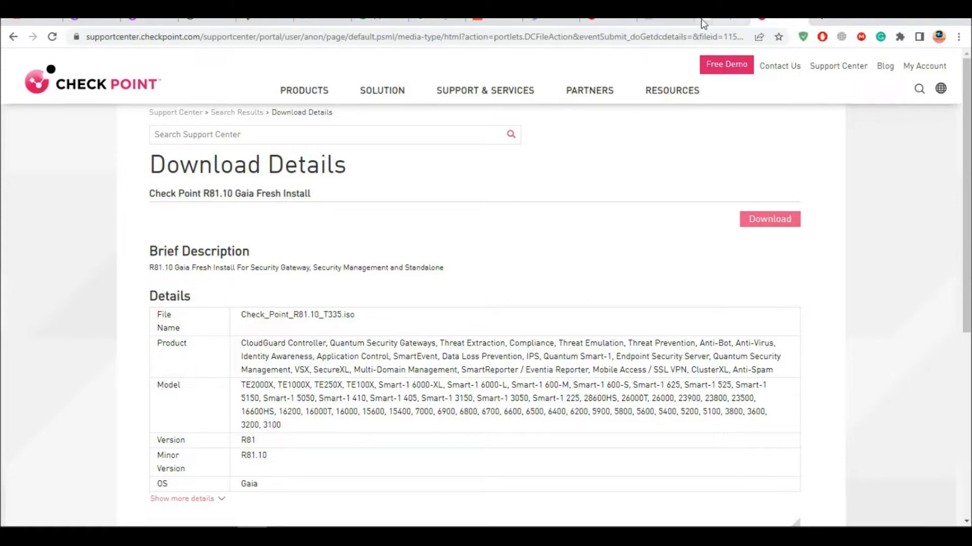
pyautogui.moveTo(607, 235)
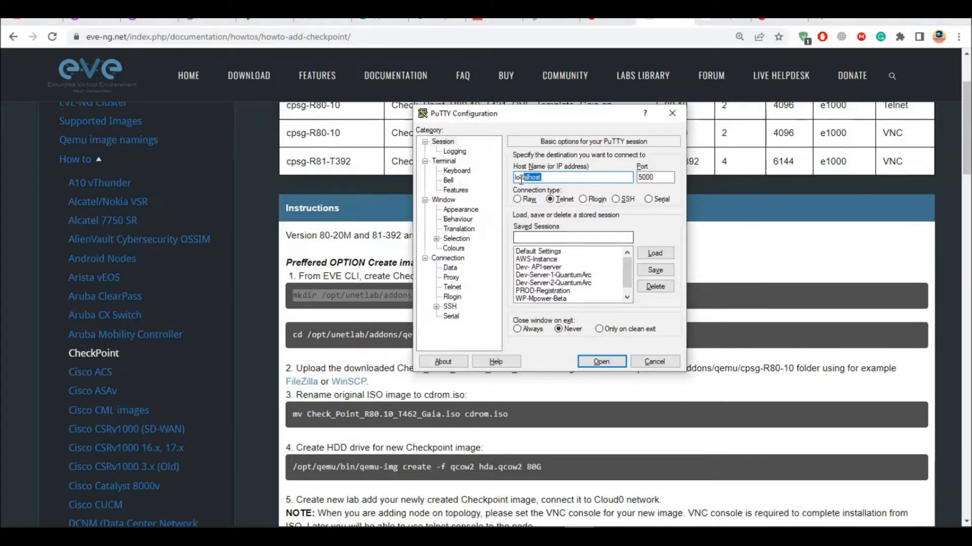
# Step: Start an SSH session in PuTTY to 192.168.1.55 on port 22
pyautogui.write('192.168.1.55')
pyautogui.click(654, 177)
pyautogui.write('22')
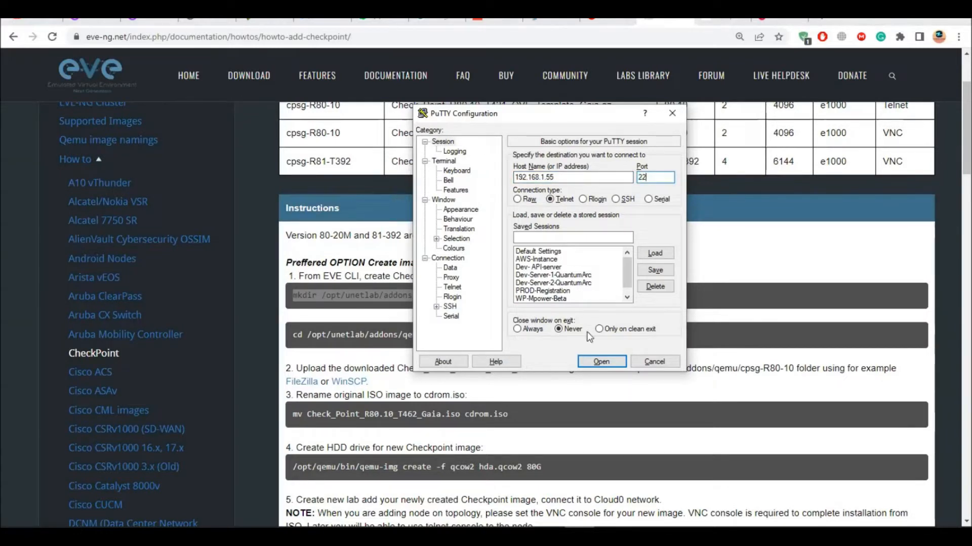
pyautogui.click(618, 199)
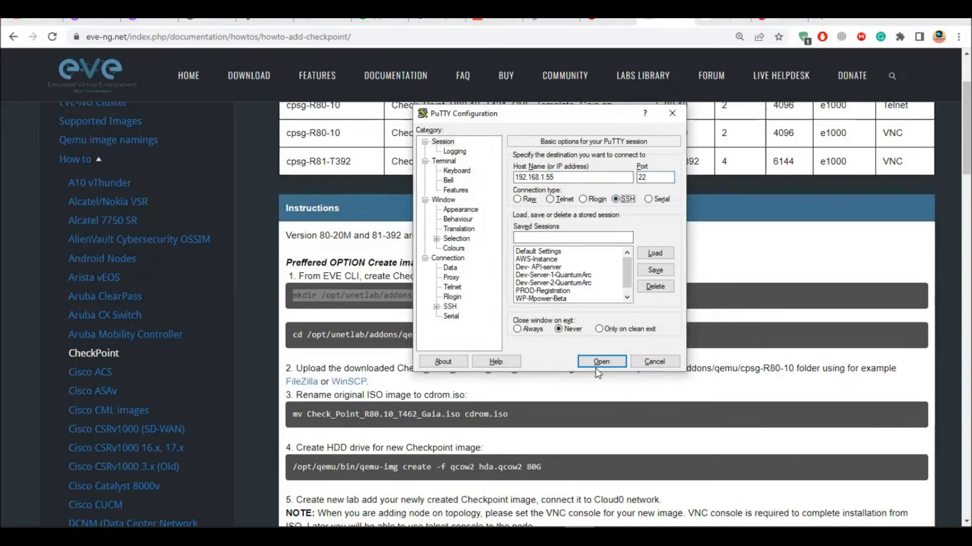
pyautogui.click(600, 361)
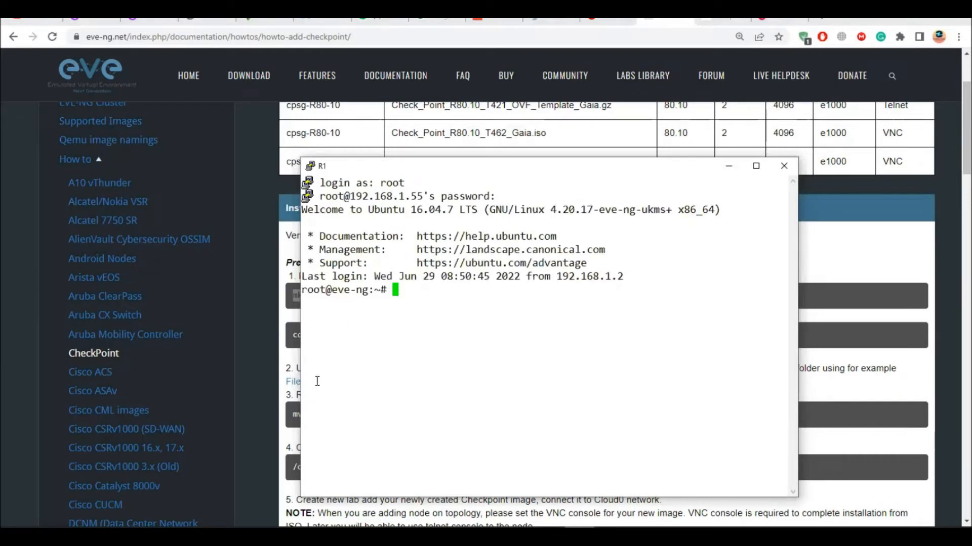
# Step: Paste the mkdir command and change its folder name to cpsg-R81-10 under /opt/unetlab/addons/qemu
pyautogui.rightClick(335, 296)
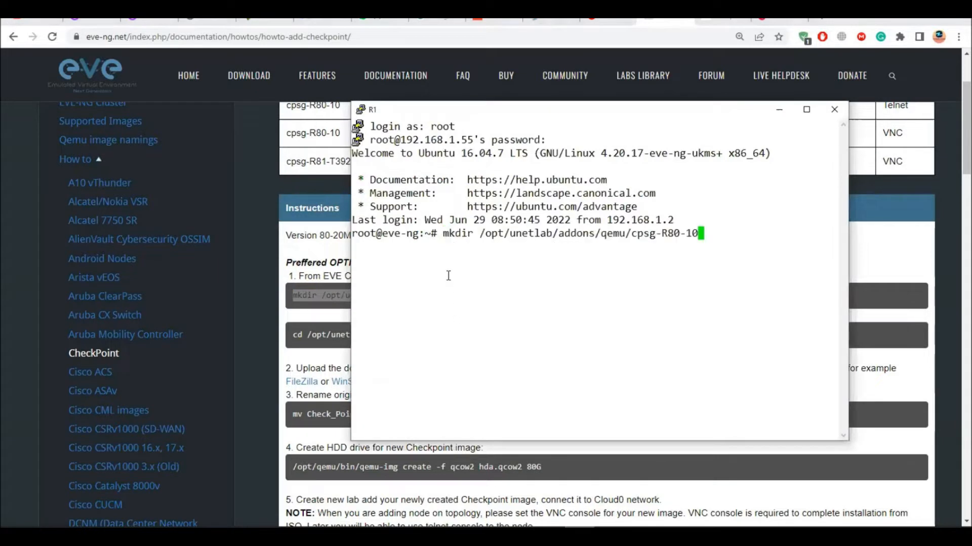
pyautogui.press('Backspace')
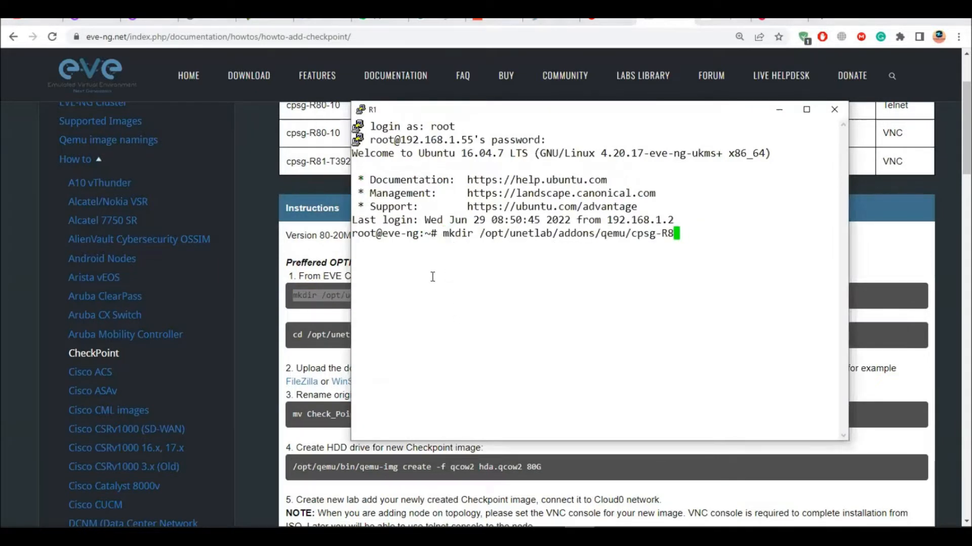
pyautogui.write('1-10')
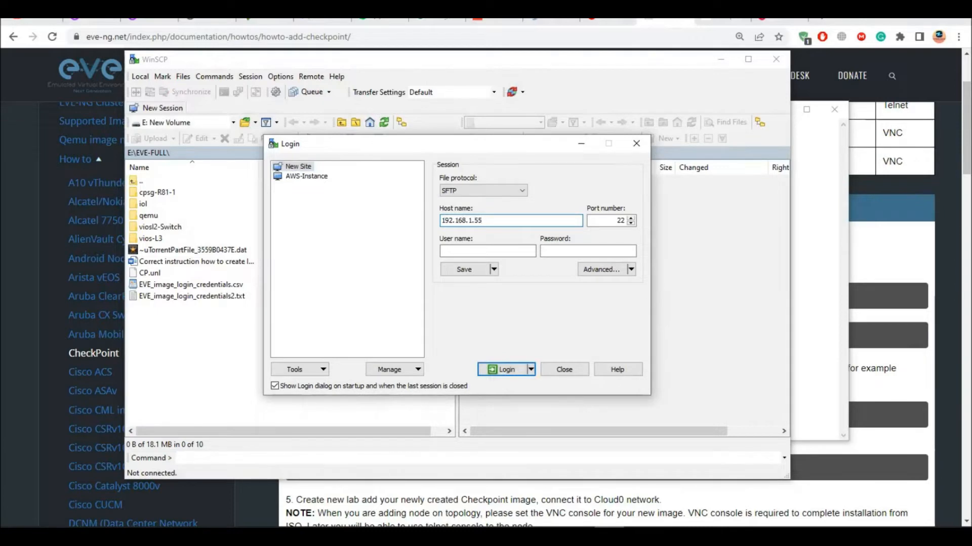
# Step: Log in to WinSCP as root and browse into the server's opt folder
pyautogui.write('root')
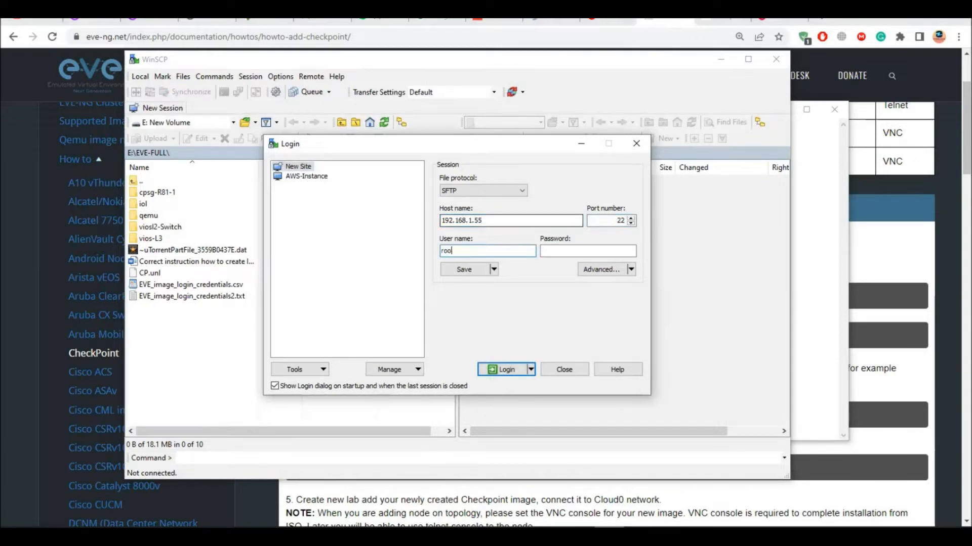
pyautogui.click(505, 370)
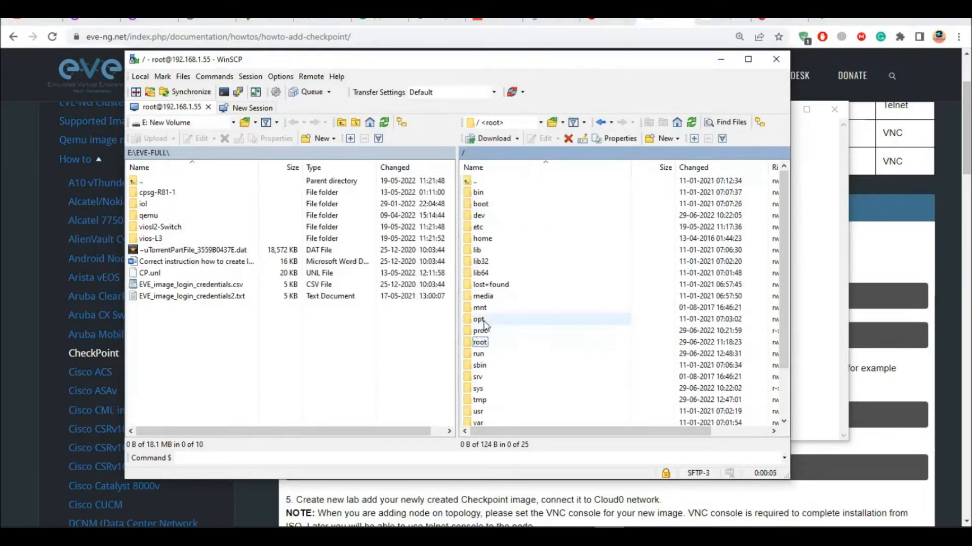
pyautogui.doubleClick(478, 318)
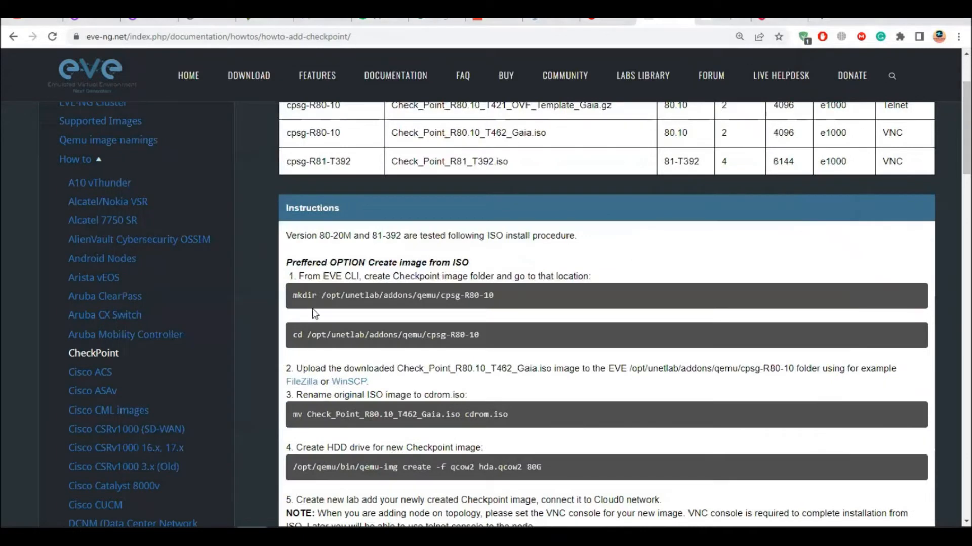
pyautogui.moveTo(322, 296); pyautogui.dragTo(434, 295)
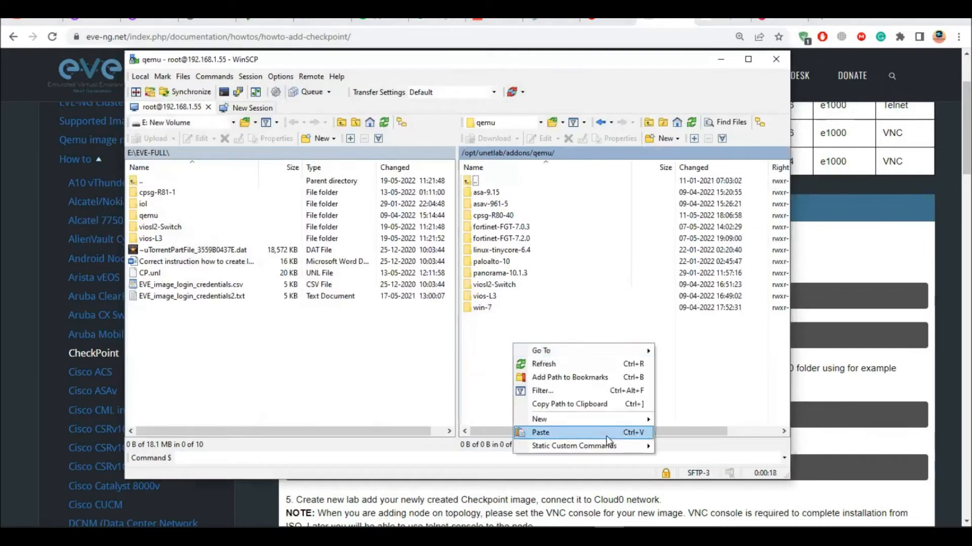
# Step: Cancel the new-folder prompt in qemu and open the empty cpsg-R81-10 folder
pyautogui.click(540, 433)
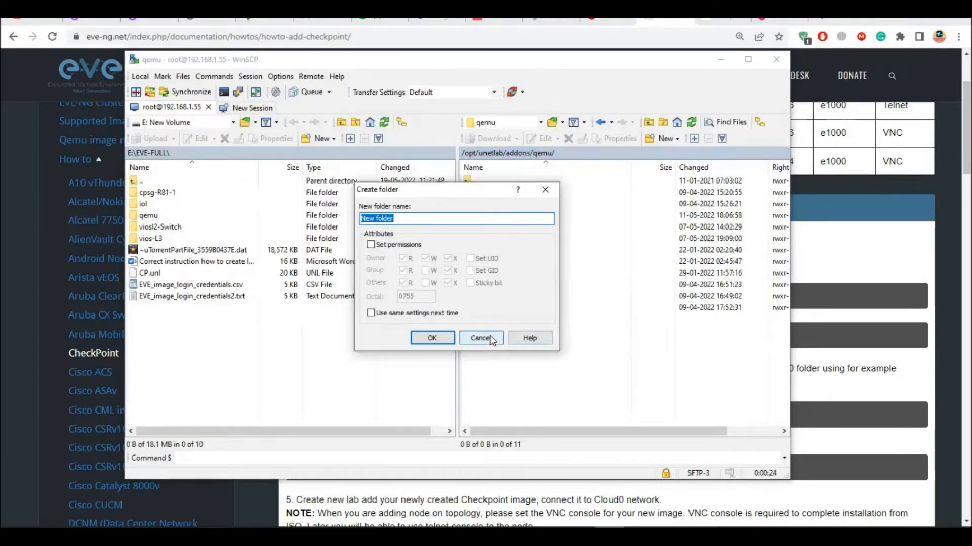
pyautogui.click(481, 338)
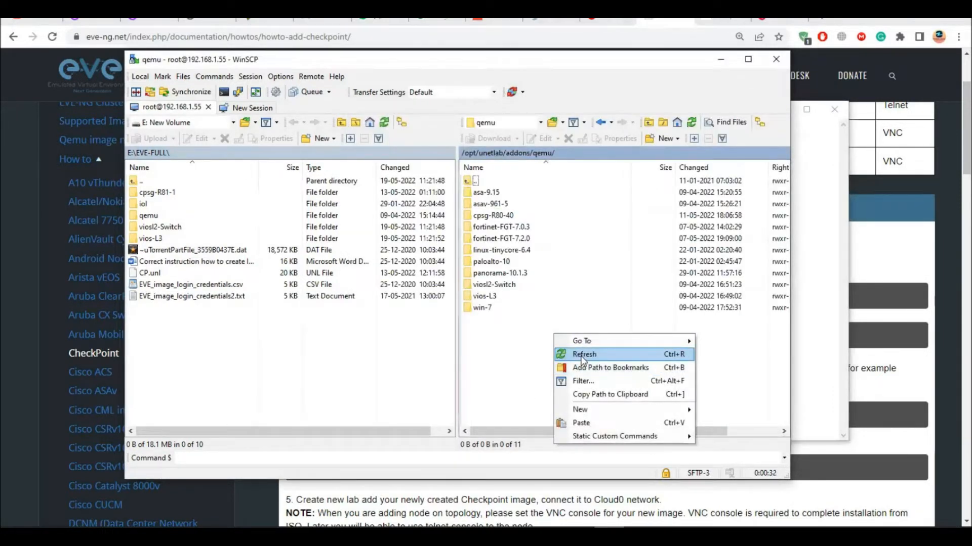
pyautogui.moveTo(610, 367)
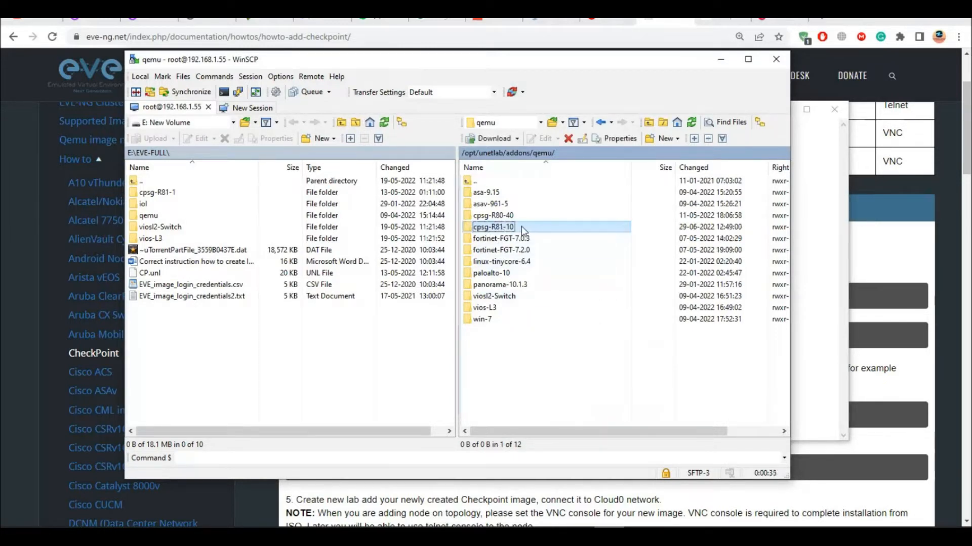
pyautogui.doubleClick(492, 226)
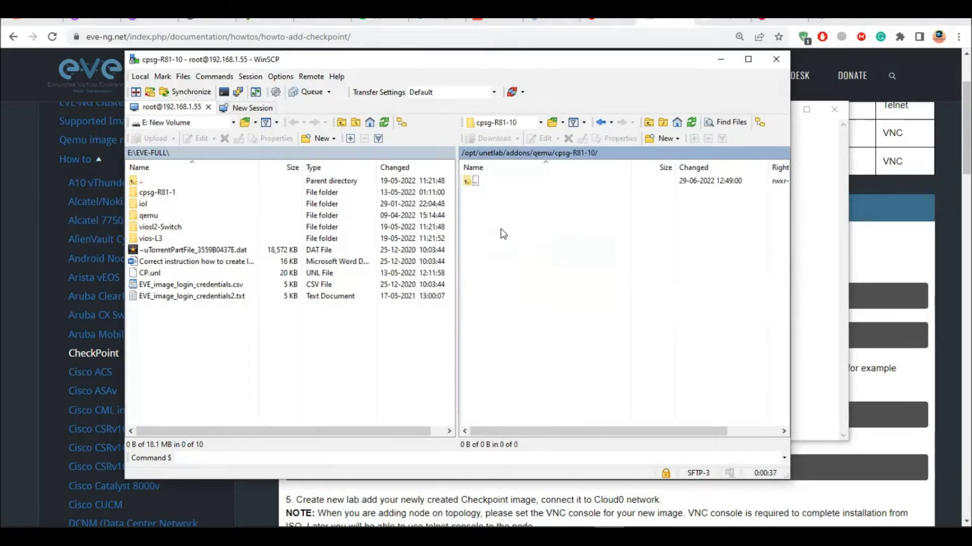
pyautogui.click(475, 180)
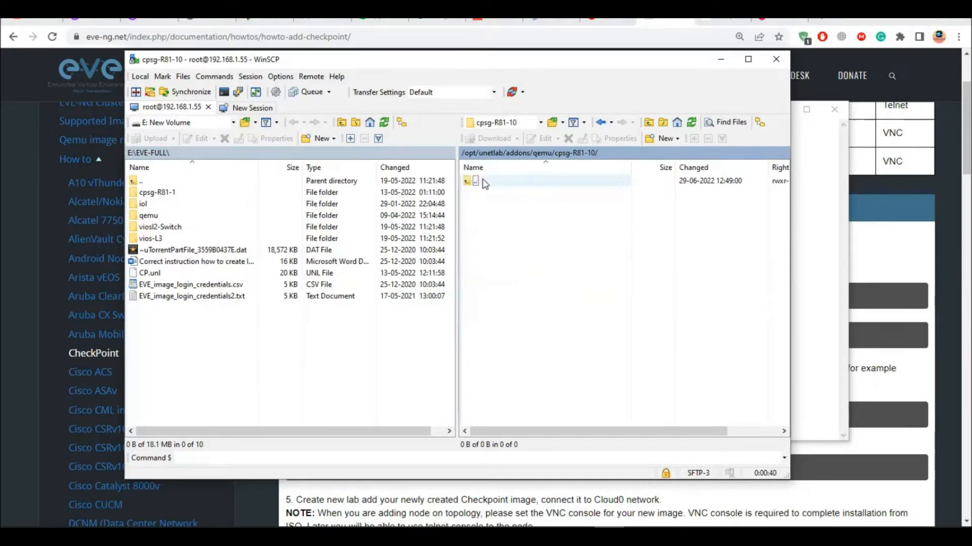
pyautogui.doubleClick(475, 180)
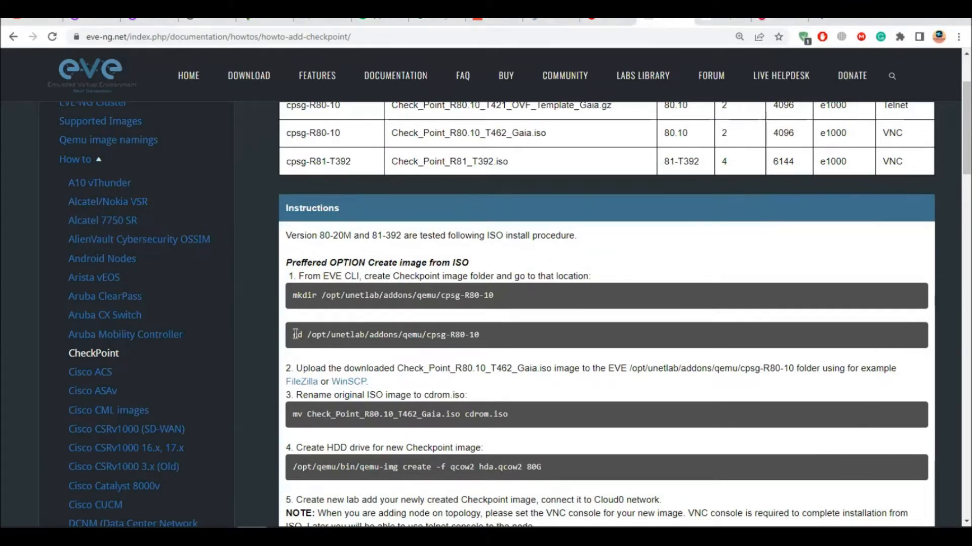
# Step: Select the guide's cd command and begin typing cd /opt/unetlab/addons/qemu/cpsg-R8 in PuTTY
pyautogui.moveTo(293, 334); pyautogui.dragTo(479, 335)
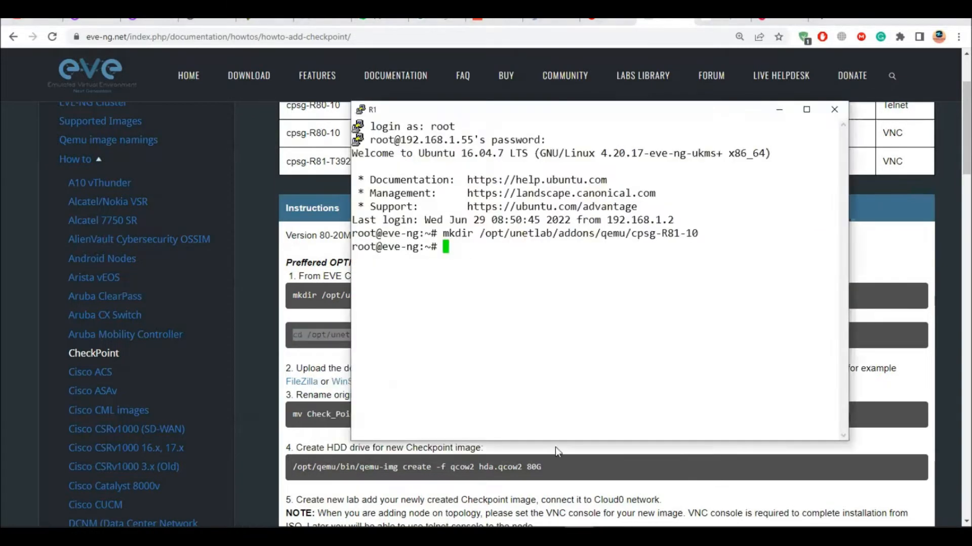
pyautogui.write('cd /opt/unetlab/addons/qemu/cpsg-R8')
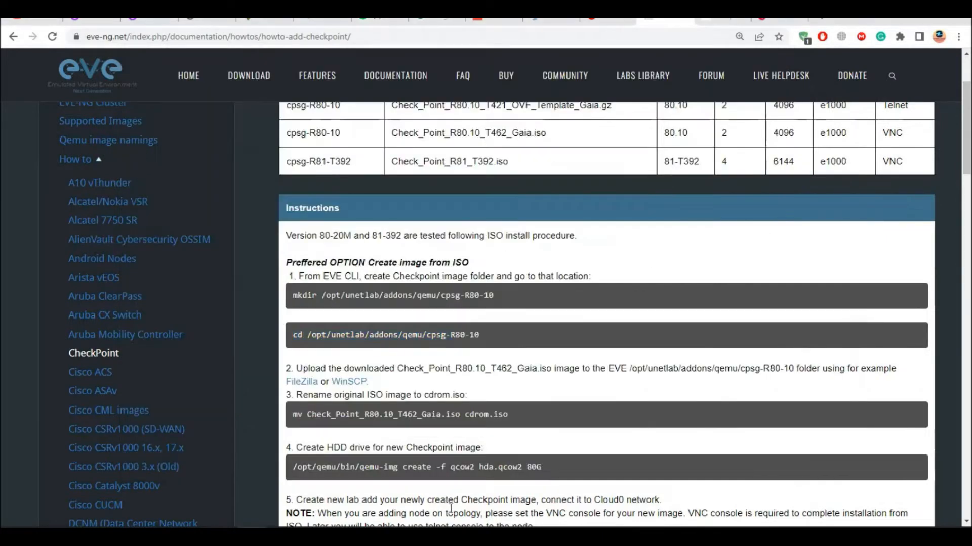
pyautogui.moveTo(320, 368); pyautogui.dragTo(433, 368)
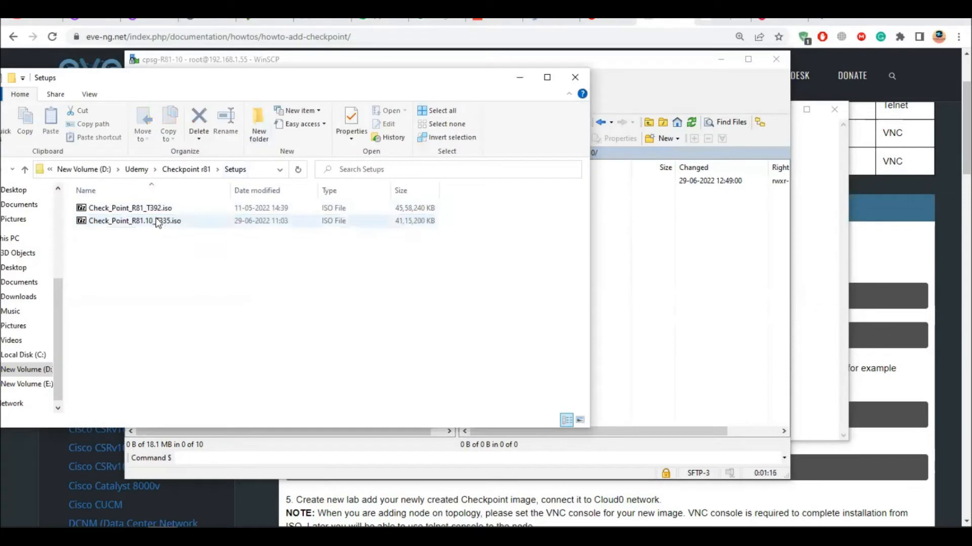
# Step: Select Check_Point_R81.10_T335.iso in Setups and copy the guide's rename-to-cdrom.iso command
pyautogui.click(134, 220)
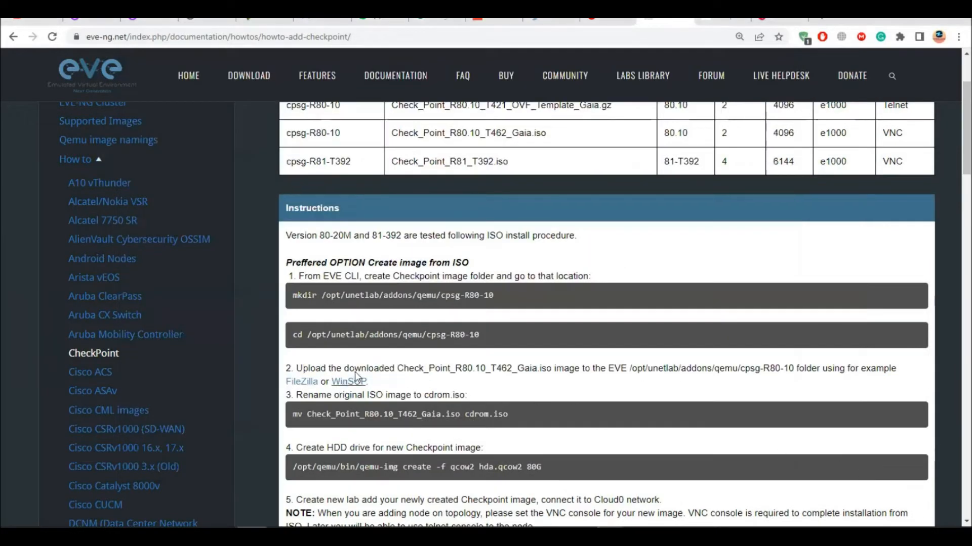
pyautogui.moveTo(353, 368); pyautogui.dragTo(367, 381)
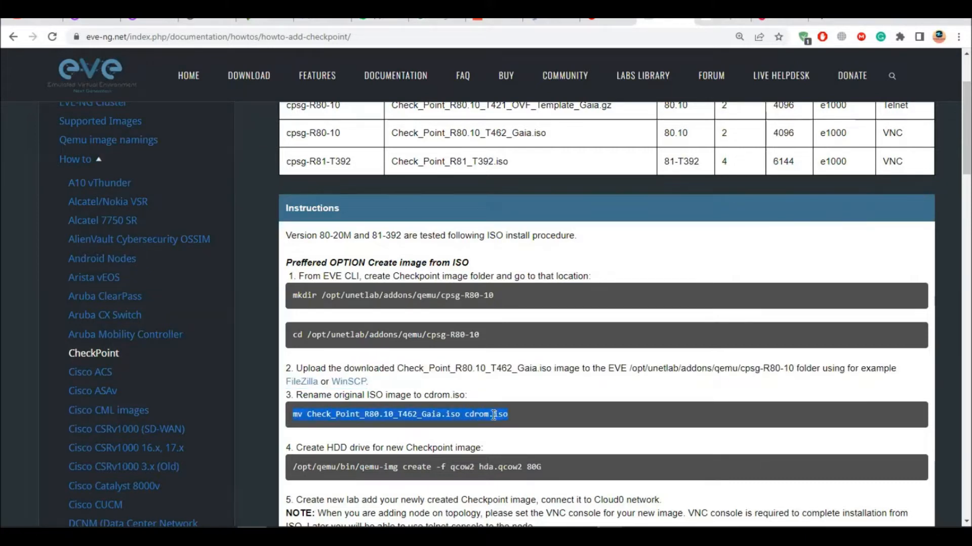
pyautogui.rightClick(492, 414)
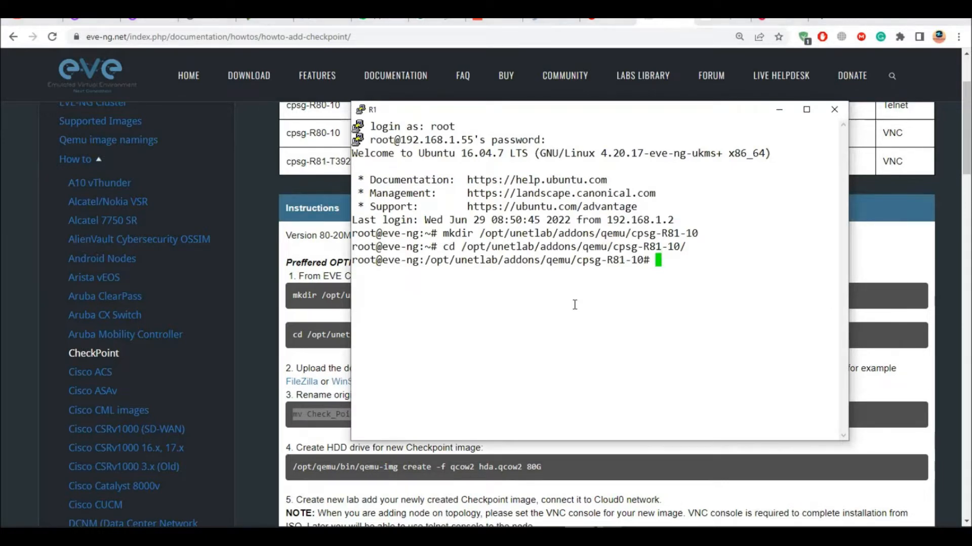
# Step: Attempt renaming Check_Point_R81.10_T335.iso.filepart to cdrom.iso with mv in PuTTY
pyautogui.write('mv Check_Point_R81.10_T335.iso .filepart')
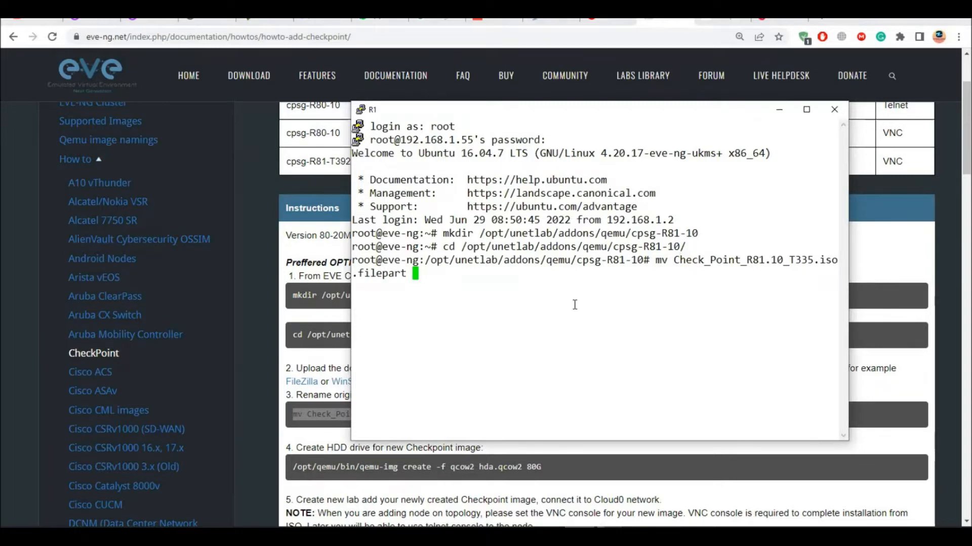
pyautogui.write('cdrom')
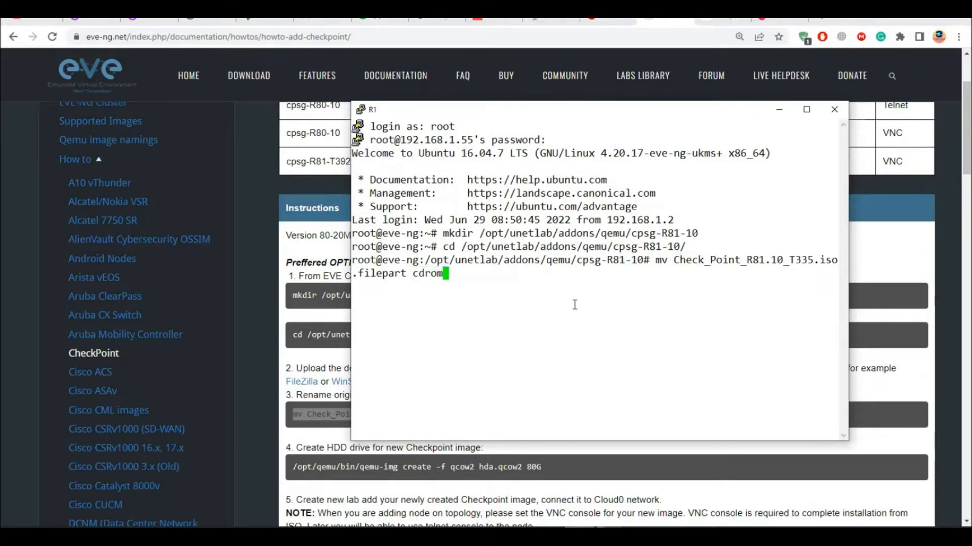
pyautogui.write('.iso')
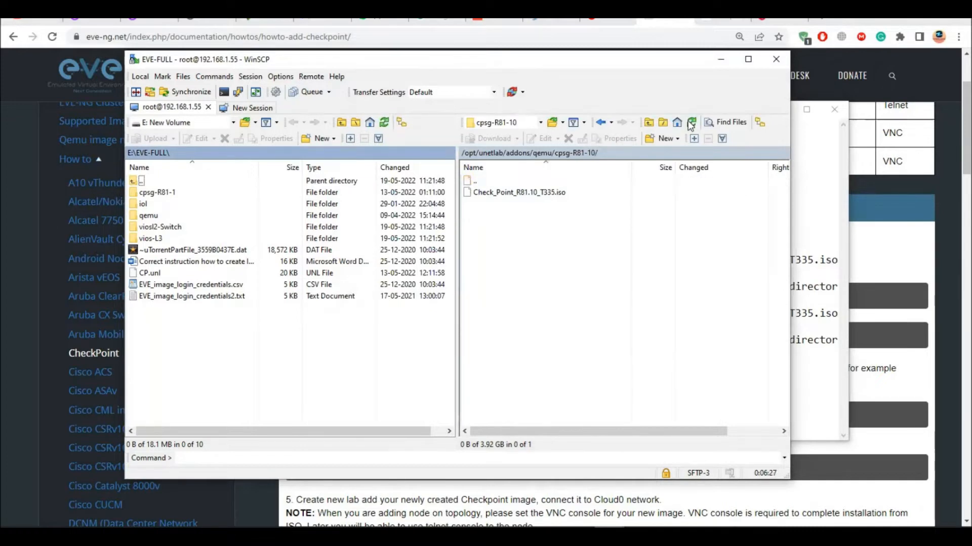
# Step: Refresh WinSCP's cpsg-R81-10 listing and retry renaming Check_Point_R81.10_T335.iso to cdrom.iso
pyautogui.click(691, 122)
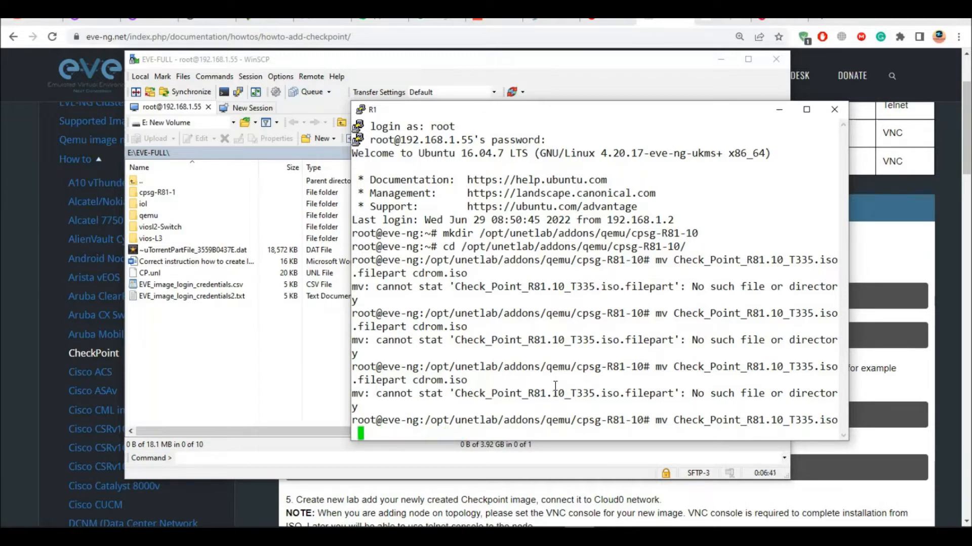
pyautogui.write('cdrom')
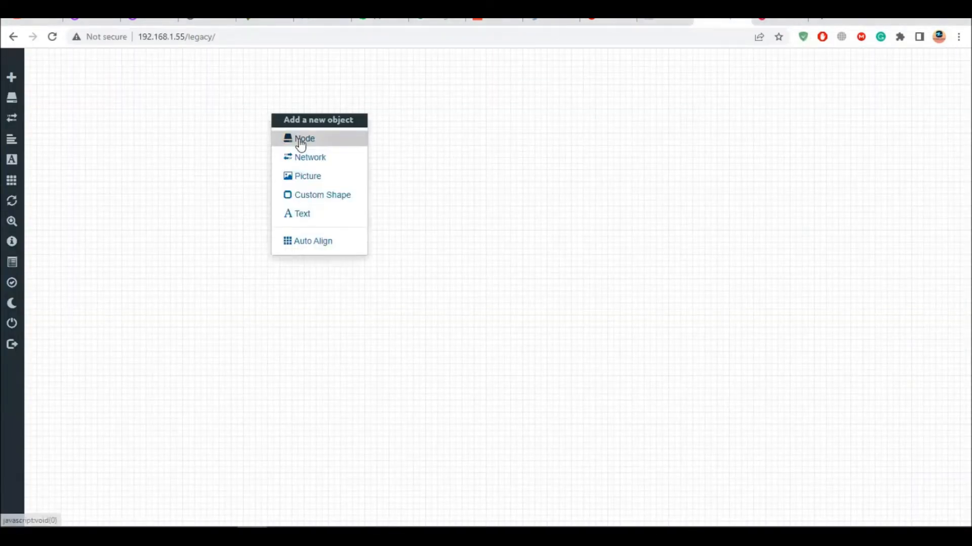
# Step: Save a new CP node from the CheckPoint Security Gateway VE template, image cpsg-R81-10, console vnc
pyautogui.click(304, 138)
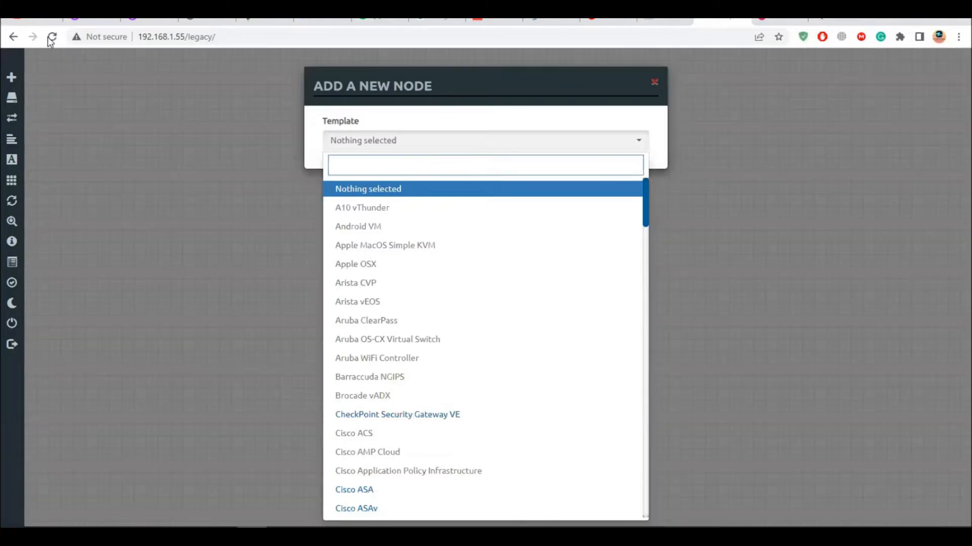
pyautogui.click(397, 414)
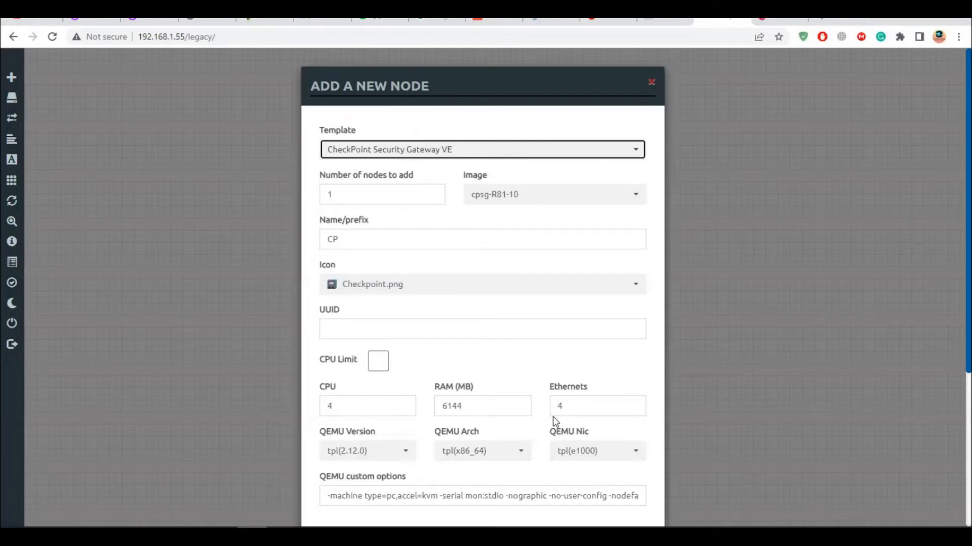
pyautogui.click(553, 194)
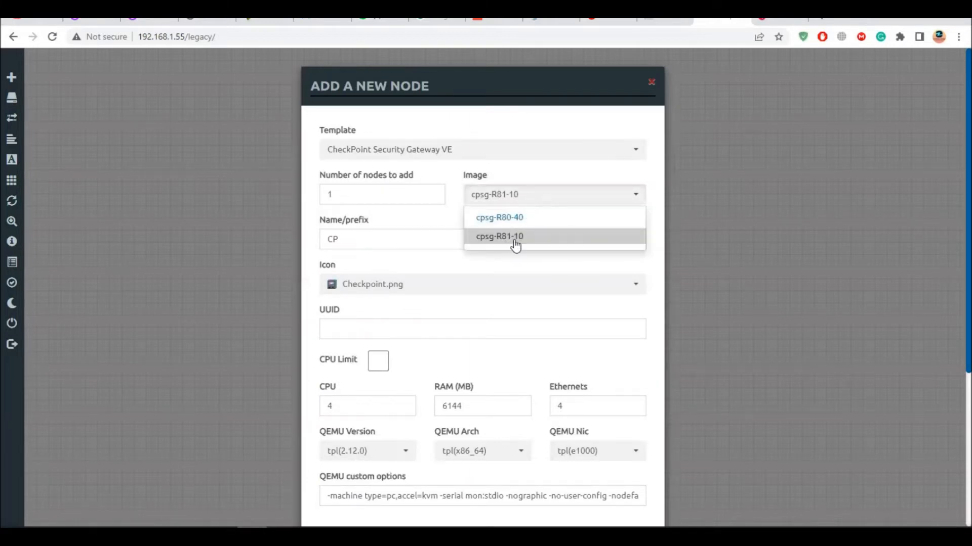
pyautogui.scroll(-3)
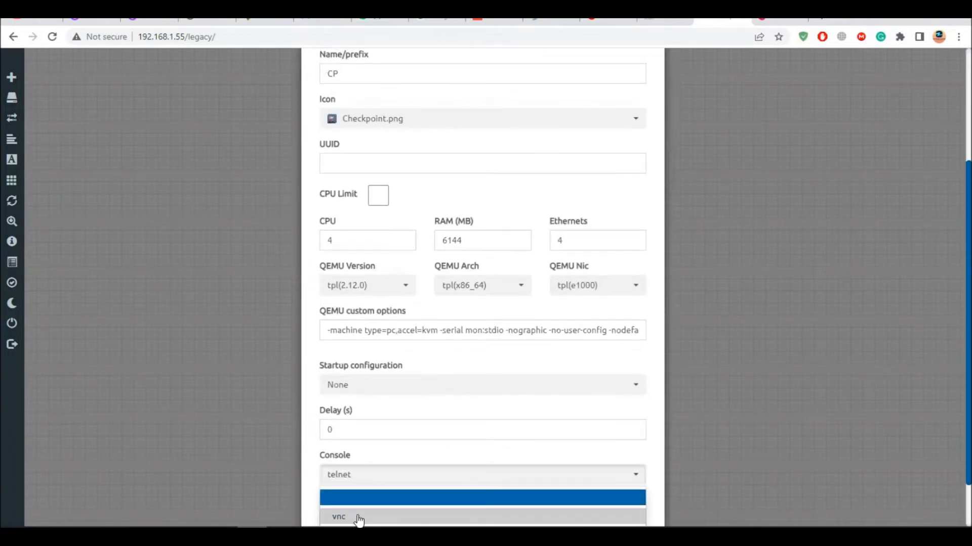
pyautogui.click(339, 517)
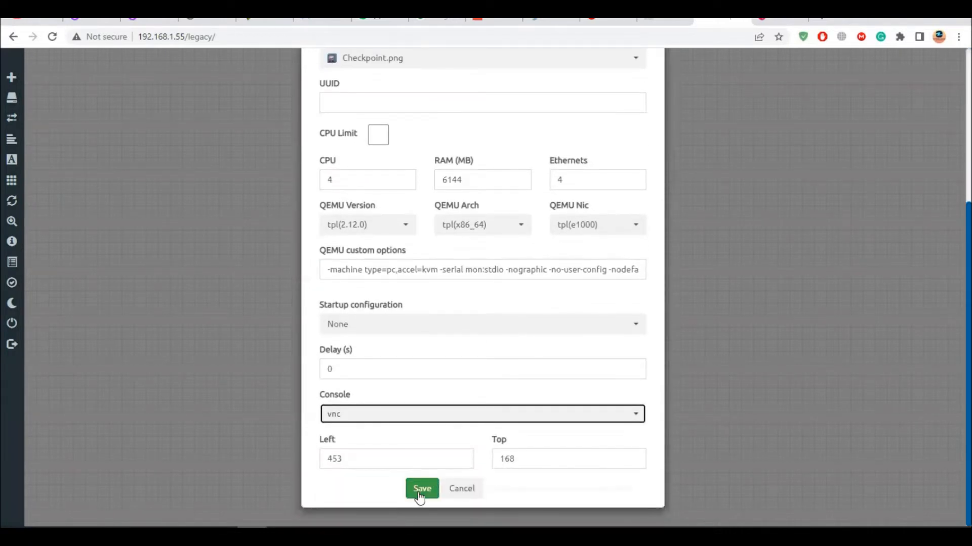
pyautogui.click(422, 488)
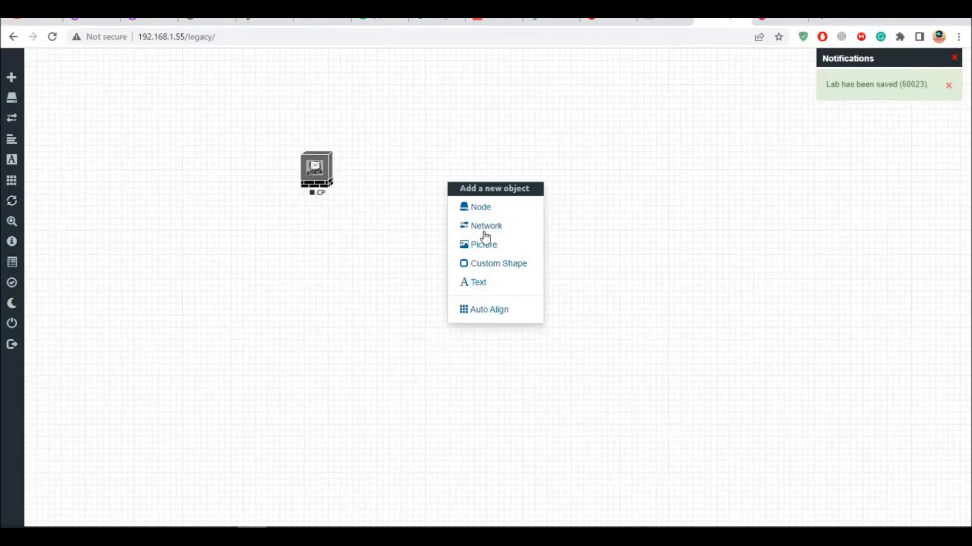
# Step: Add a Management(Cloud0) network and review the Check Point setup instructions
pyautogui.click(486, 226)
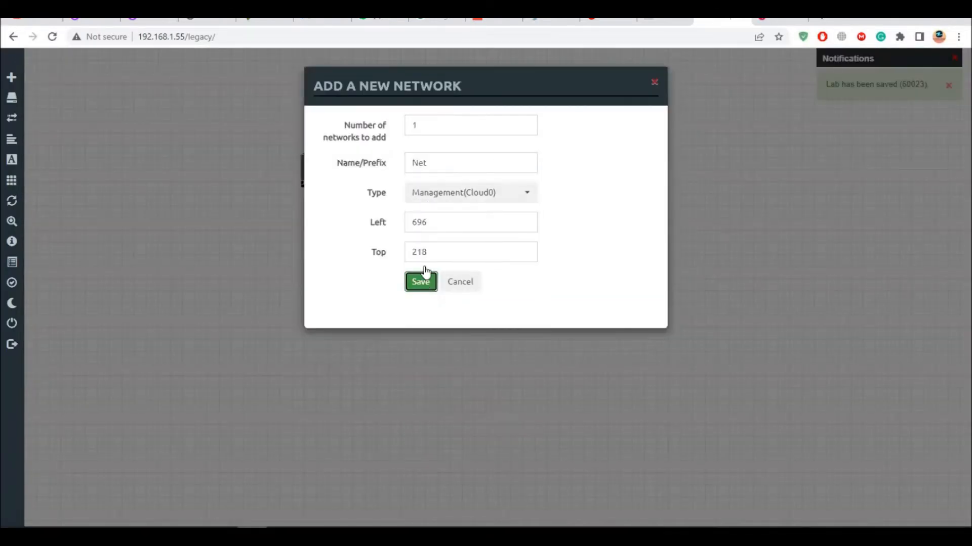
pyautogui.click(420, 281)
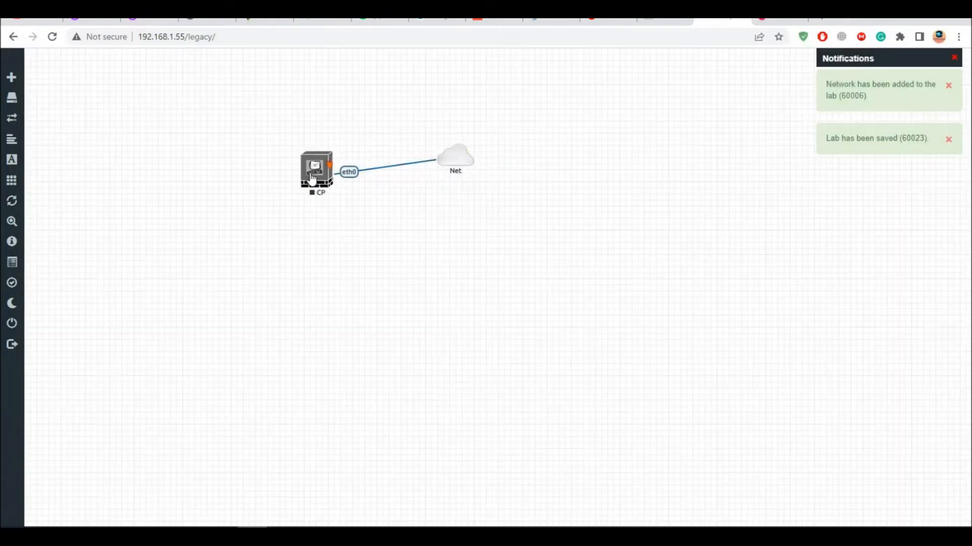
pyautogui.click(316, 168)
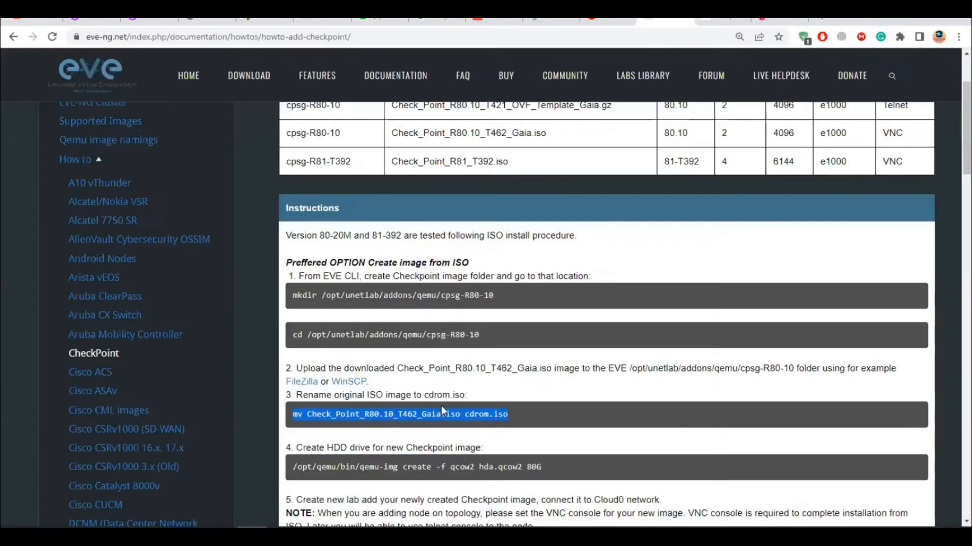
pyautogui.scroll(-3)
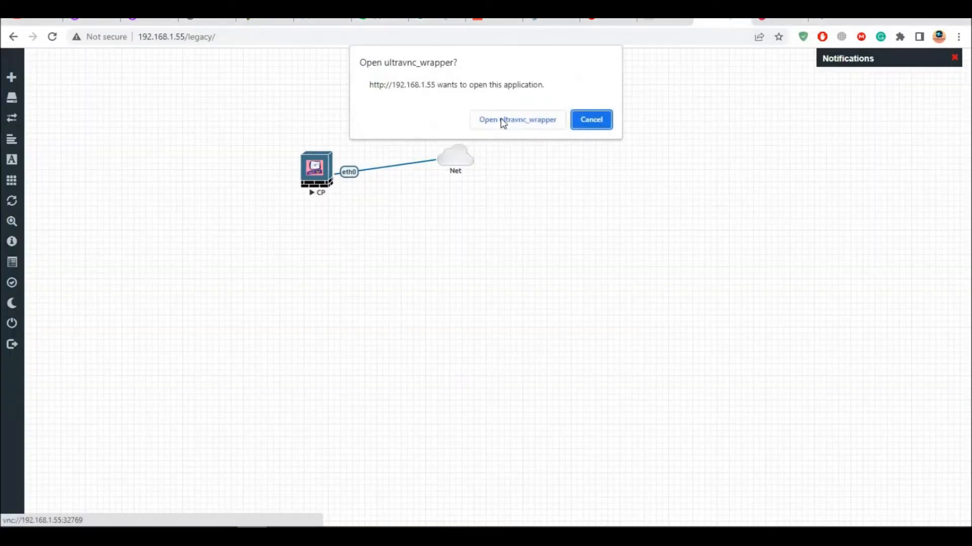
# Step: Open CP's VNC console, choose Install Gaia, and close it after the no-hard-drive warning
pyautogui.click(516, 119)
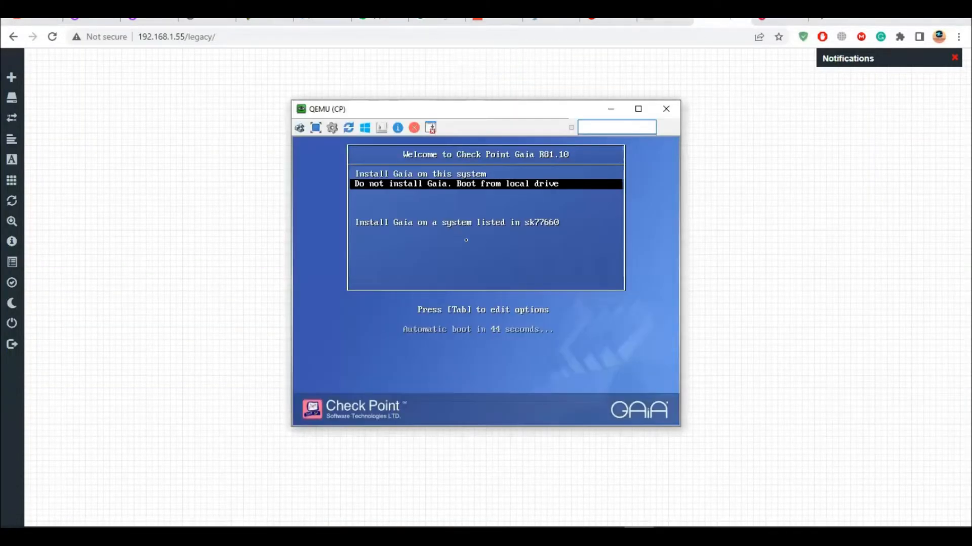
pyautogui.press('Up')
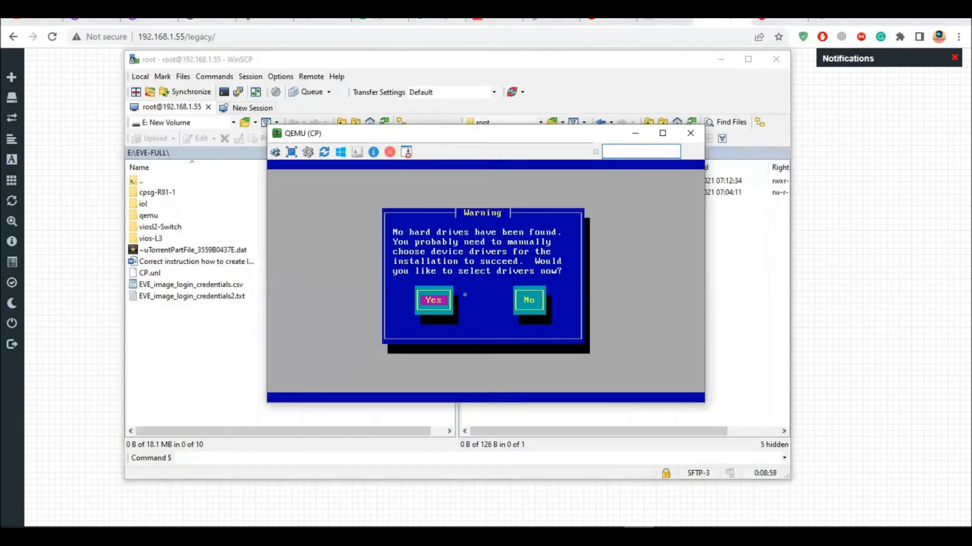
pyautogui.moveTo(534, 309)
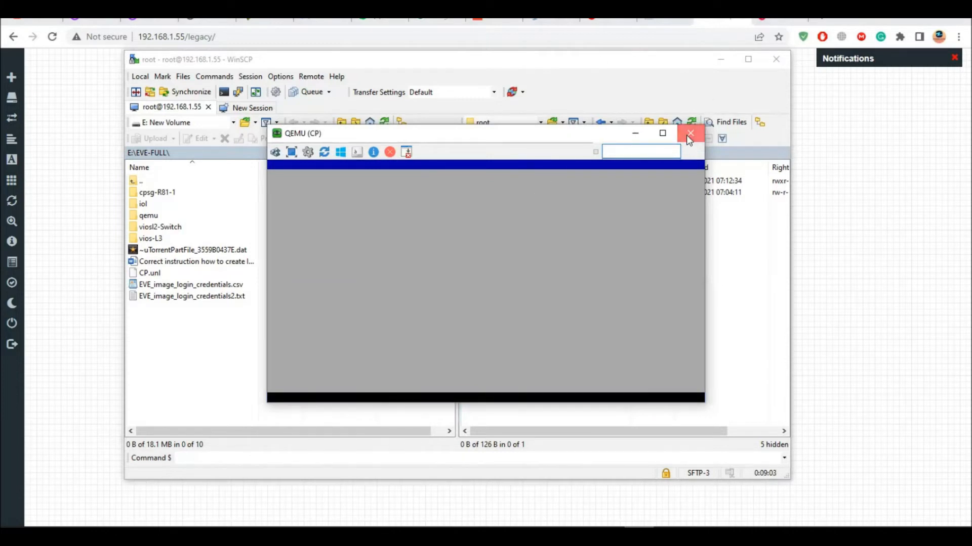
pyautogui.click(690, 133)
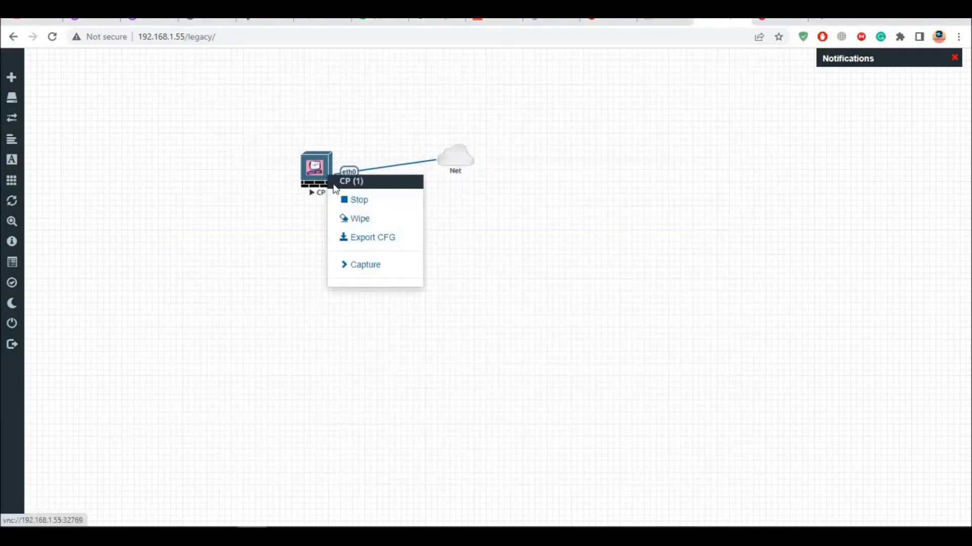
# Step: Stop the running CP node and confirm its deletion in the warning dialog
pyautogui.click(358, 199)
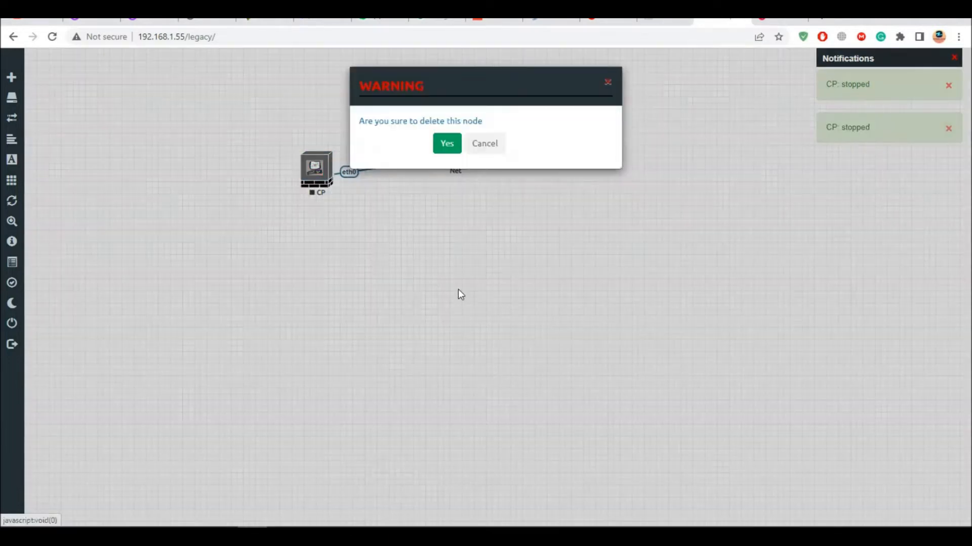
pyautogui.click(446, 144)
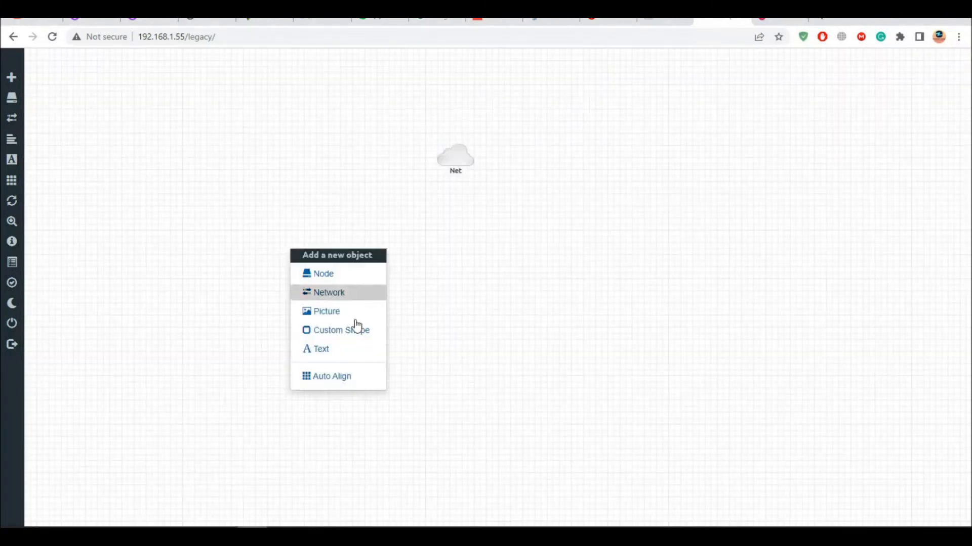
# Step: Recreate node CP from the CheckPoint Security Gateway VE template and save it
pyautogui.click(323, 274)
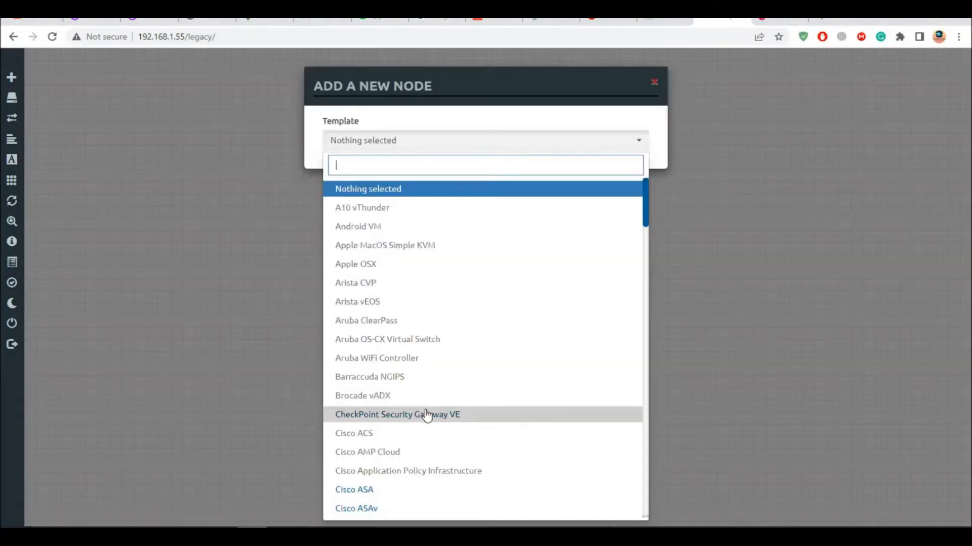
pyautogui.click(397, 414)
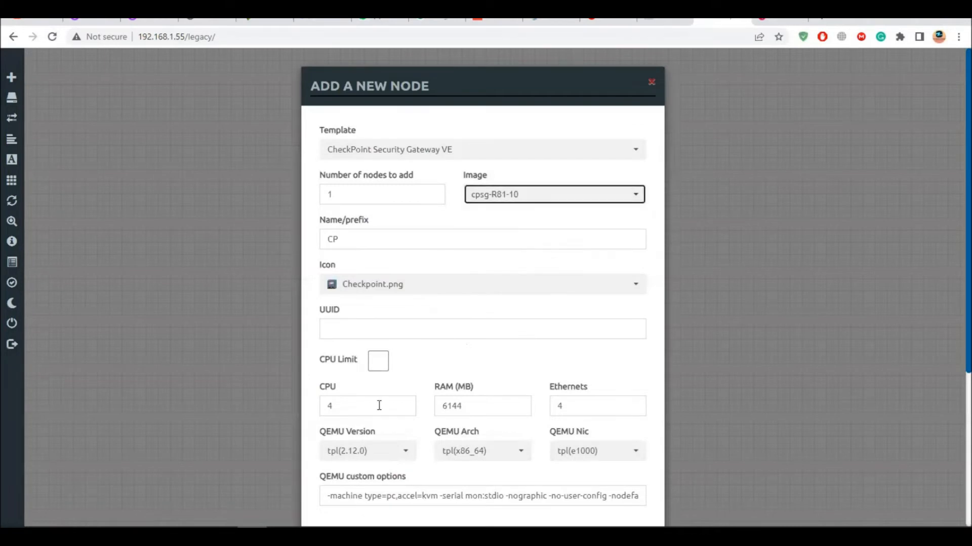
pyautogui.scroll(-3)
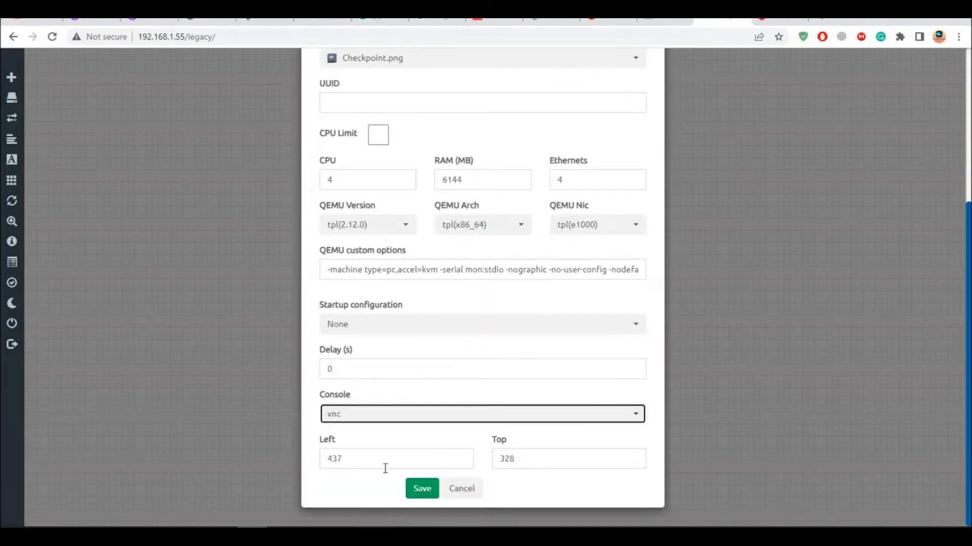
pyautogui.click(422, 488)
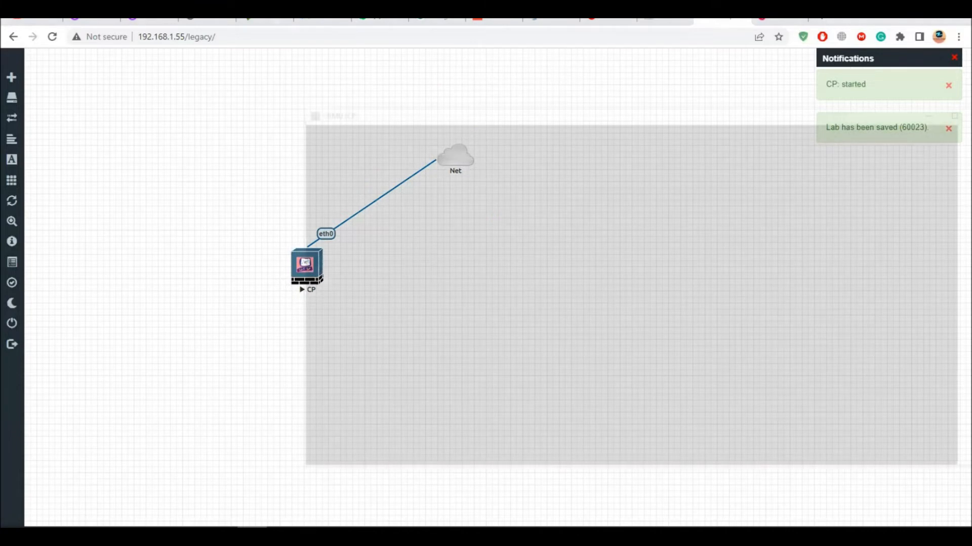
# Step: Open the CP node's VNC console showing the Gaia R81.10 installer welcome screen
pyautogui.doubleClick(306, 266)
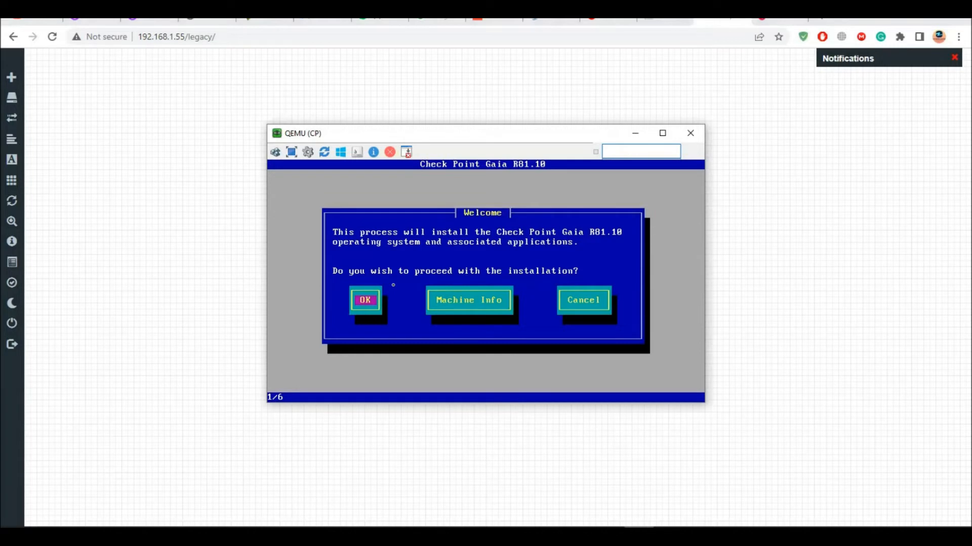
# Step: Begin the Gaia install with US keyboard and the proposed partition sizes
pyautogui.click(365, 300)
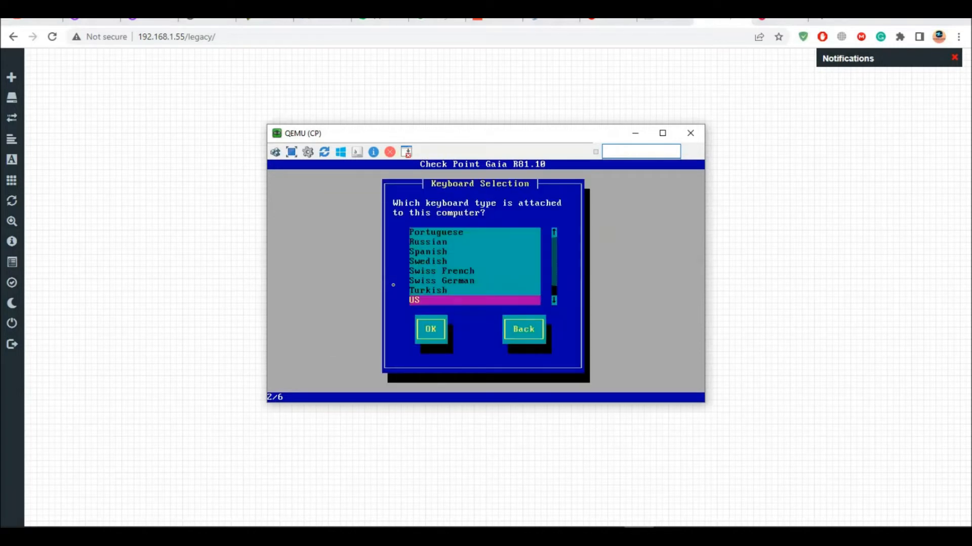
pyautogui.click(430, 328)
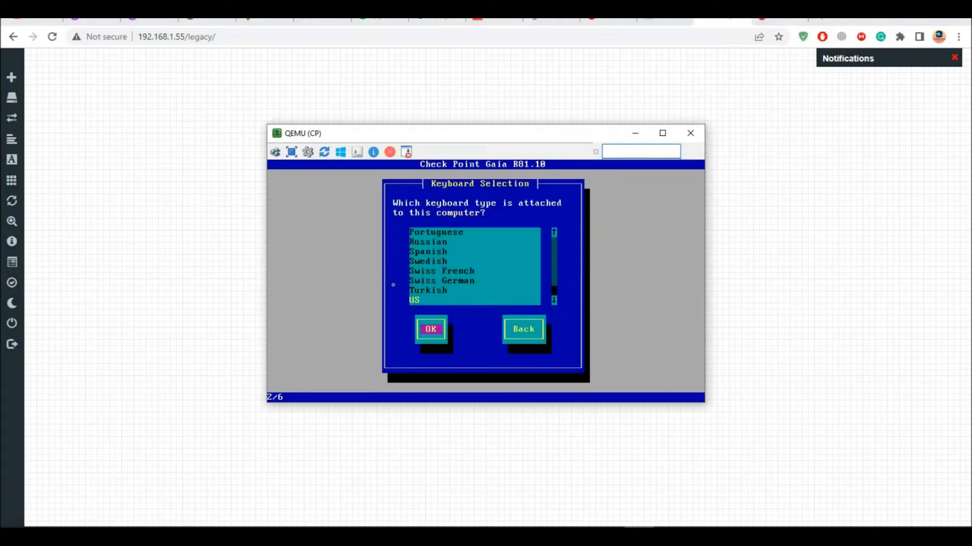
pyautogui.click(430, 329)
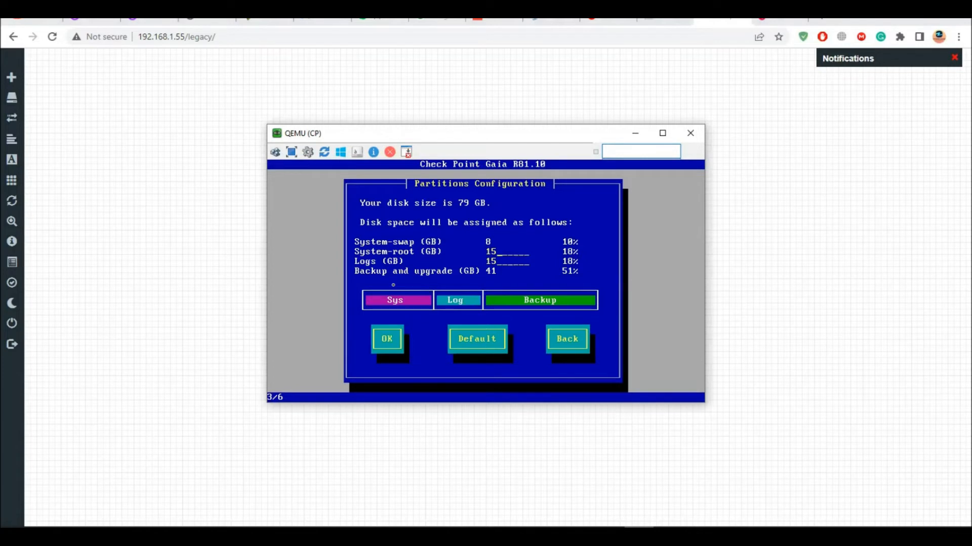
pyautogui.click(386, 339)
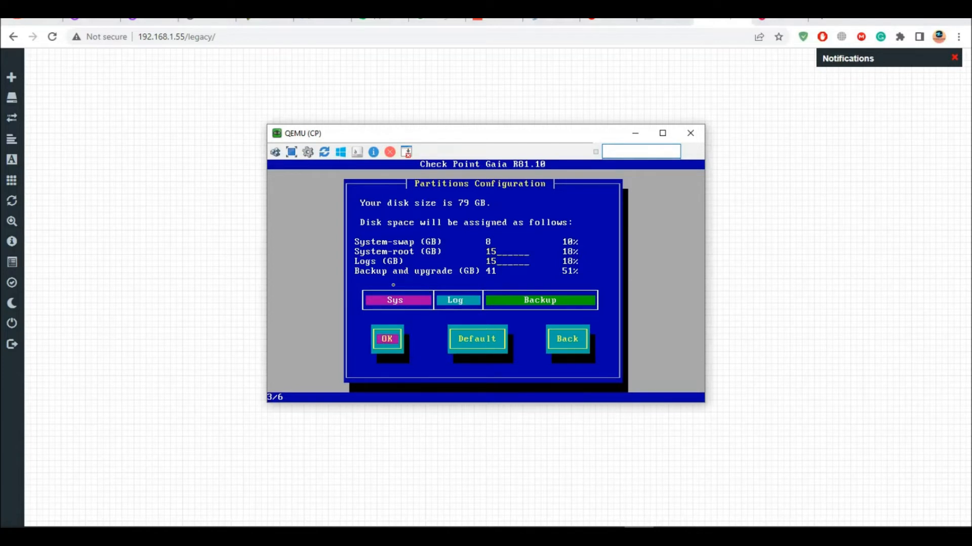
pyautogui.click(386, 339)
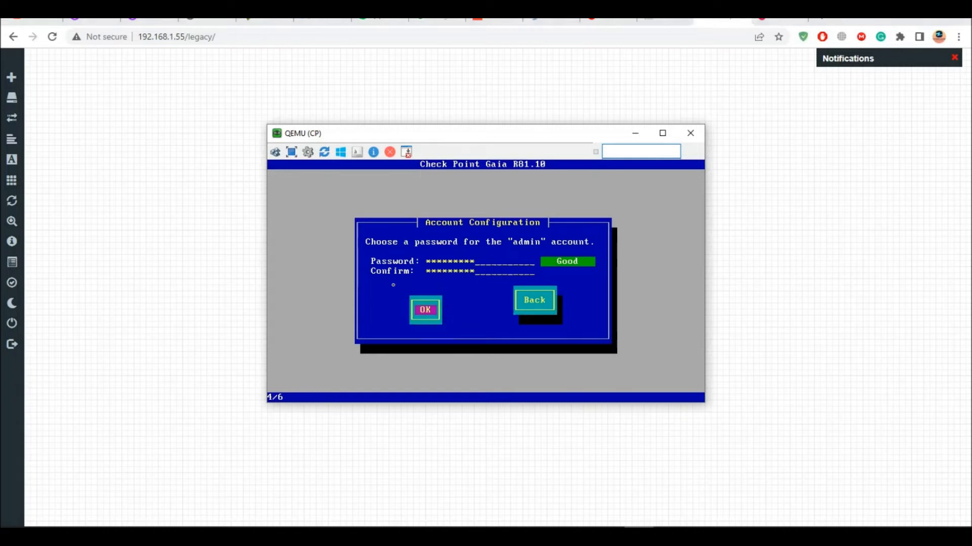
# Step: Confirm admin password, set eth0 to 192.168.1.111 with gateway 192.168.1.1, and approve formatting
pyautogui.click(425, 309)
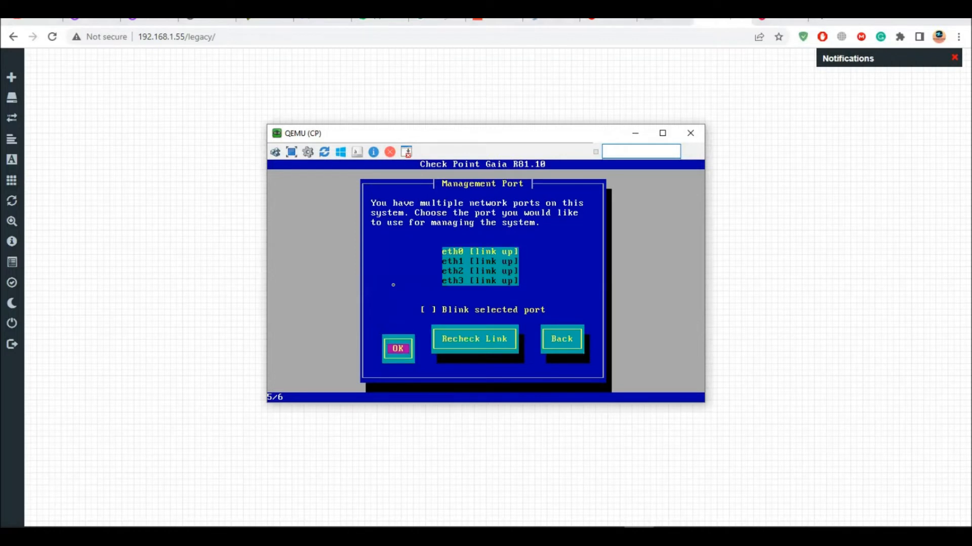
pyautogui.click(398, 348)
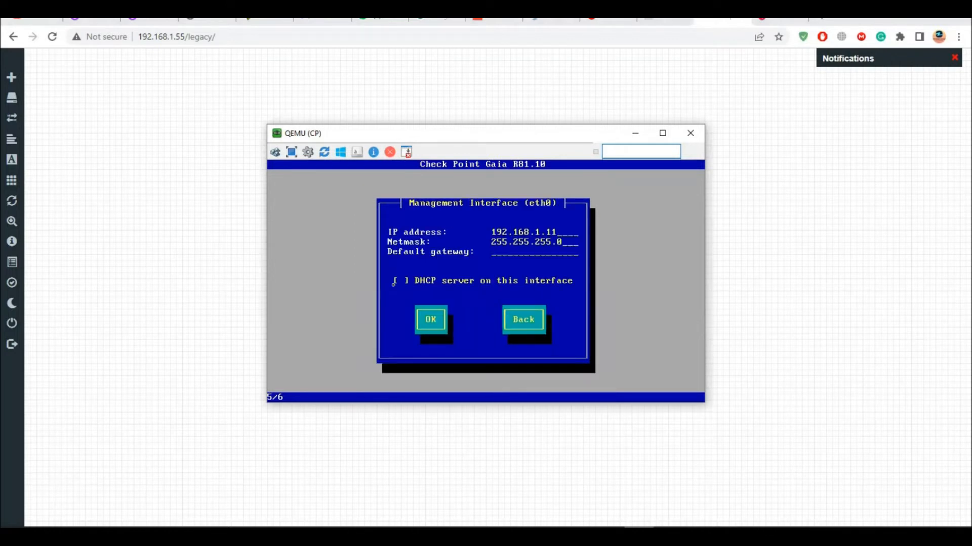
pyautogui.write('192.168.1.2')
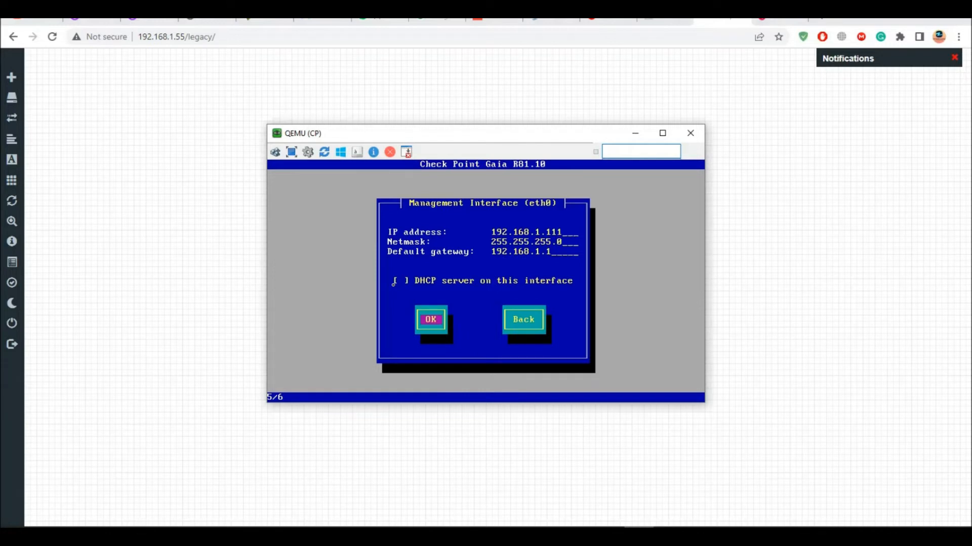
pyautogui.click(429, 319)
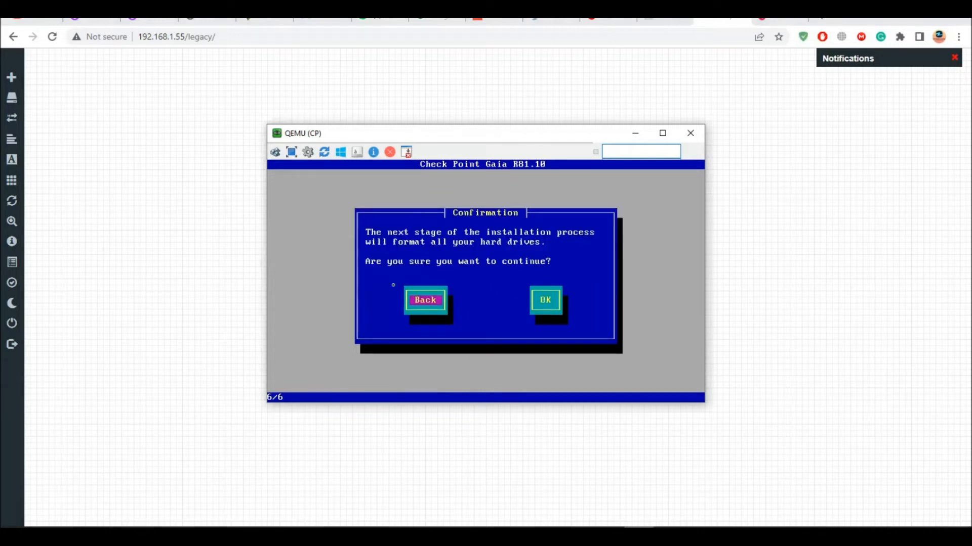
pyautogui.click(544, 300)
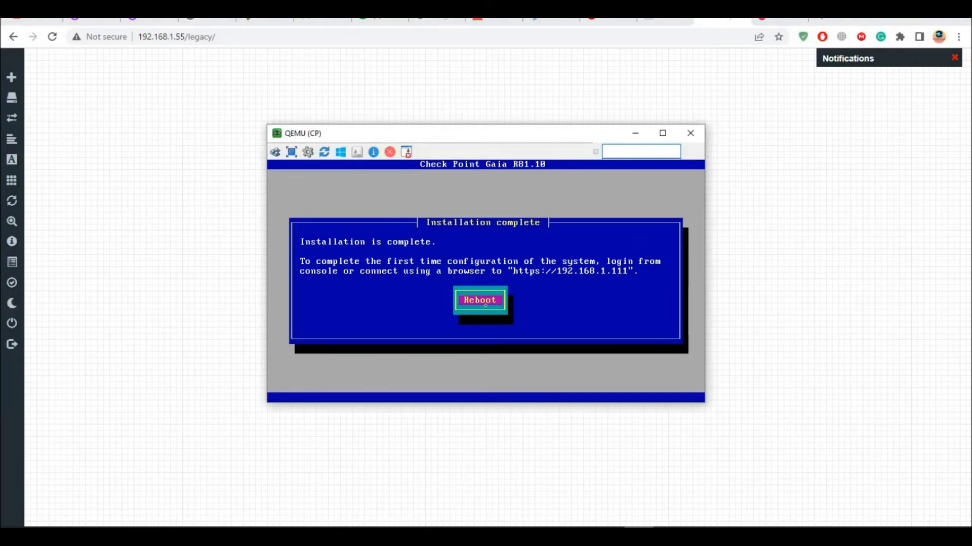
# Step: Reboot the newly installed Gaia system and close the QEMU CP console window
pyautogui.click(481, 300)
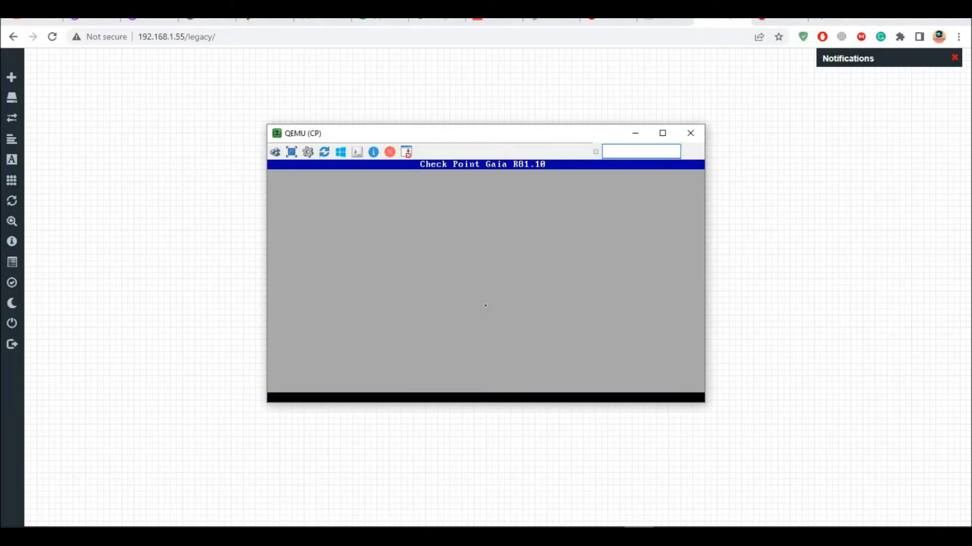
pyautogui.moveTo(500, 293)
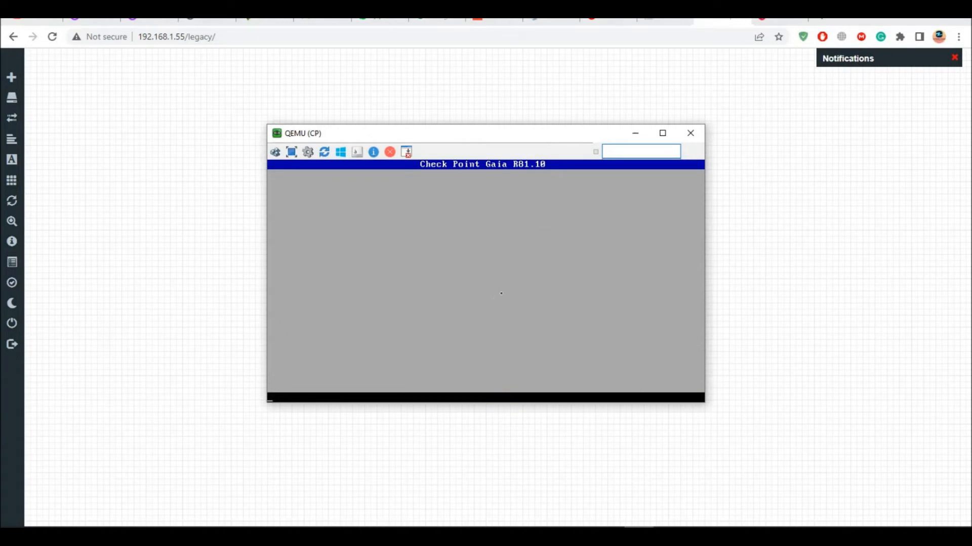
pyautogui.click(690, 133)
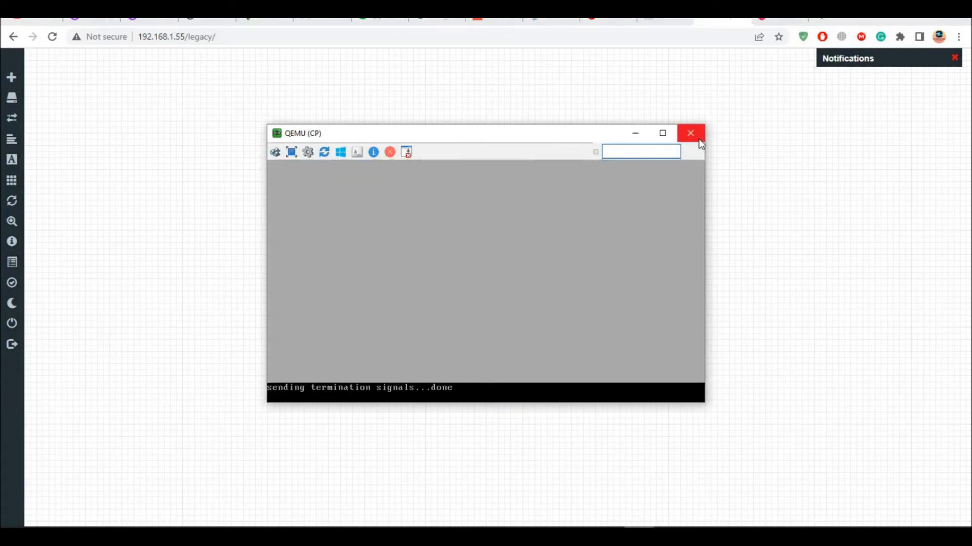
pyautogui.click(690, 133)
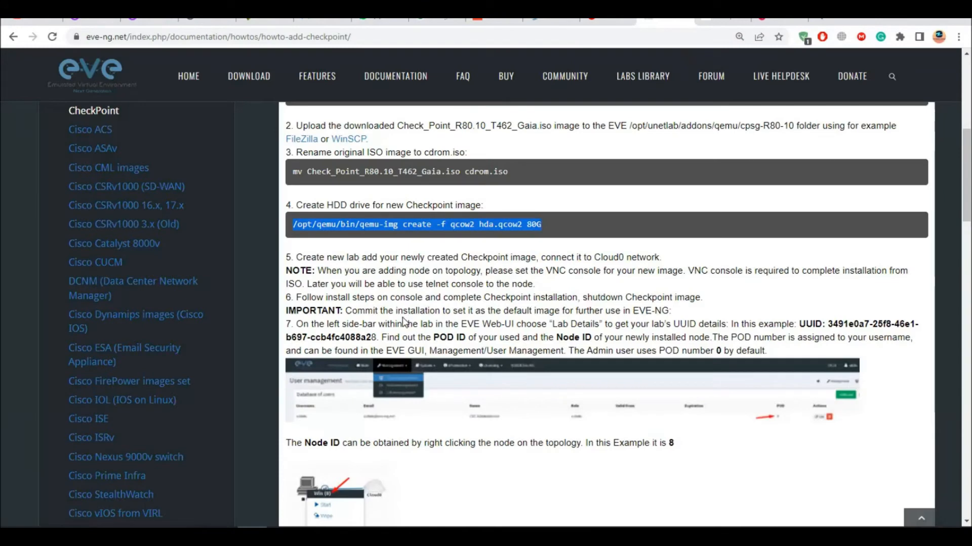
# Step: Scroll the Check Point how-to down to step 7 on finding lab and node IDs
pyautogui.scroll(-3)
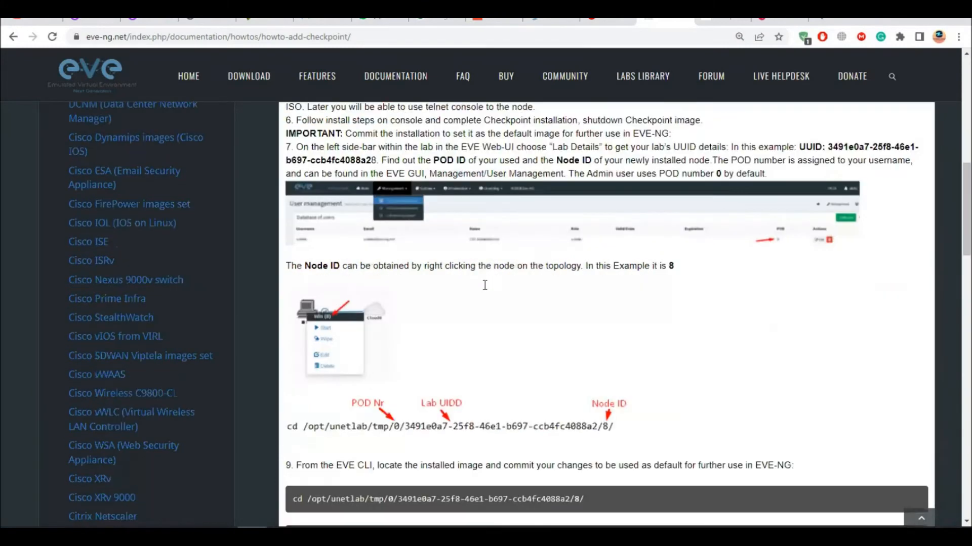
pyautogui.scroll(-3)
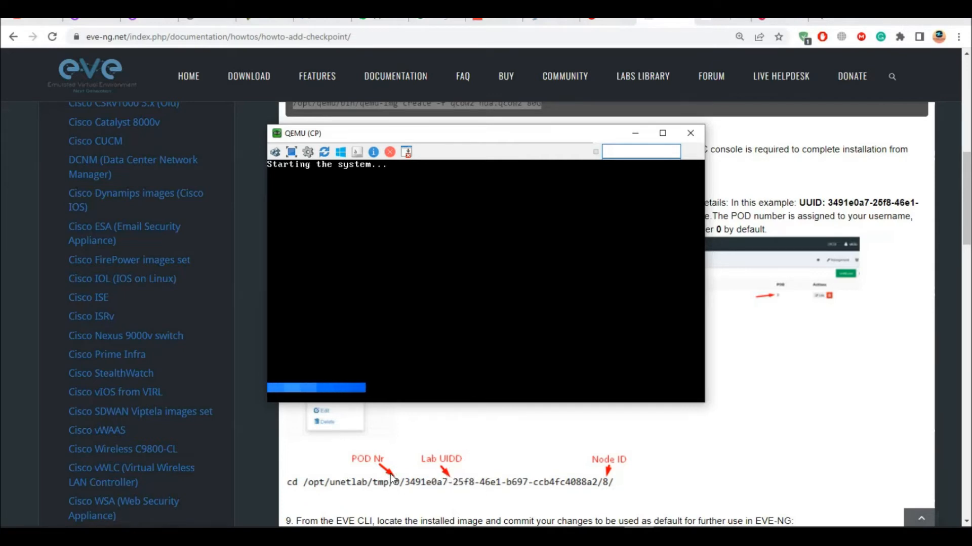
pyautogui.moveTo(396, 490)
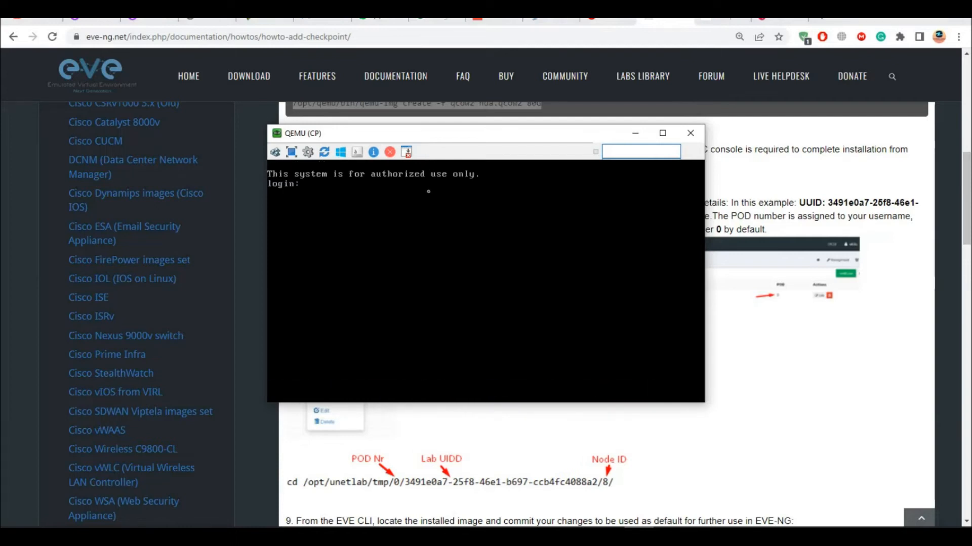
# Step: Enter admin credentials at the Gaia console login, retrying admin after 'Login incorrect'
pyautogui.write('admin')
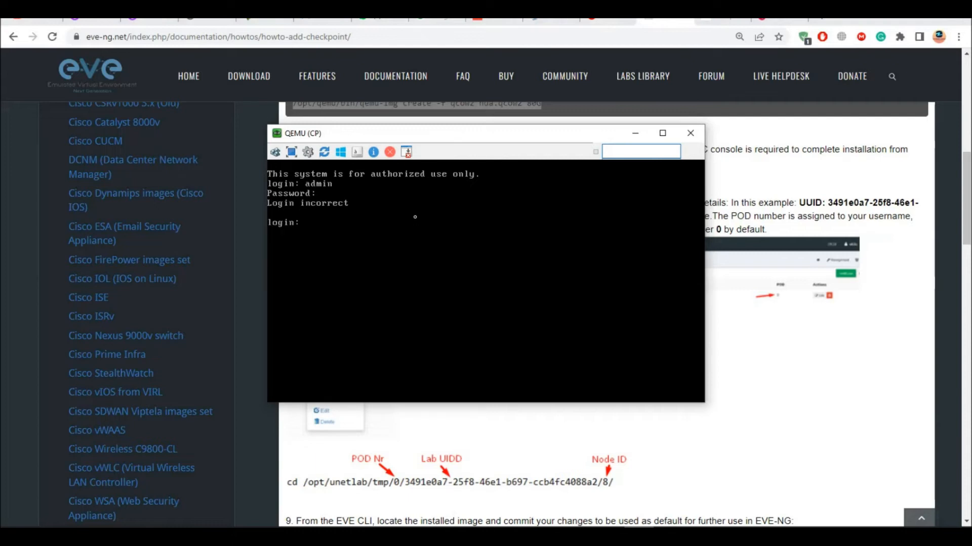
pyautogui.write('admin')
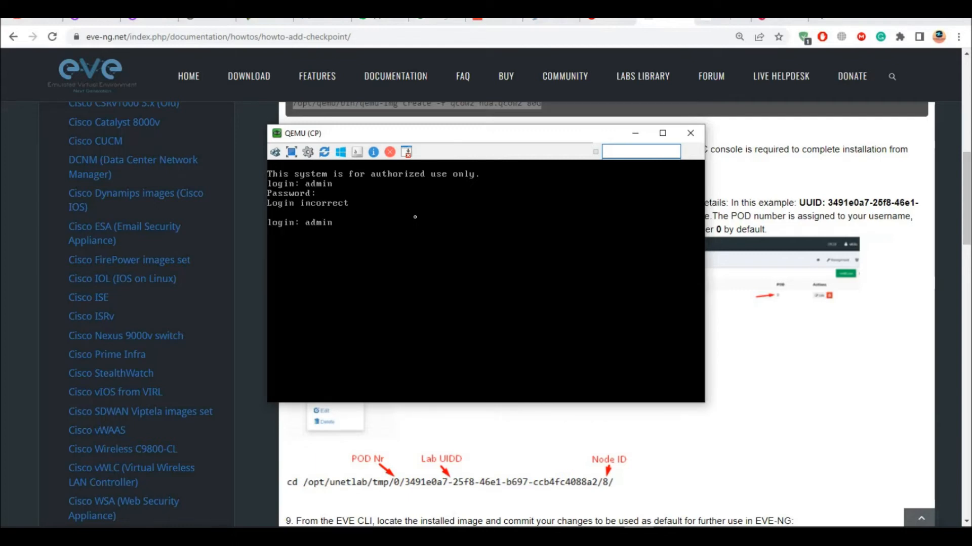
pyautogui.write('ro')
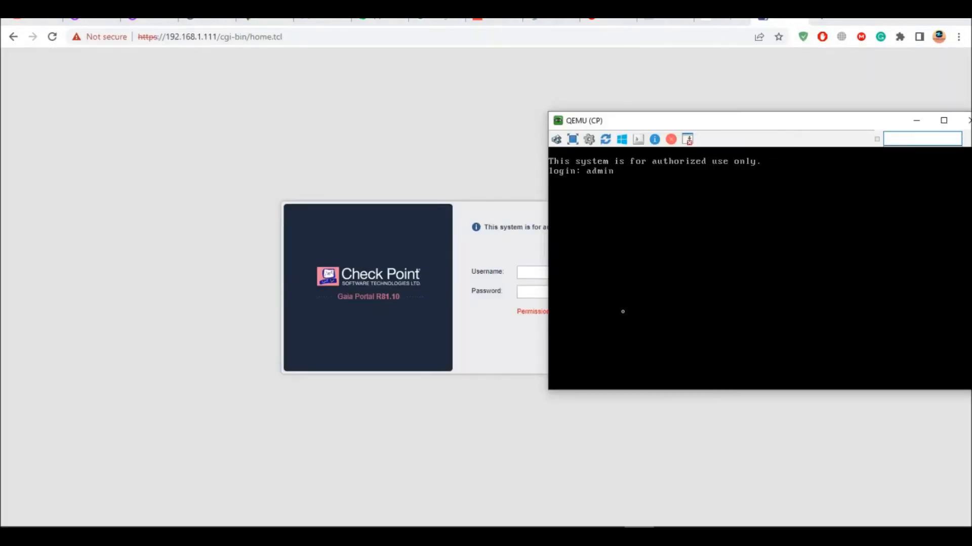
# Step: Submit the admin password on the console and begin typing 'show i' at the prompt
pyautogui.press('Enter')
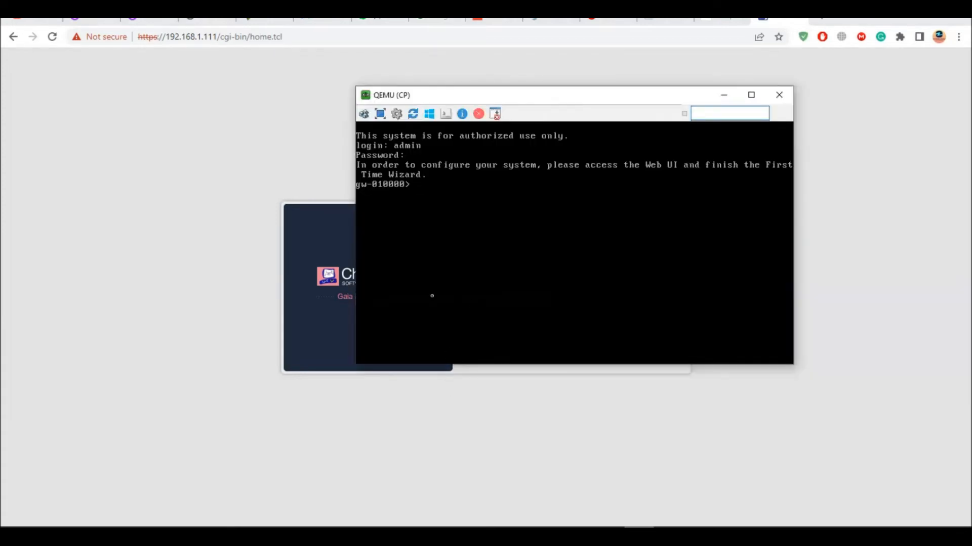
pyautogui.write('show i')
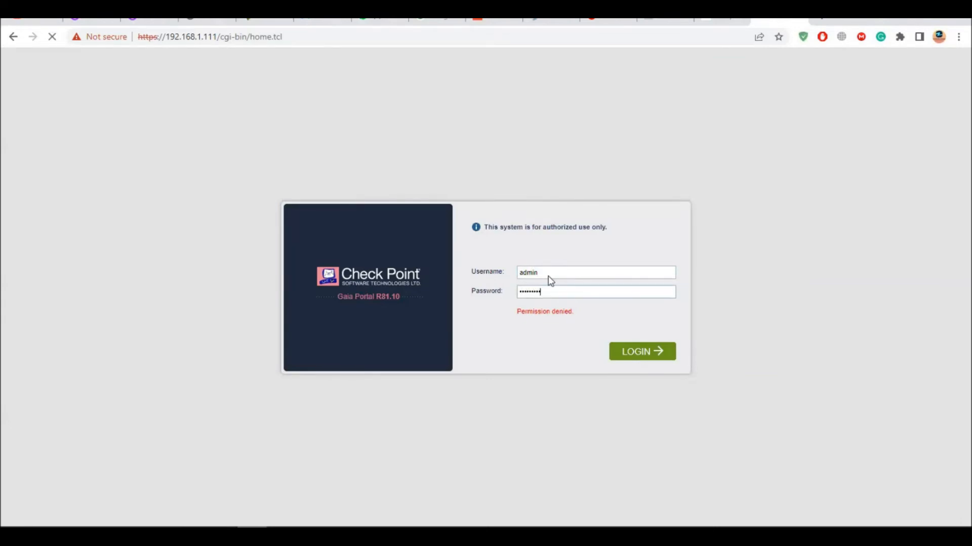
# Step: Submit the admin credentials on the Gaia Portal sign-in page
pyautogui.click(641, 351)
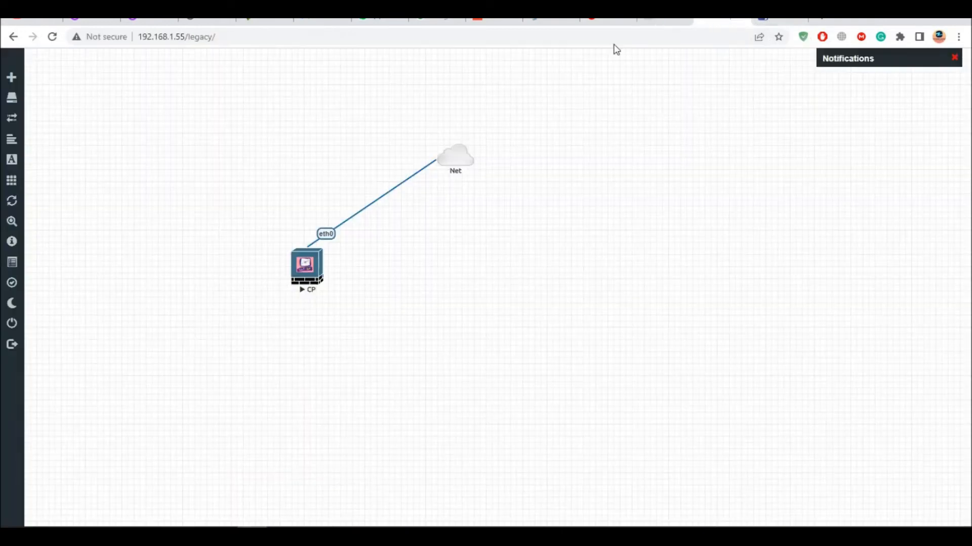
# Step: Switch to the EVE-NG Check Point documentation tab at step 7
pyautogui.click(11, 261)
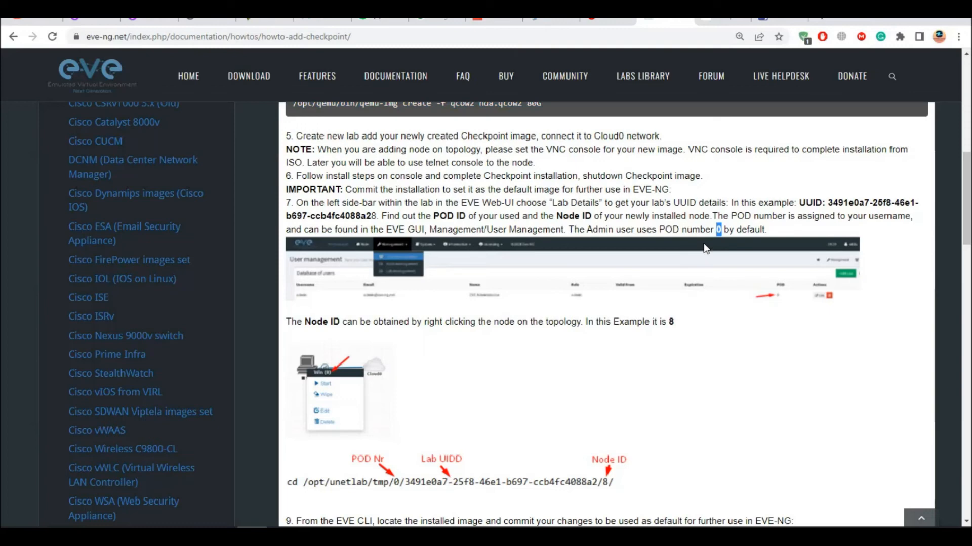
pyautogui.moveTo(356, 267)
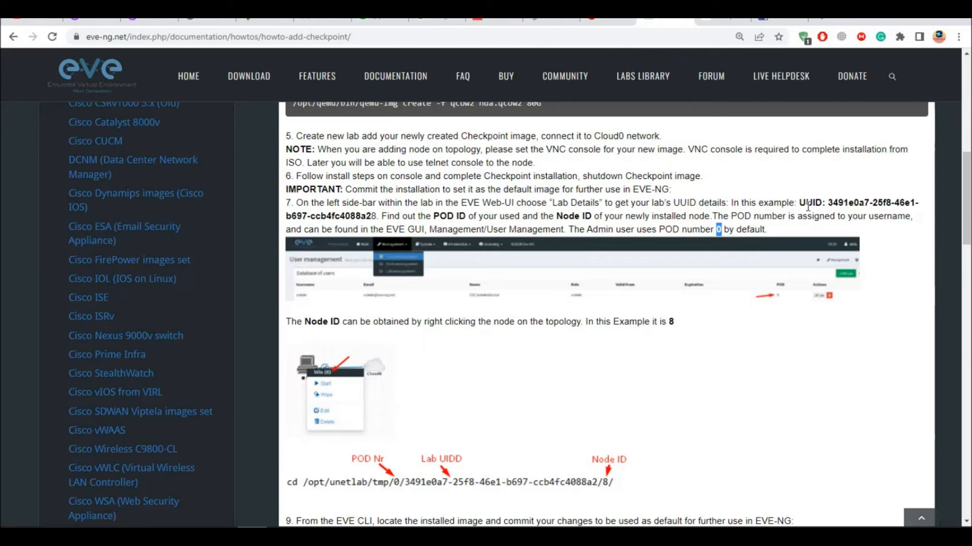
pyautogui.moveTo(808, 207)
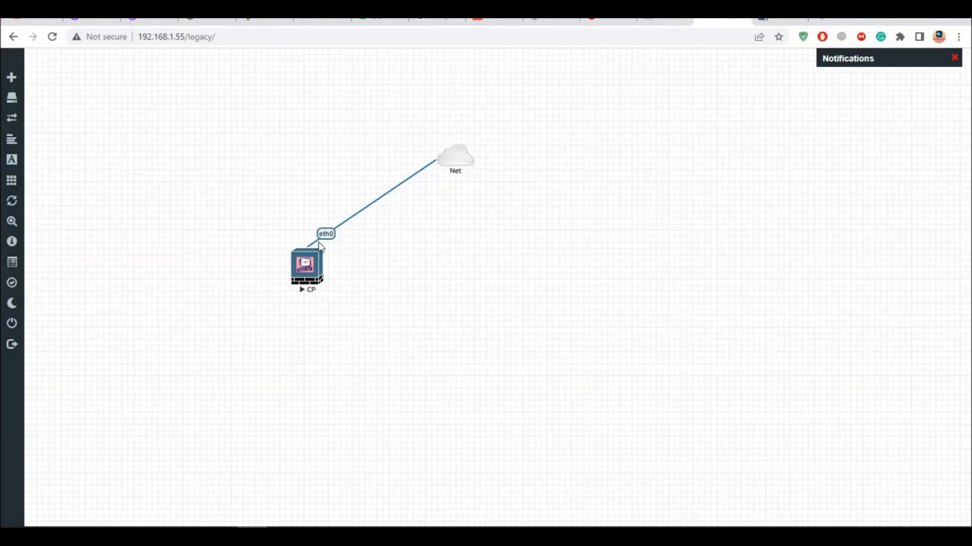
# Step: Right-click the CP node on the lab canvas to reveal its node ID
pyautogui.rightClick(306, 263)
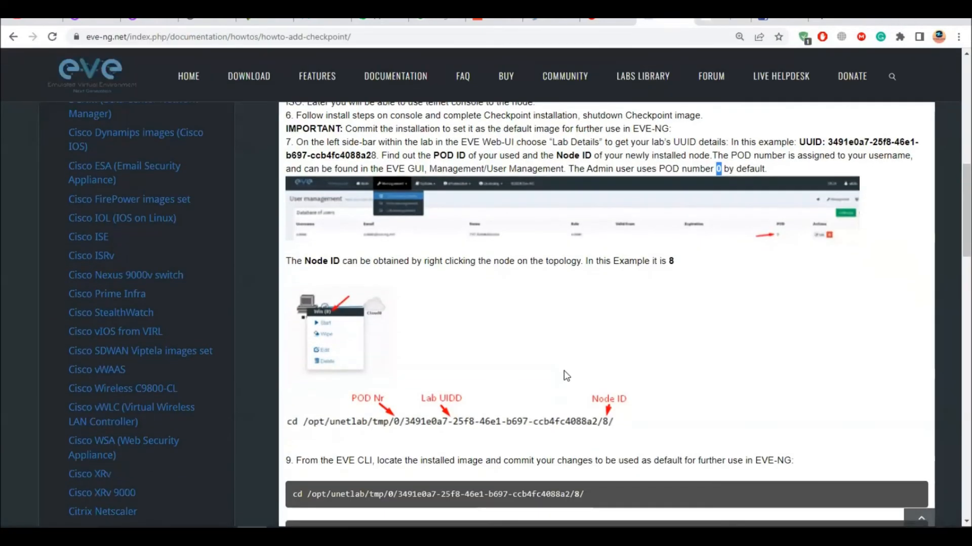
# Step: Paste the example cd /opt/unetlab/tmp/0/... command into Notepad and select its UUID for replacement
pyautogui.scroll(-3)
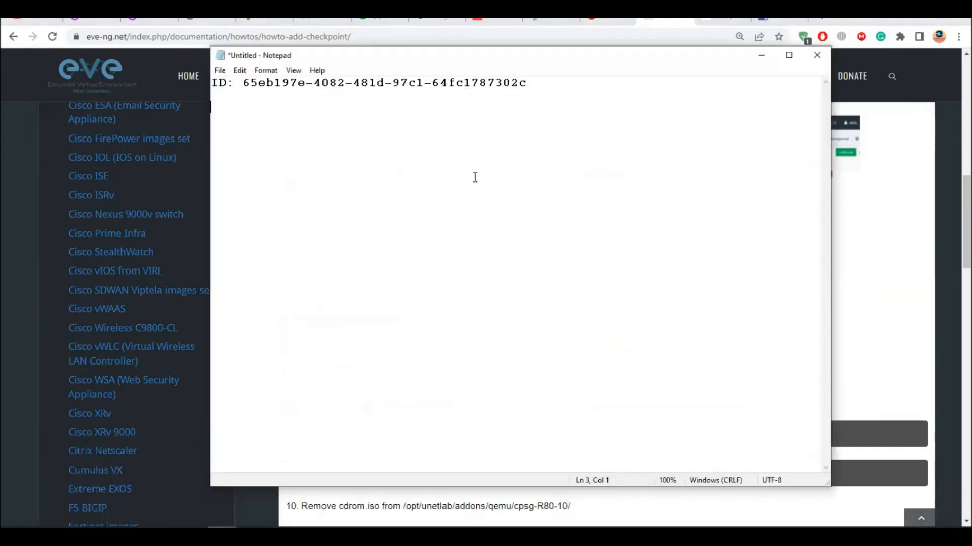
pyautogui.write('cd /opt/unetlab/tmp/0/3491e0a7-25f8-46e1-b697-ccb4fc4088a2/8/')
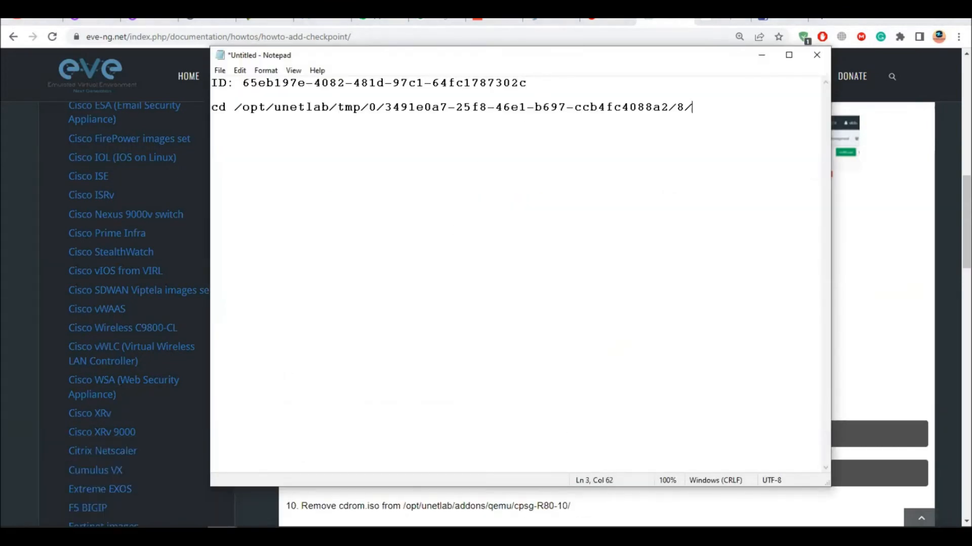
pyautogui.moveTo(681, 111)
pyautogui.write('1')
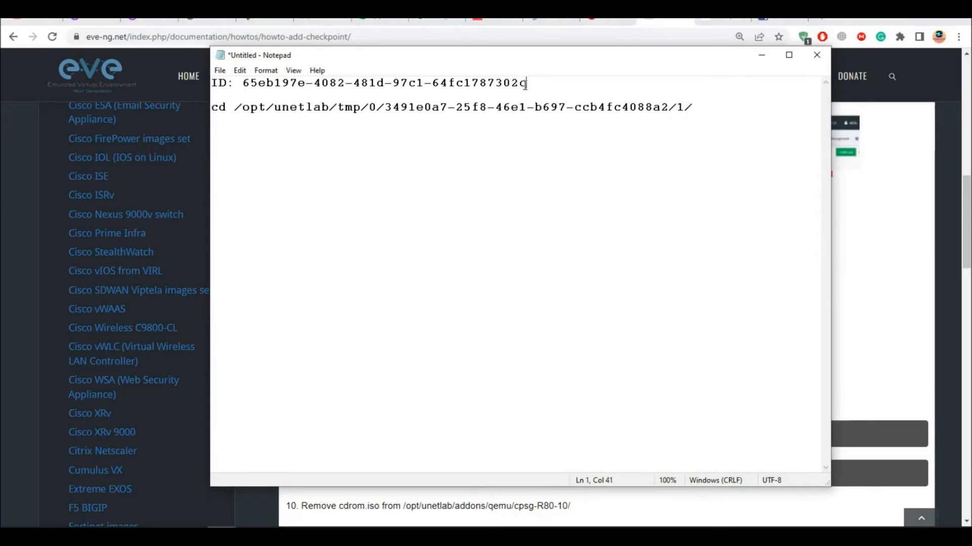
pyautogui.moveTo(526, 83); pyautogui.dragTo(243, 83)
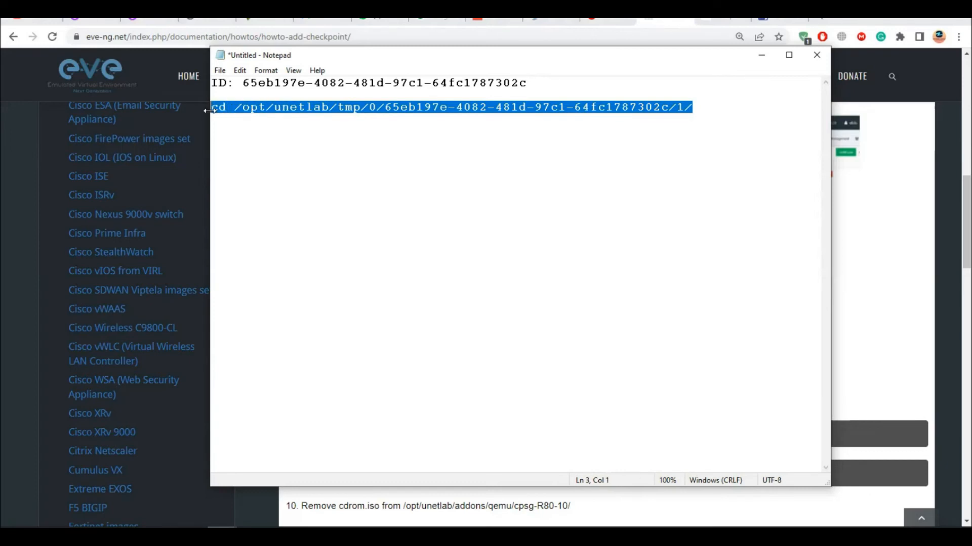
pyautogui.click(816, 54)
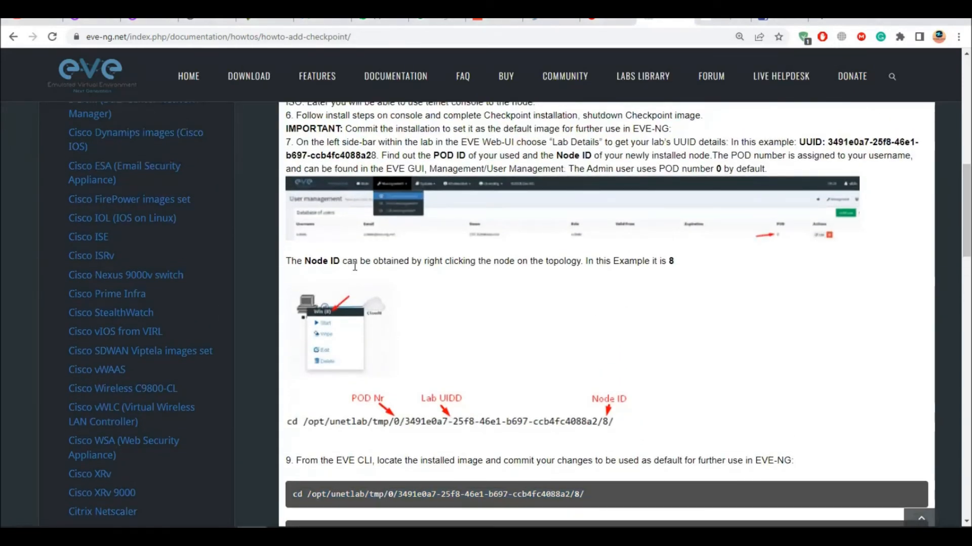
pyautogui.moveTo(551, 309)
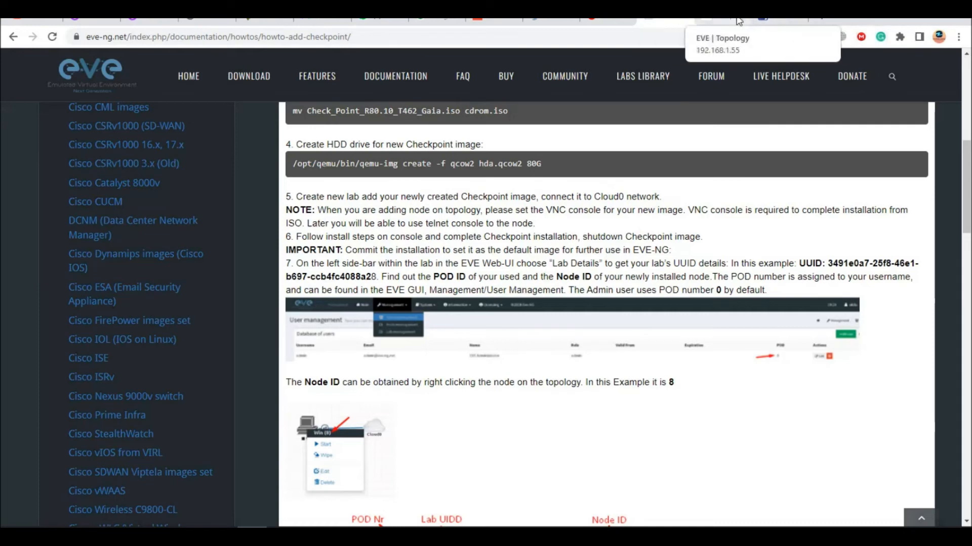
# Step: Confirm CP is node 1 on the topology, then scroll the docs to step 9
pyautogui.click(761, 12)
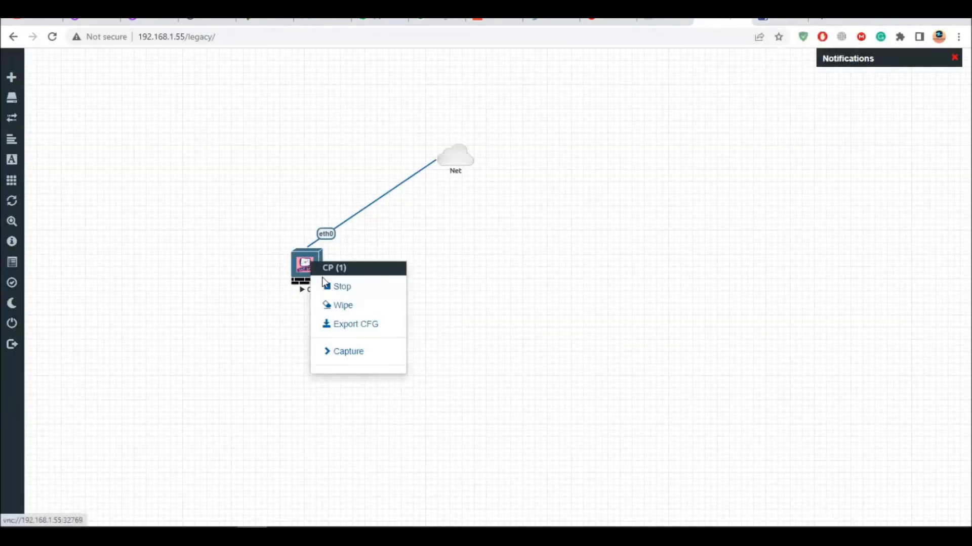
pyautogui.click(342, 286)
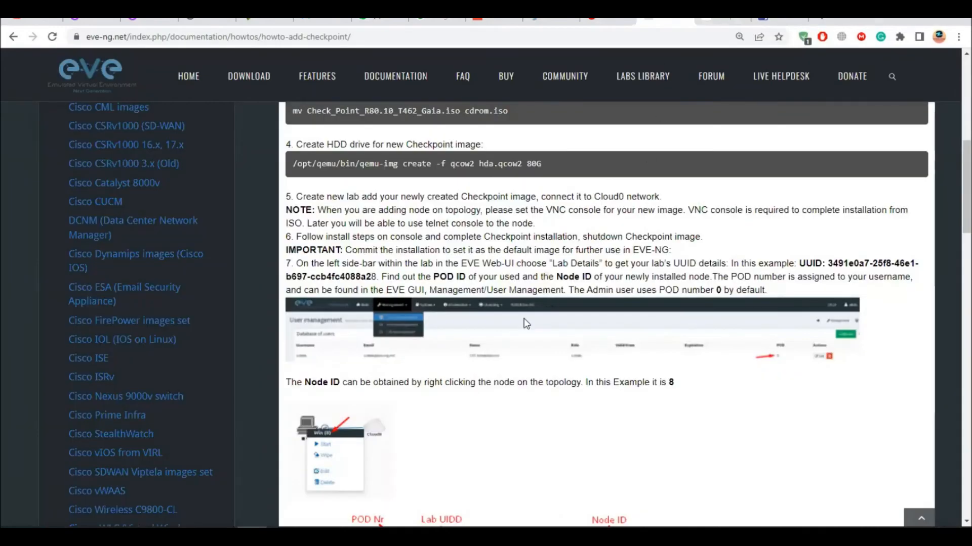
pyautogui.scroll(-3)
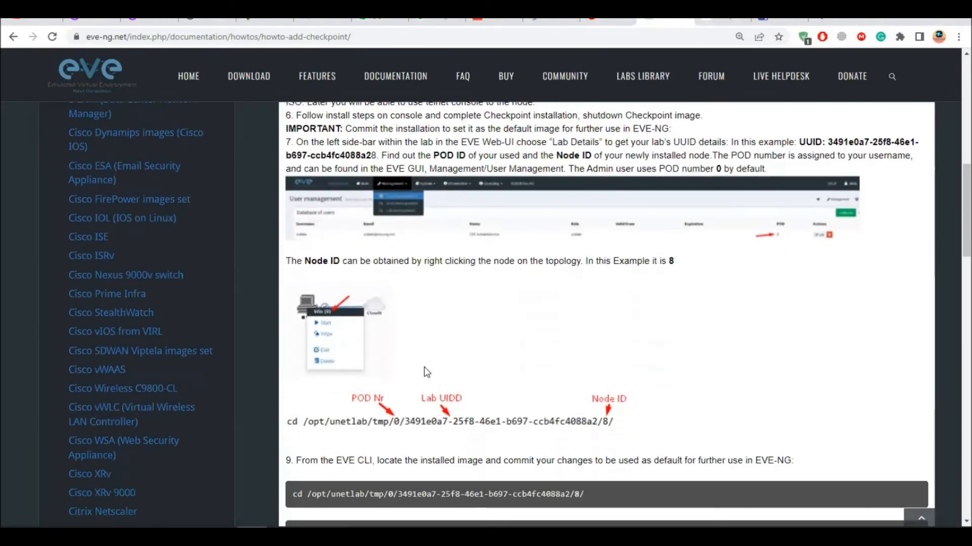
pyautogui.scroll(-3)
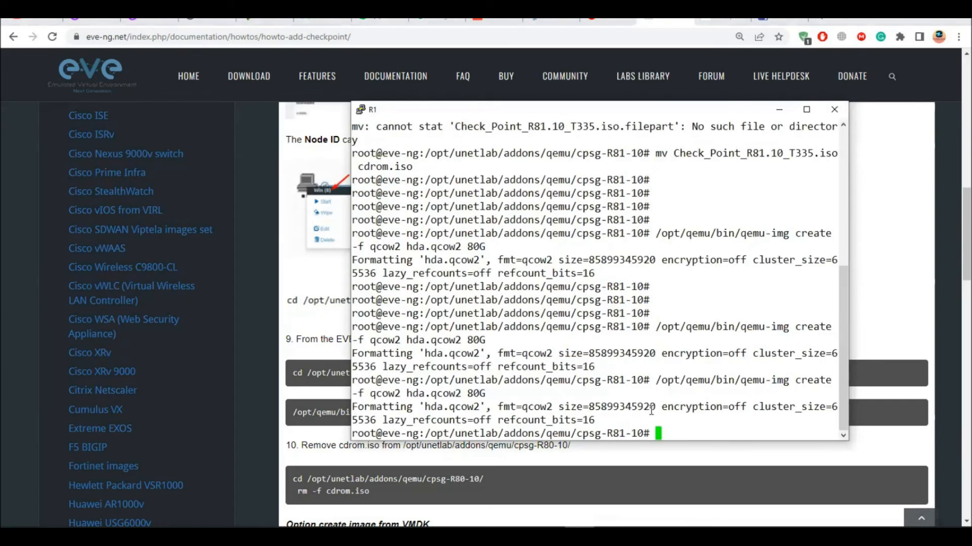
# Step: Run cd /opt/unetlab/tmp/0/65eb197e-4082-481d-97c1-64fc1787302c/1/ in PuTTY
pyautogui.write('cd /opt/unetlab/tmp/0/65eb197e-4082-481d-97c1-64fc1787302c/1/')
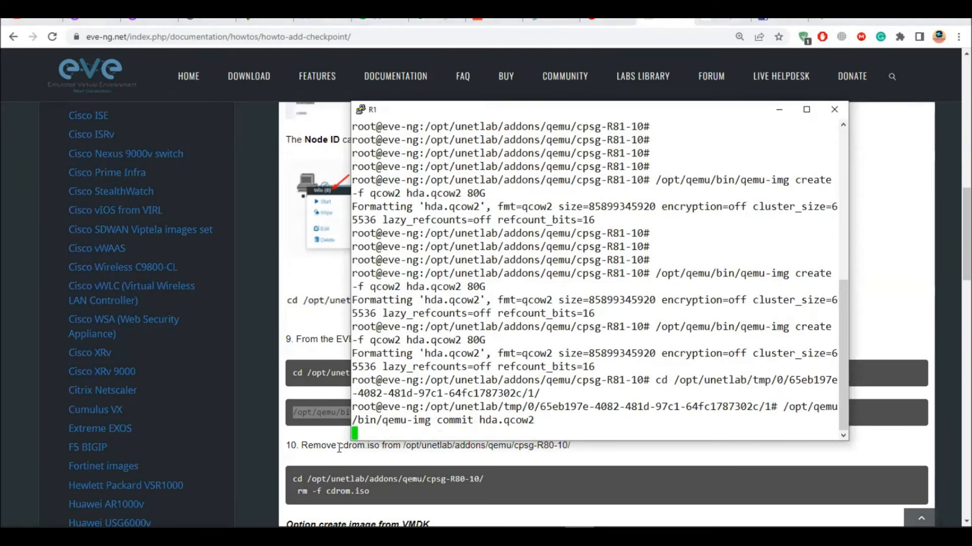
pyautogui.click(833, 109)
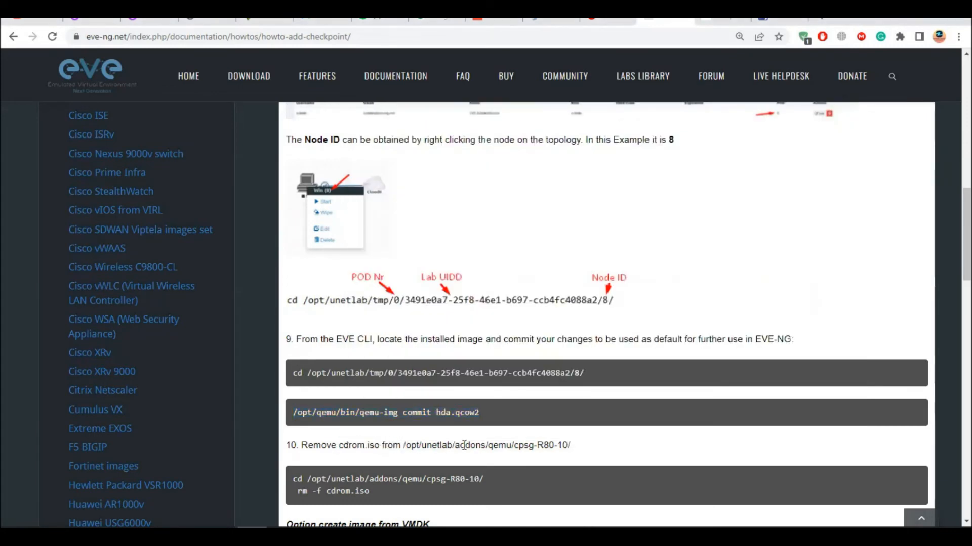
# Step: Browse WinSCP through opt and unetlab into cpsg-R81-10, refreshing to watch hda.qcow2 grow
pyautogui.moveTo(447, 445); pyautogui.dragTo(513, 445)
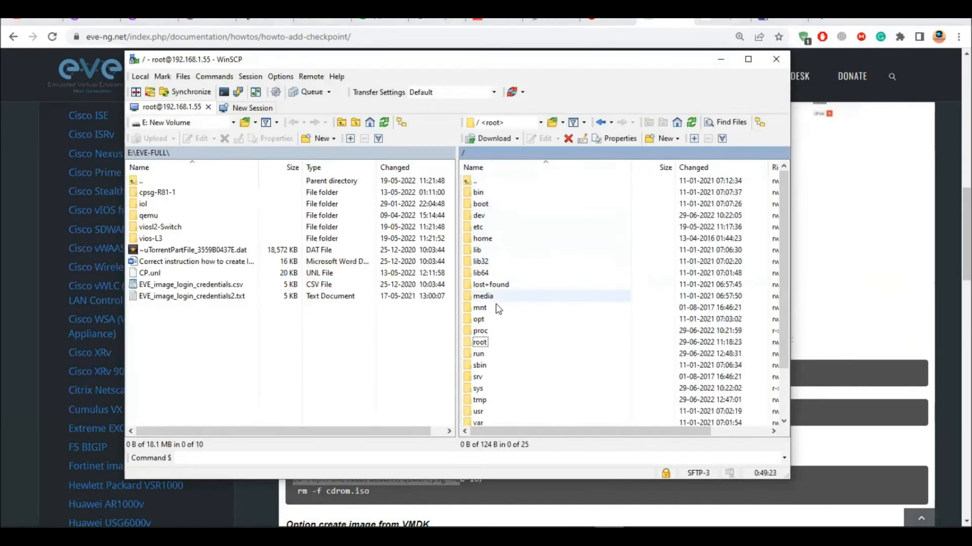
pyautogui.doubleClick(478, 320)
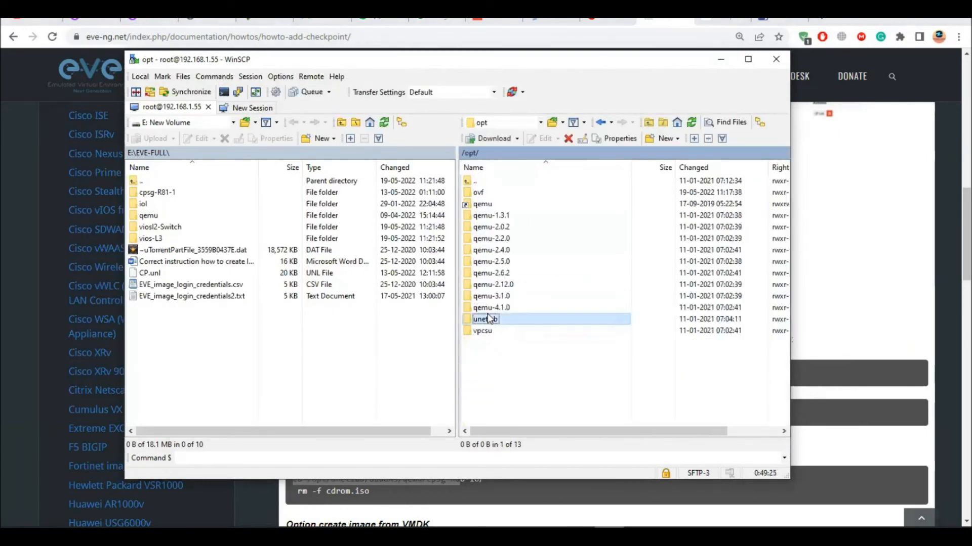
pyautogui.doubleClick(485, 319)
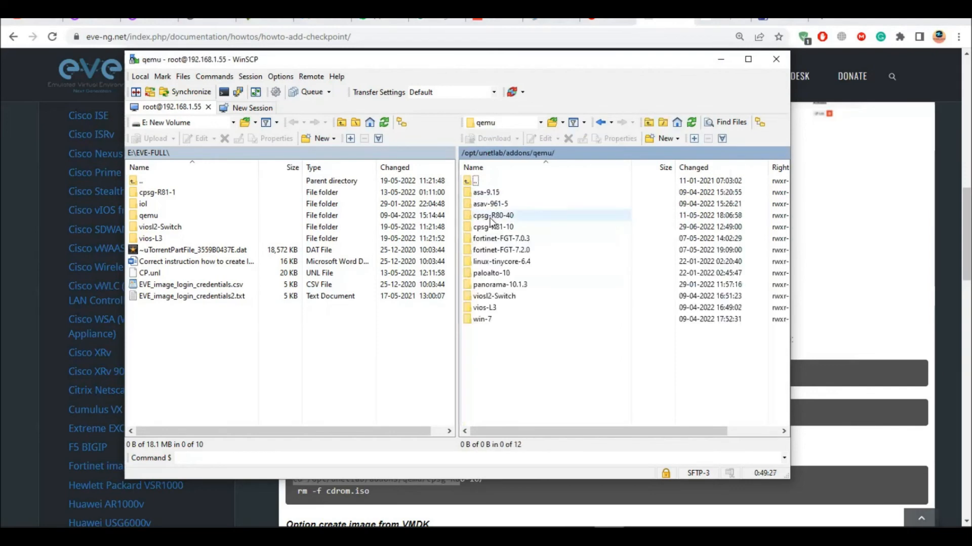
pyautogui.doubleClick(493, 227)
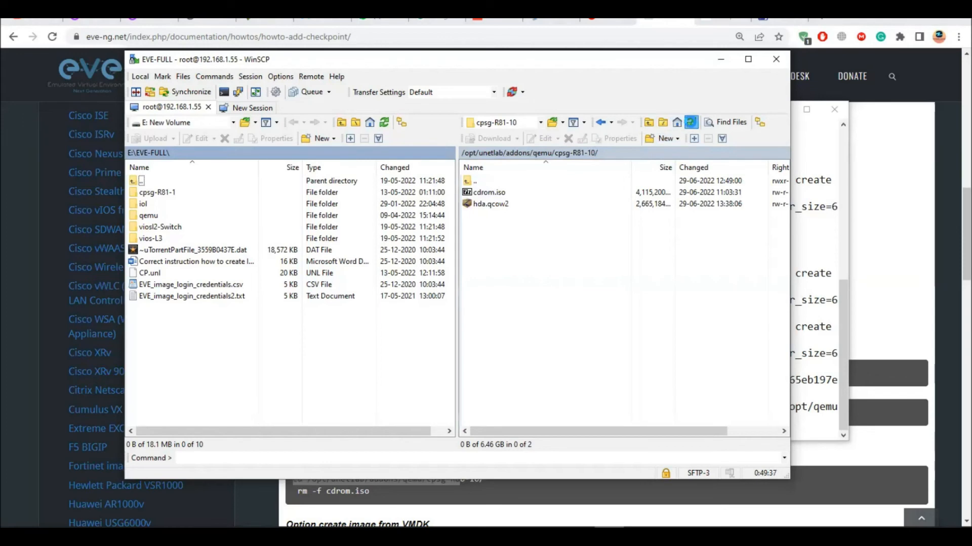
pyautogui.click(690, 122)
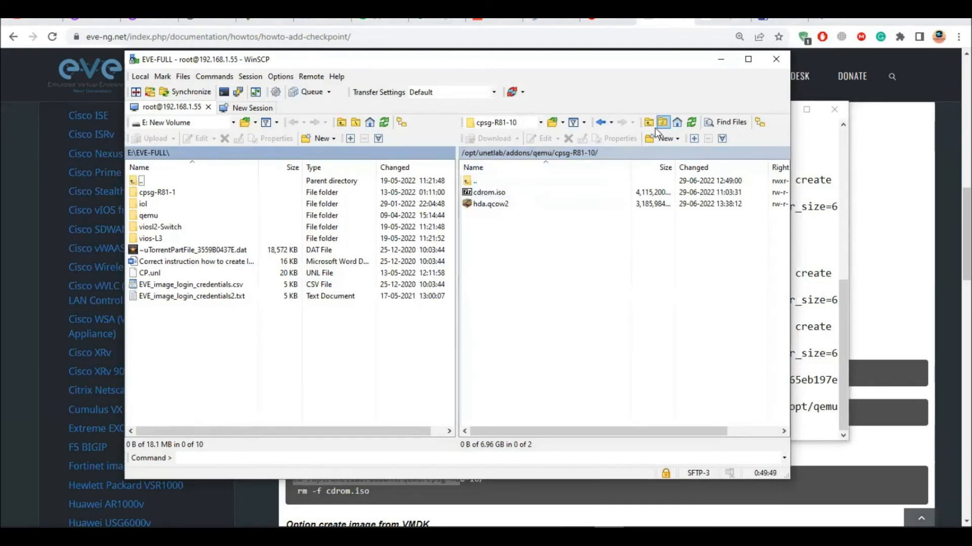
pyautogui.click(690, 122)
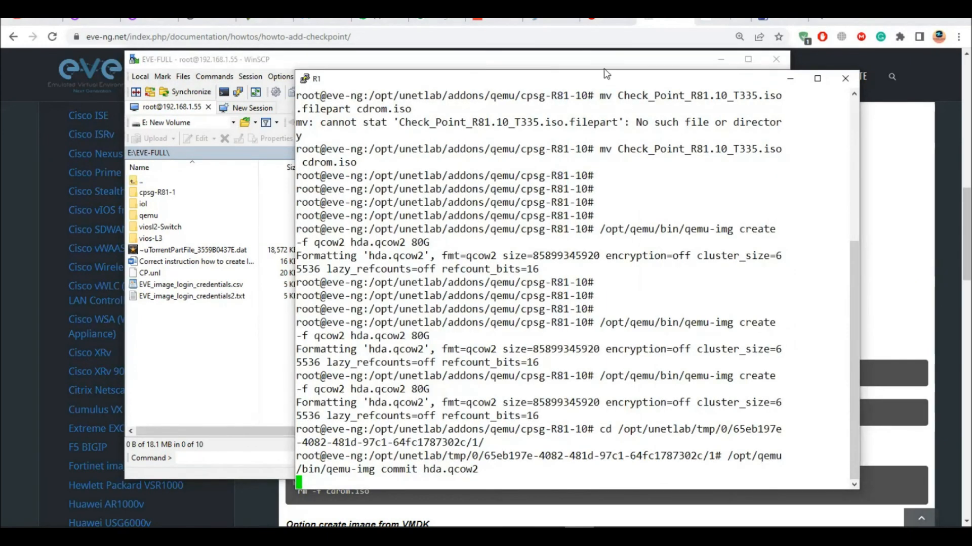
pyautogui.moveTo(718, 312)
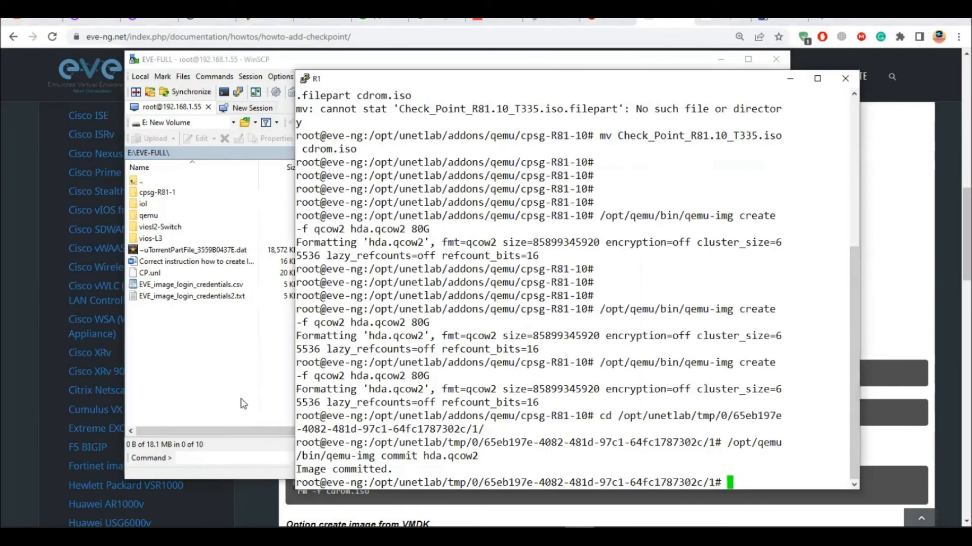
# Step: Select cdrom.iso in the cpsg-R81-10 folder and bring up its context menu
pyautogui.click(204, 59)
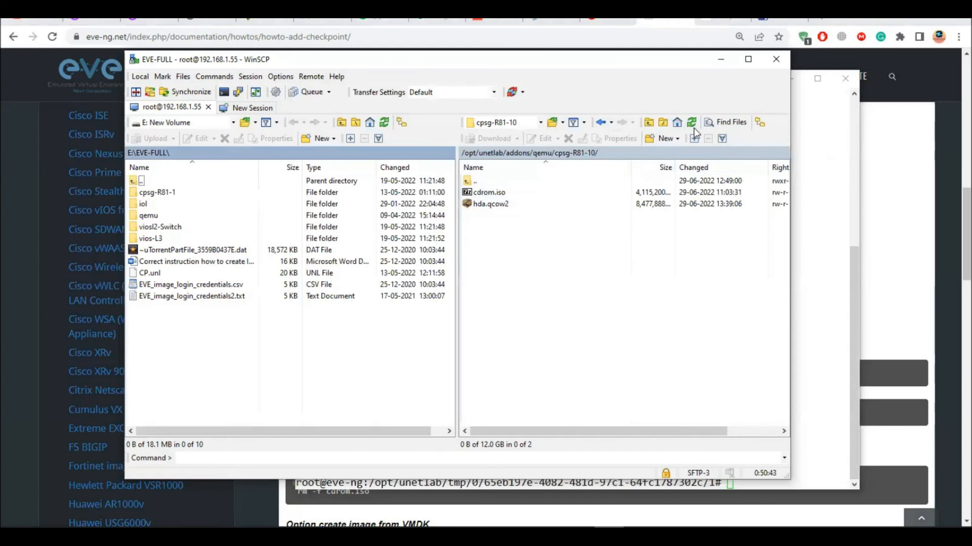
pyautogui.click(489, 192)
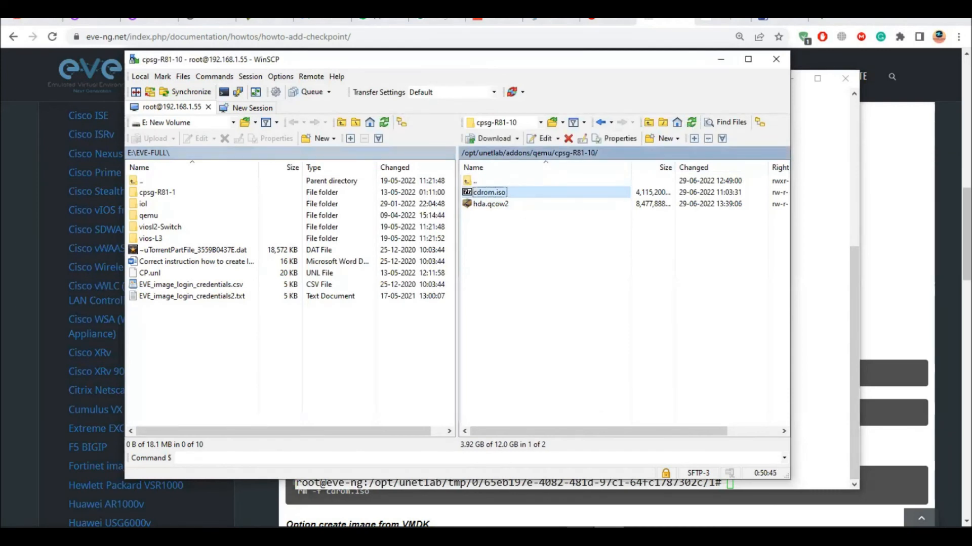
pyautogui.rightClick(489, 193)
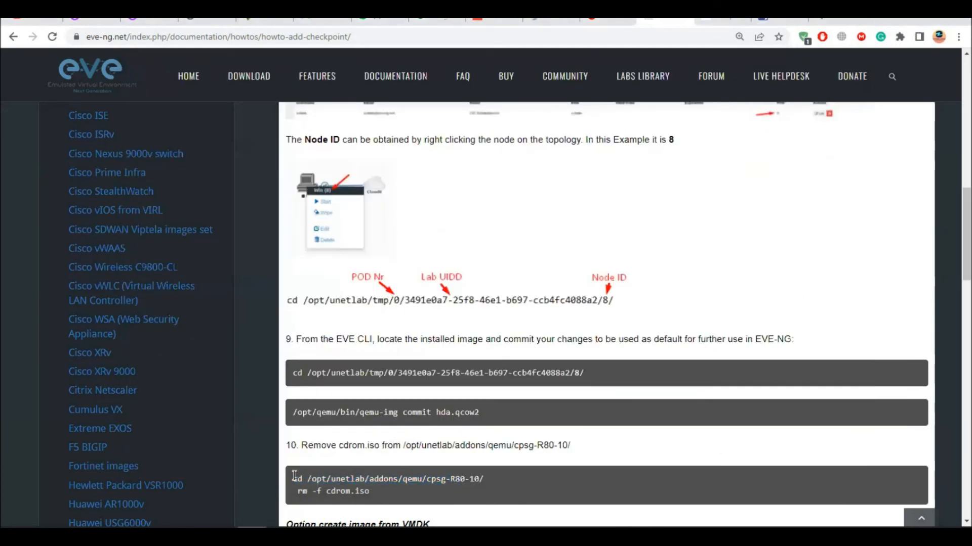
# Step: Copy the step 10 cd command and type 'rm -f cdrom.iso' in PuTTY
pyautogui.moveTo(293, 479); pyautogui.dragTo(455, 479)
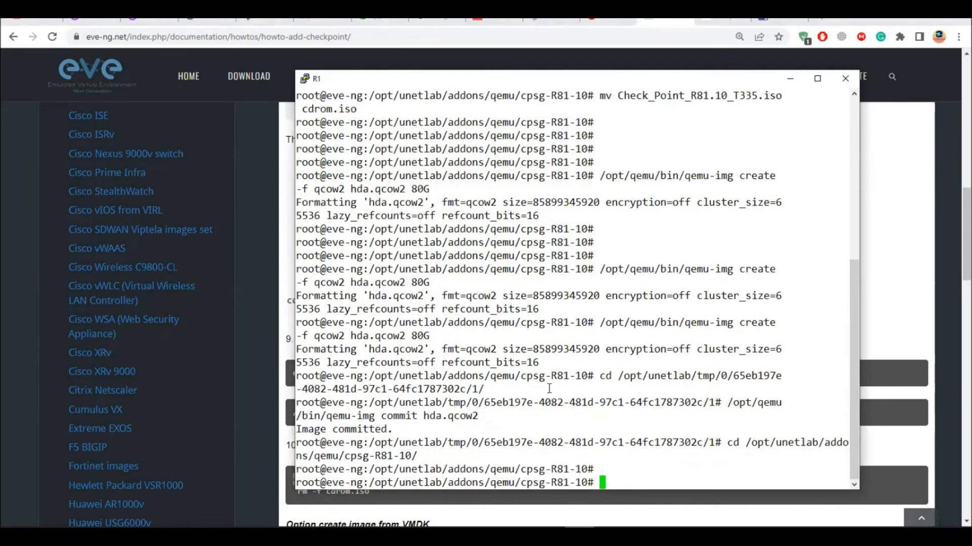
pyautogui.write('rm -')
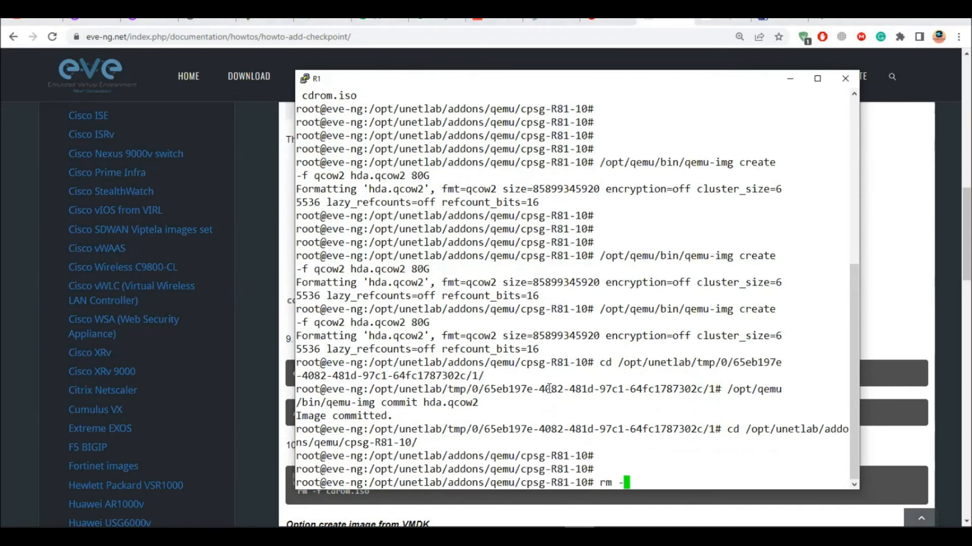
pyautogui.write('f cdrom.iso')
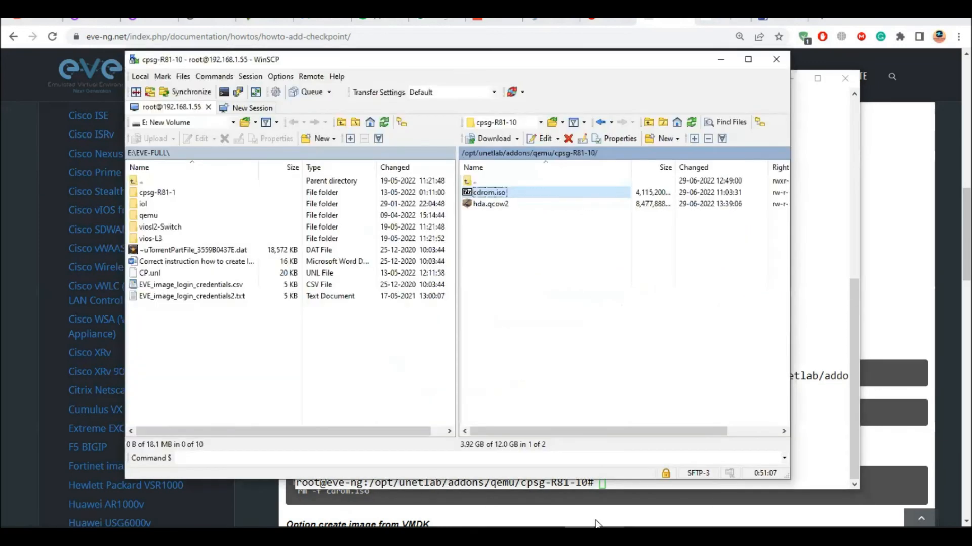
pyautogui.click(567, 138)
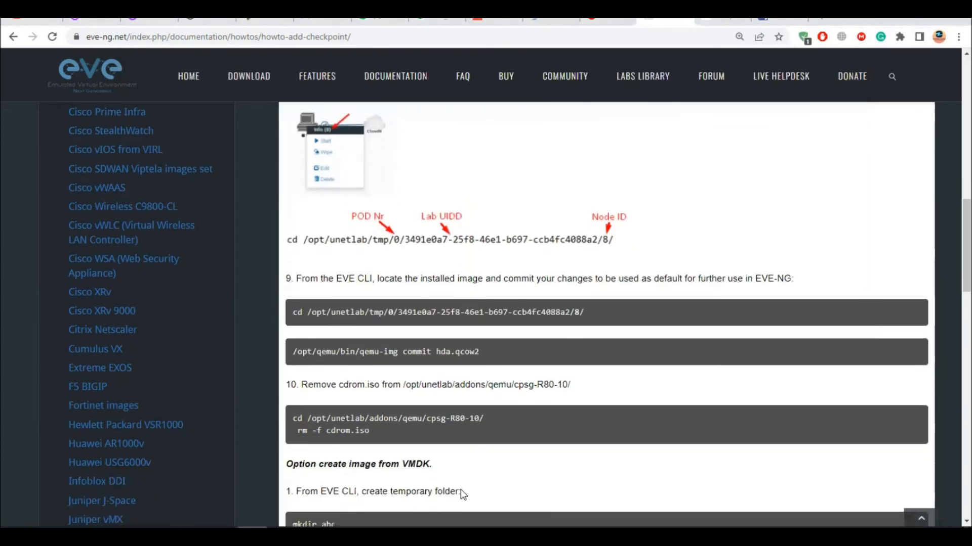
# Step: Scroll the how-to page past step 10 to the 'create image from VMDK' heading
pyautogui.scroll(-3)
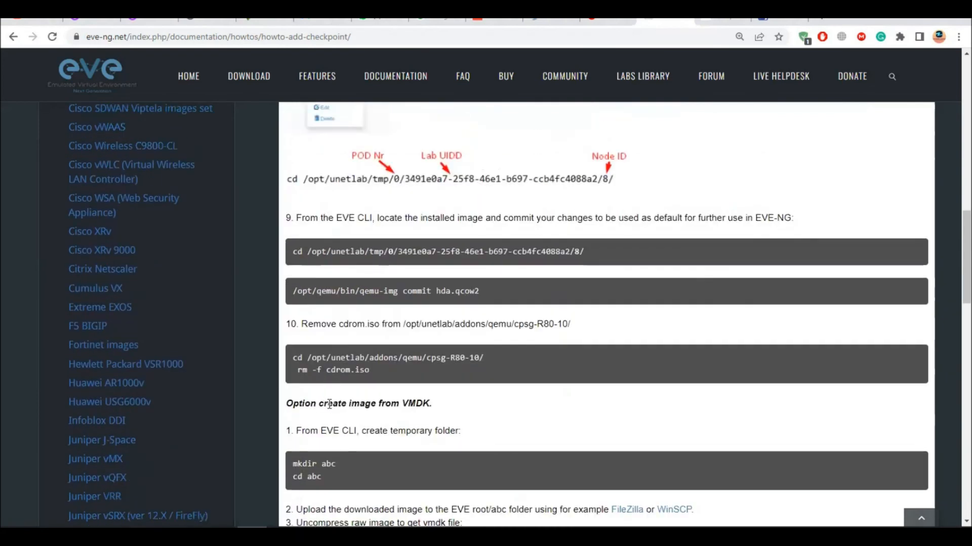
pyautogui.moveTo(317, 404); pyautogui.dragTo(400, 403)
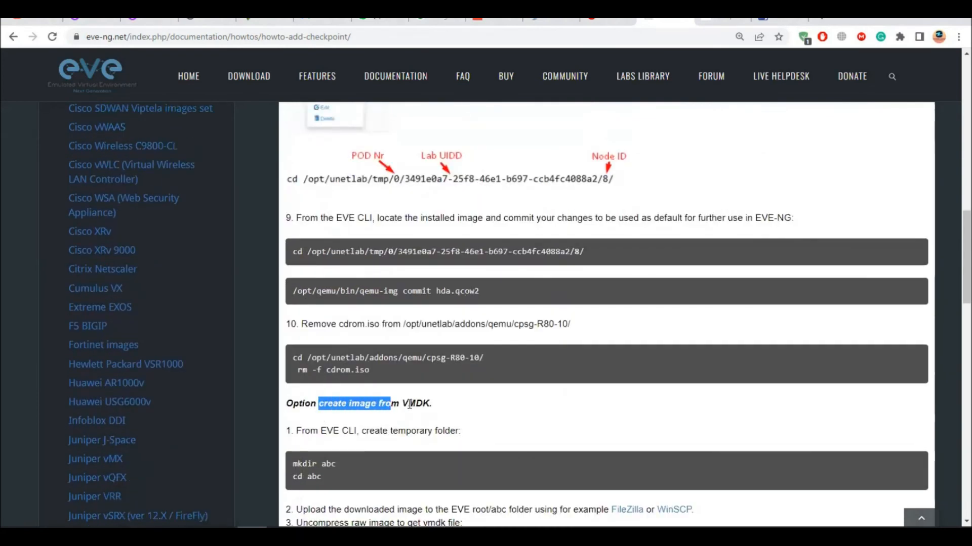
pyautogui.click(358, 430)
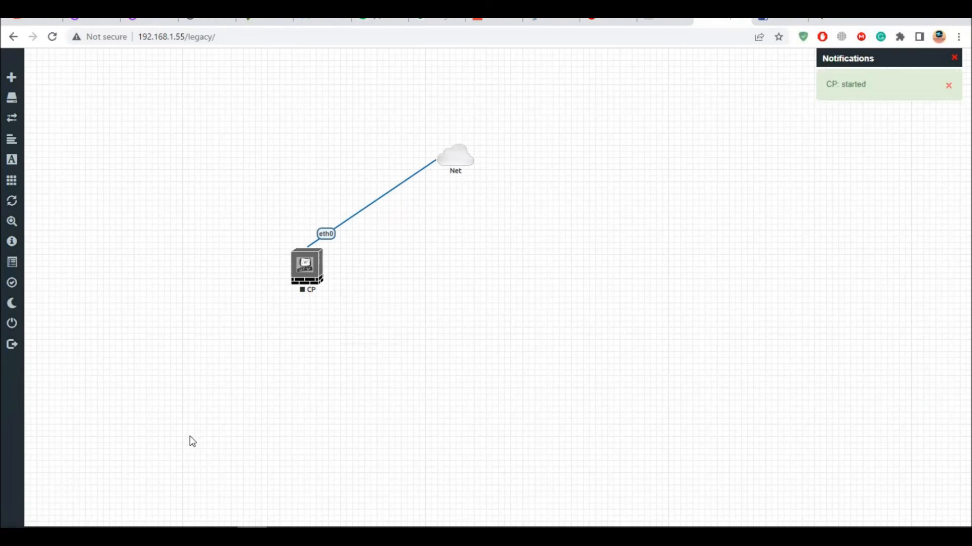
pyautogui.moveTo(381, 372)
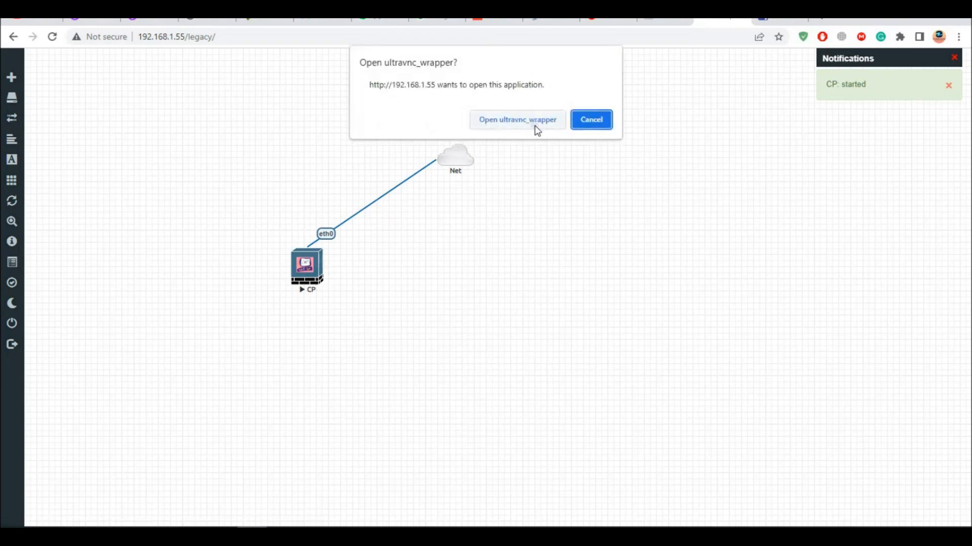
# Step: Launch the CP node's VNC console, dismiss the started notification, and move the console aside
pyautogui.click(517, 119)
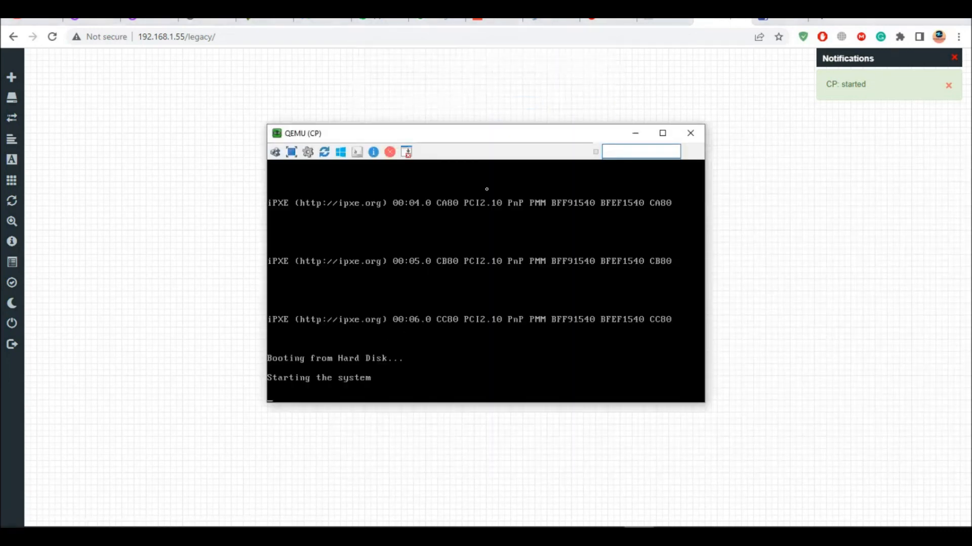
pyautogui.click(690, 132)
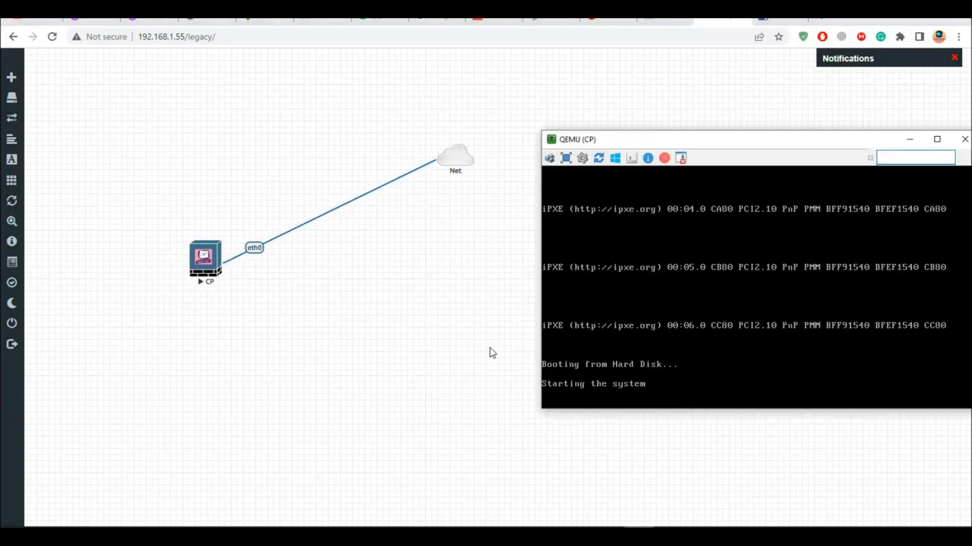
pyautogui.moveTo(576, 139); pyautogui.dragTo(411, 126)
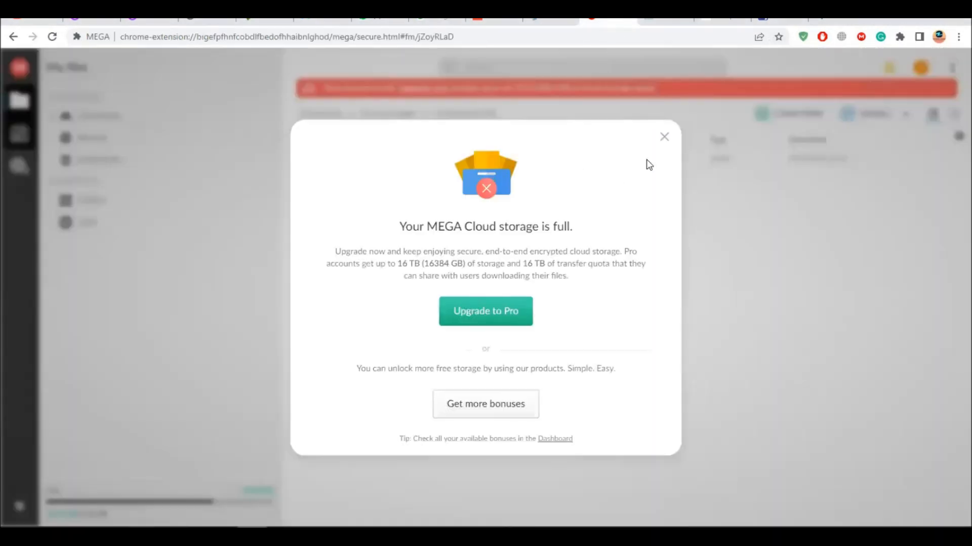
# Step: Dismiss MEGA's storage-full notice and open the cpsg-R81-1 folder containing hda.qcow2
pyautogui.click(663, 137)
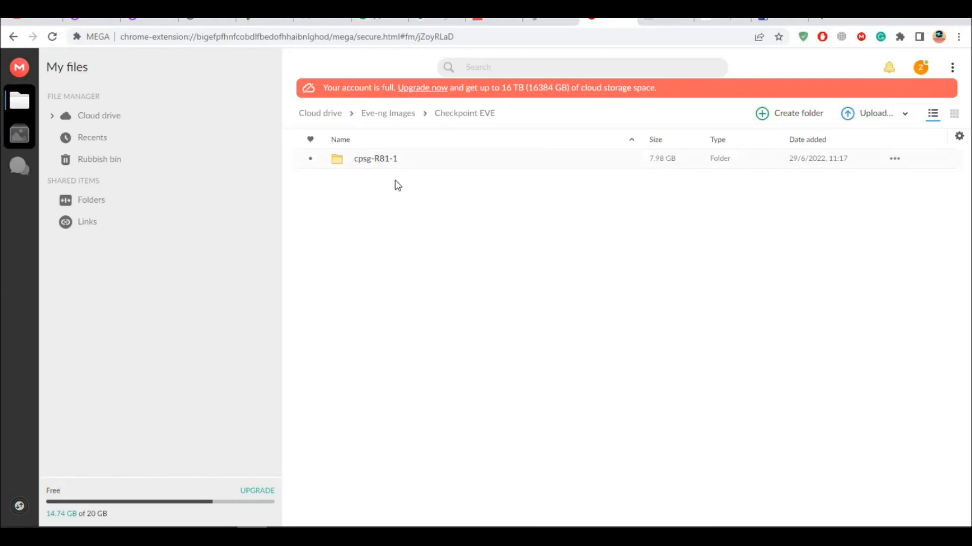
pyautogui.doubleClick(376, 157)
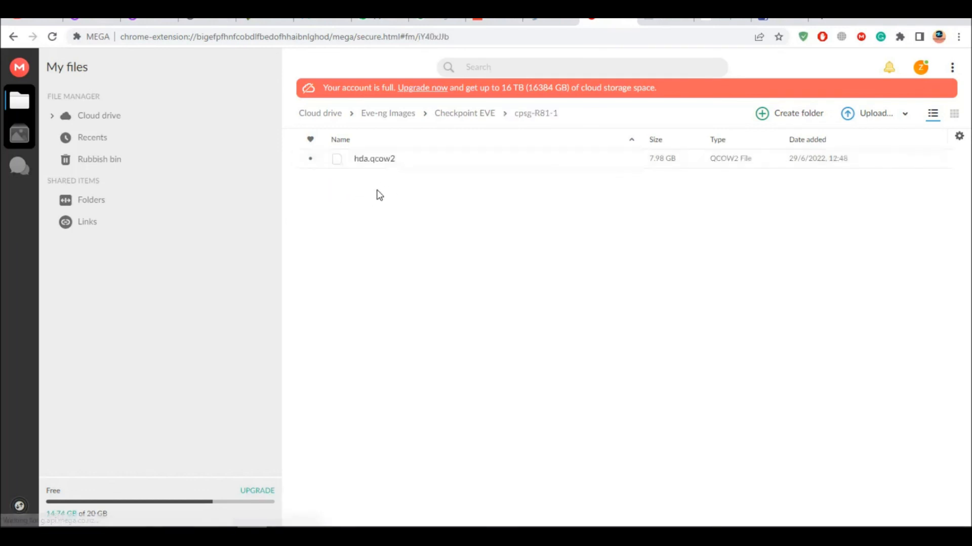
pyautogui.moveTo(402, 168)
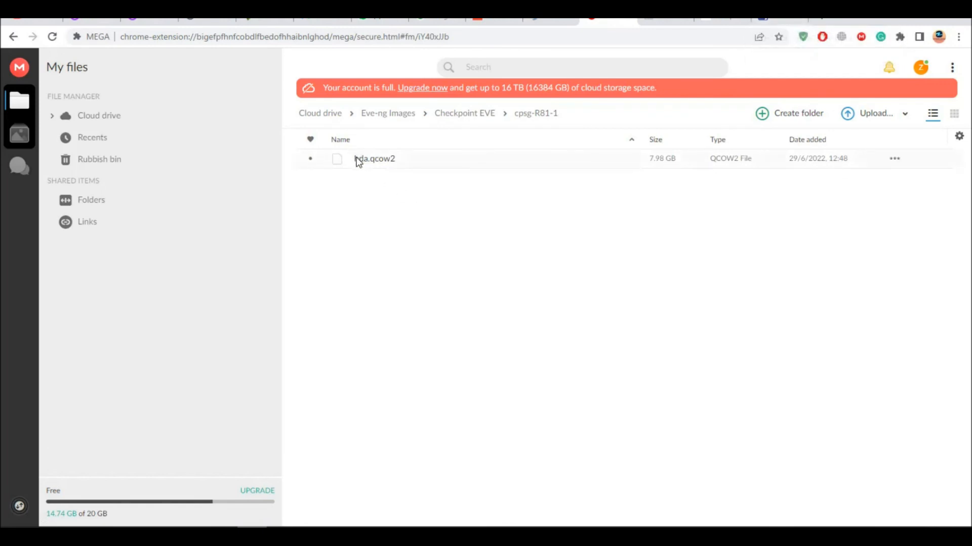
pyautogui.moveTo(384, 163)
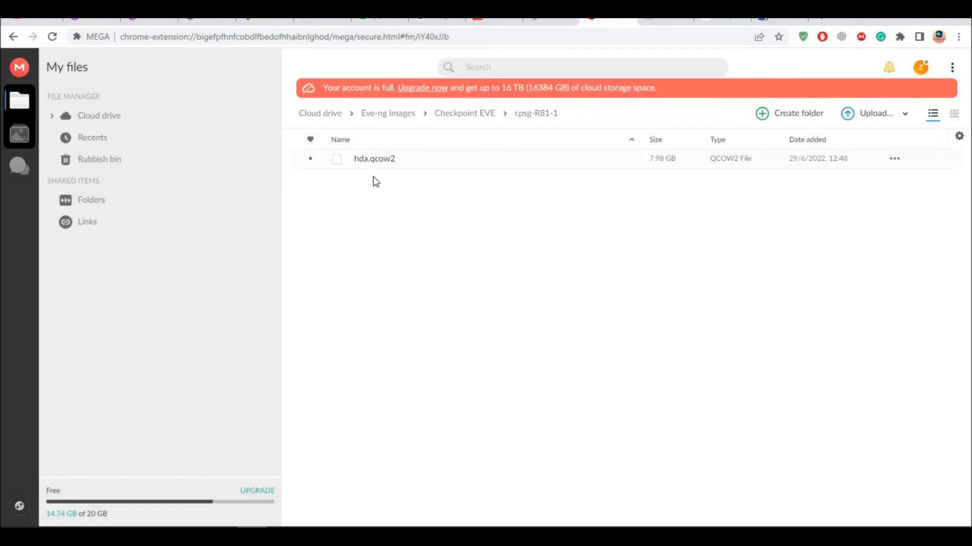
pyautogui.moveTo(376, 172)
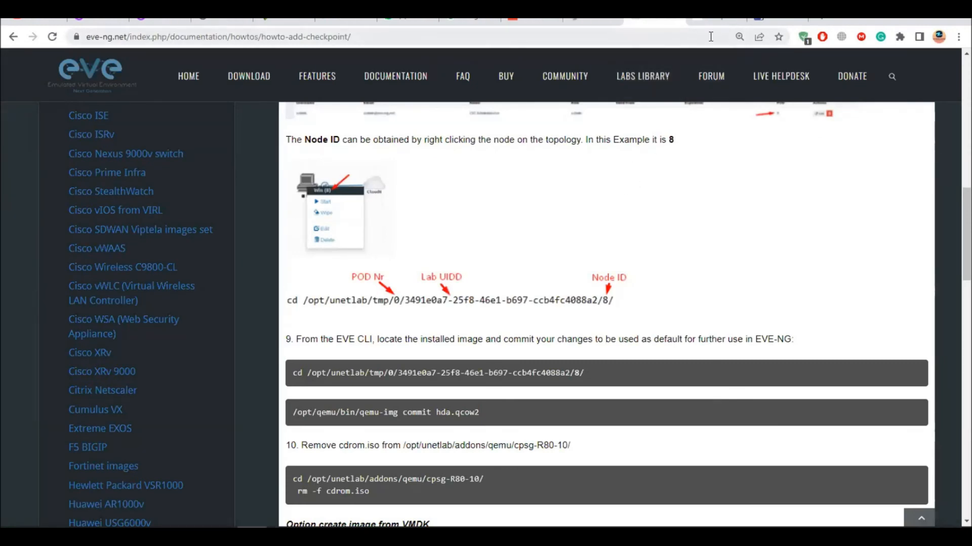
pyautogui.moveTo(774, 19)
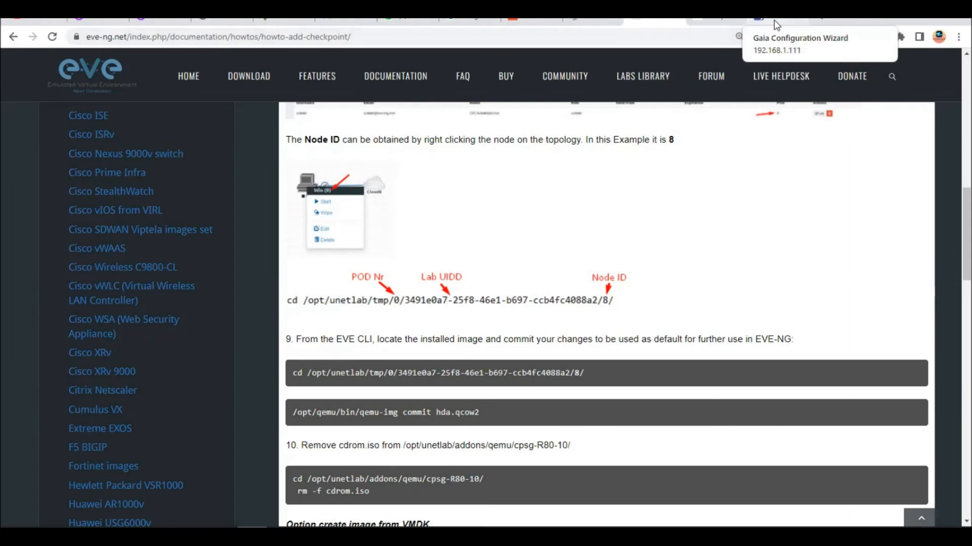